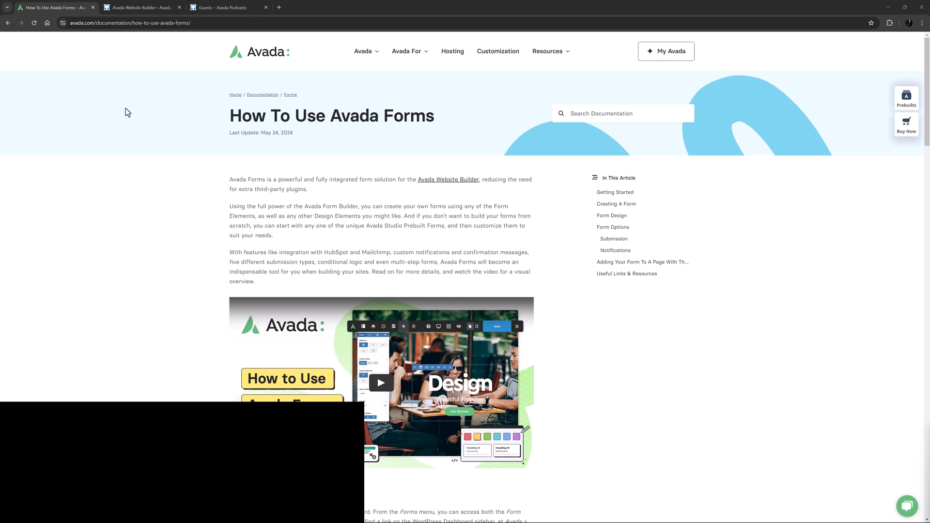
On the Guests page, scroll to Special Guest Contributors and follow the Become A Guest Contributor button.
left_click(228, 7)
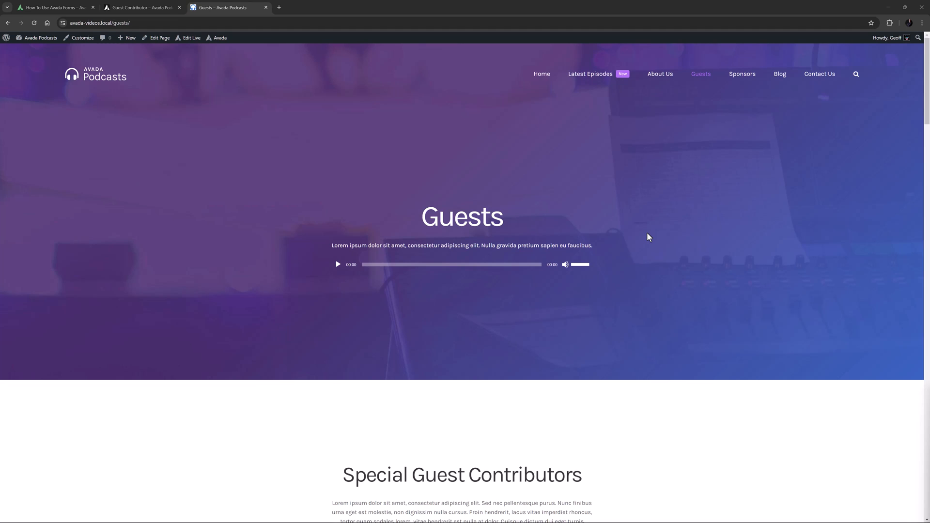
scroll("down", 3)
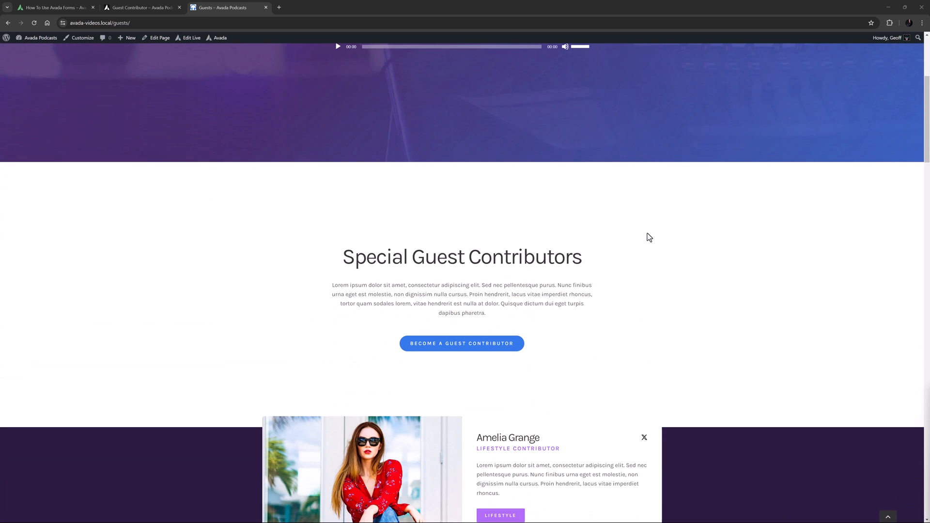
mouse_move(461, 343)
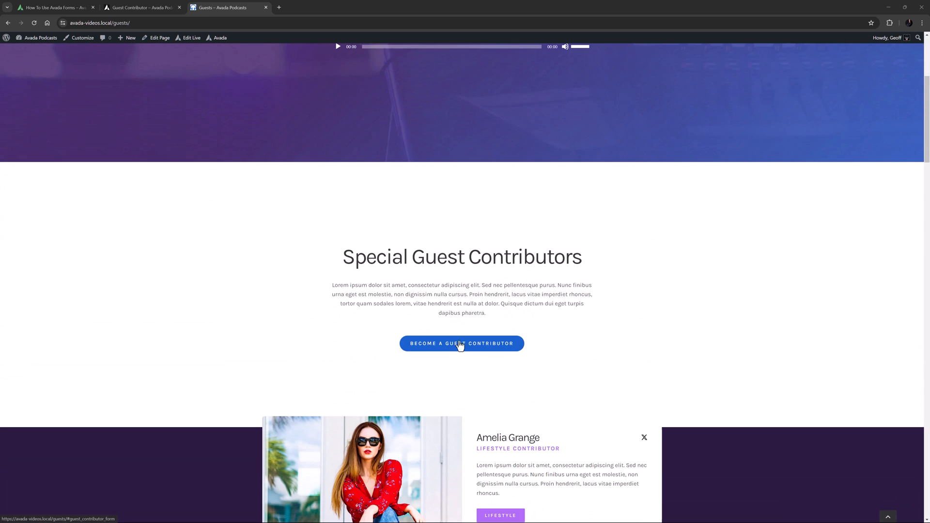
left_click(462, 343)
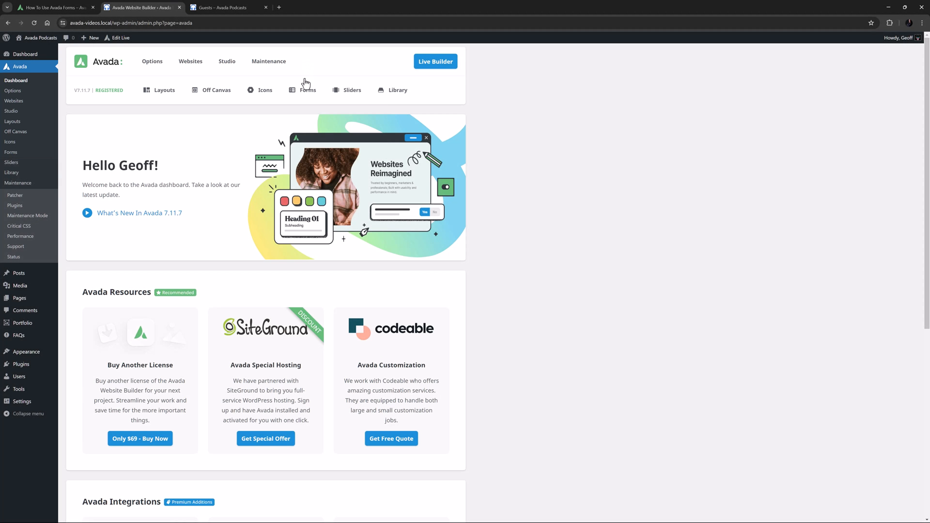
From the Forms section, create a new Avada form named Guest Contributor.
left_click(308, 90)
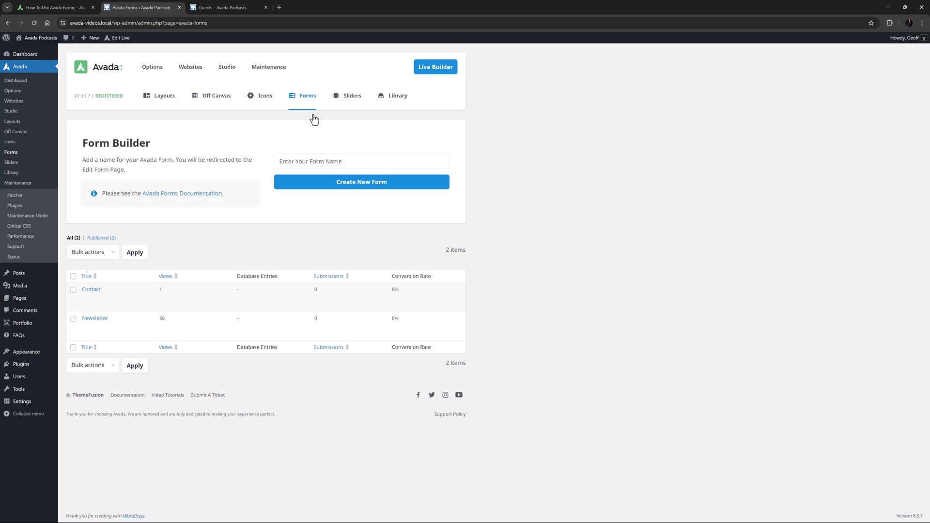
mouse_move(302, 161)
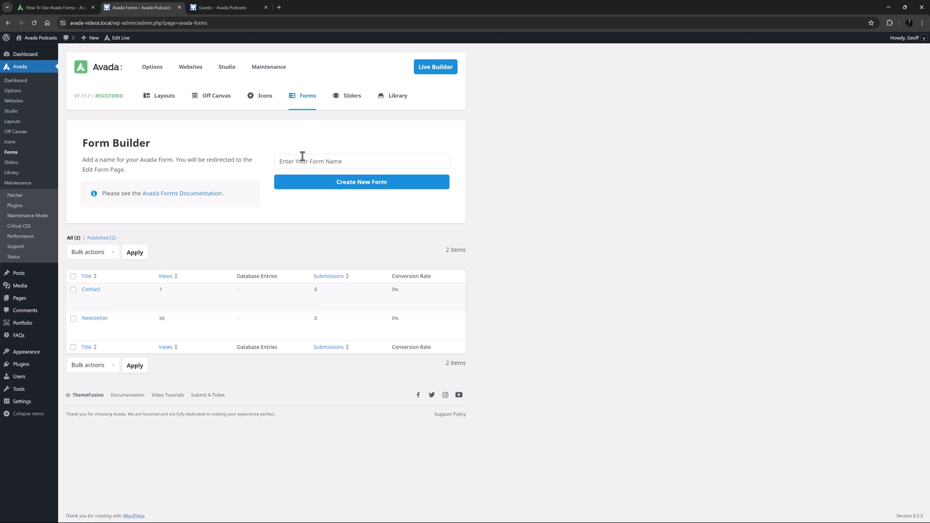
type("Guest Contributor")
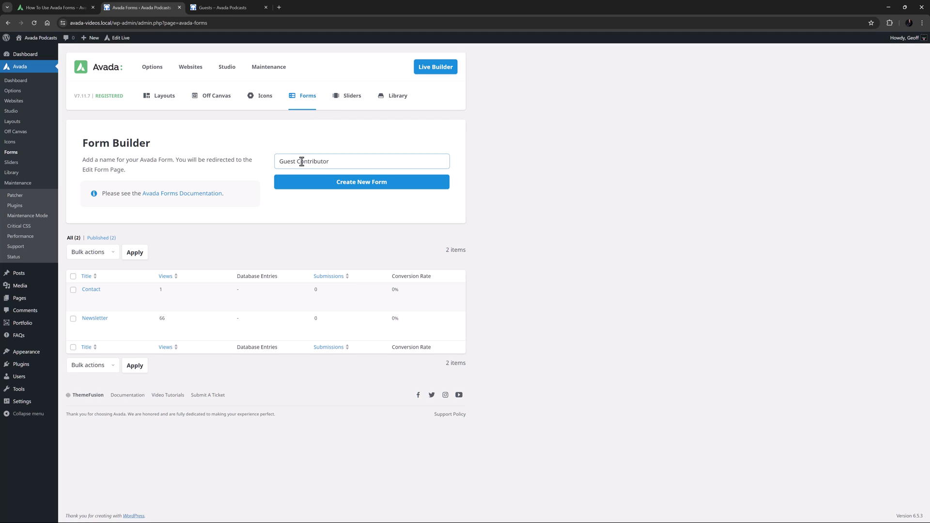
left_click(360, 182)
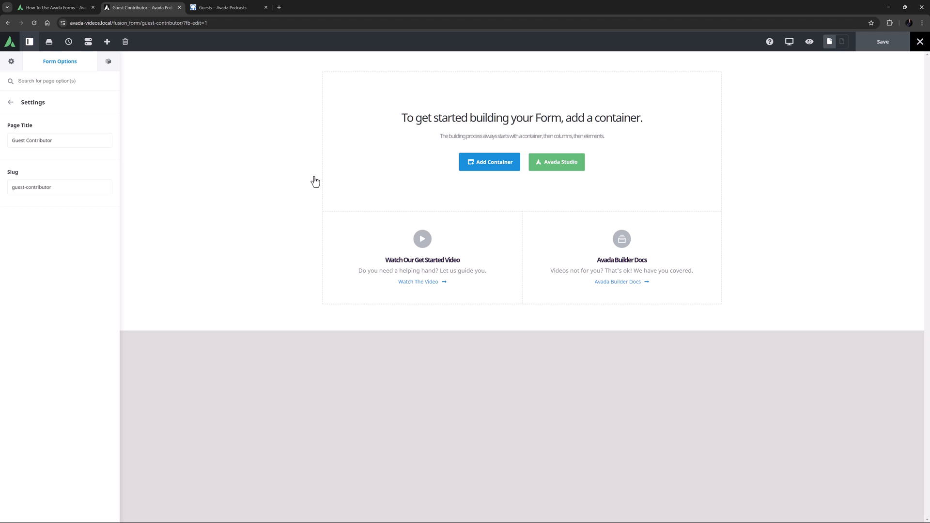
mouse_move(543, 165)
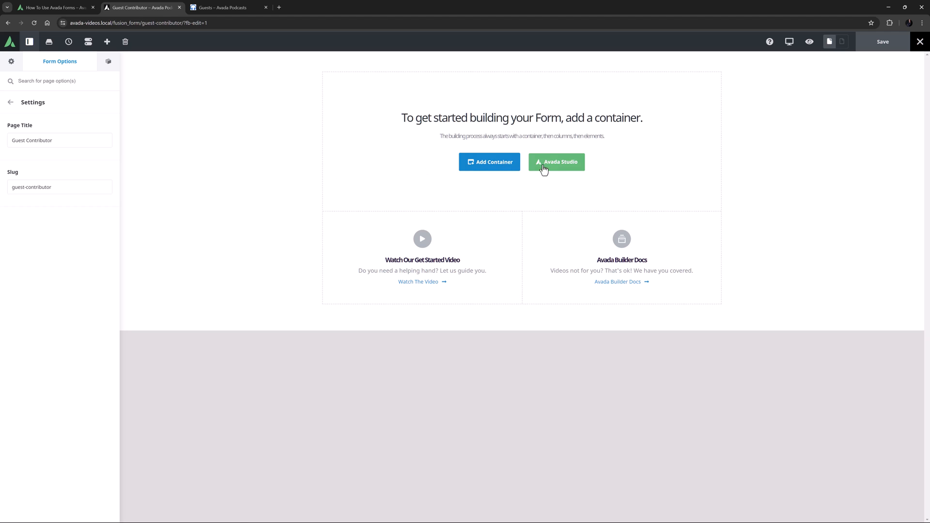
left_click(556, 162)
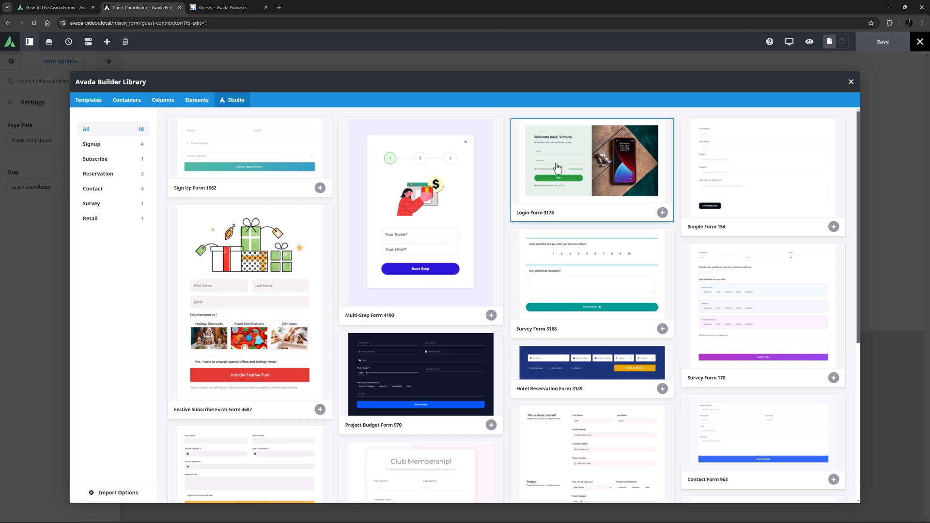
scroll("down", 3)
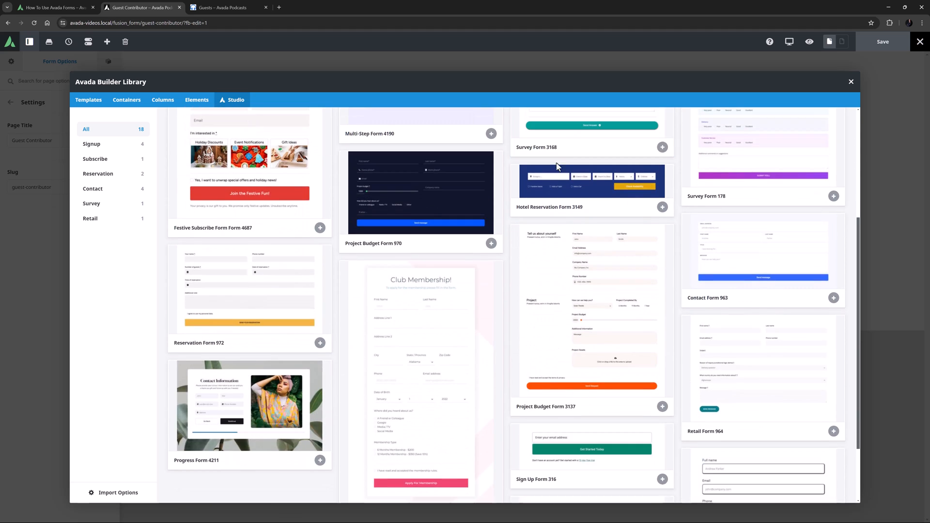
scroll("down", 3)
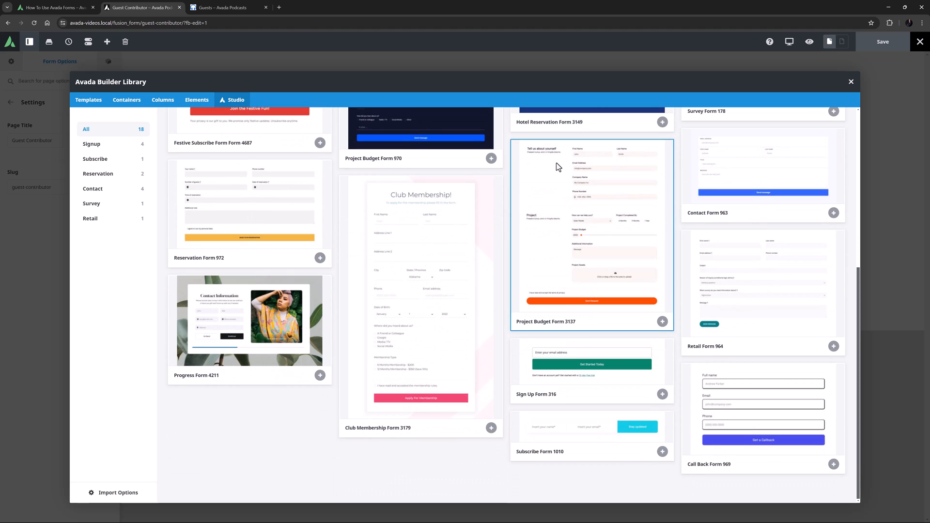
scroll("up", 3)
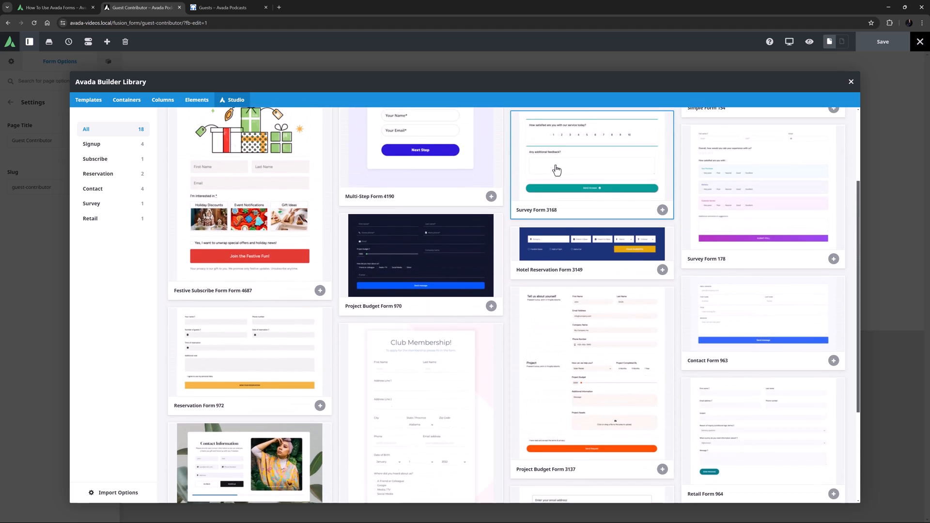
scroll("up", 3)
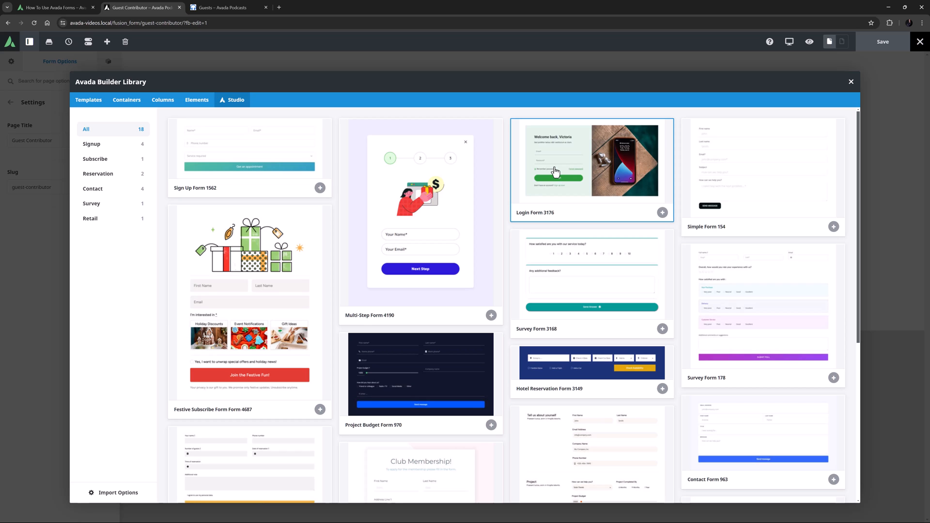
mouse_move(842, 87)
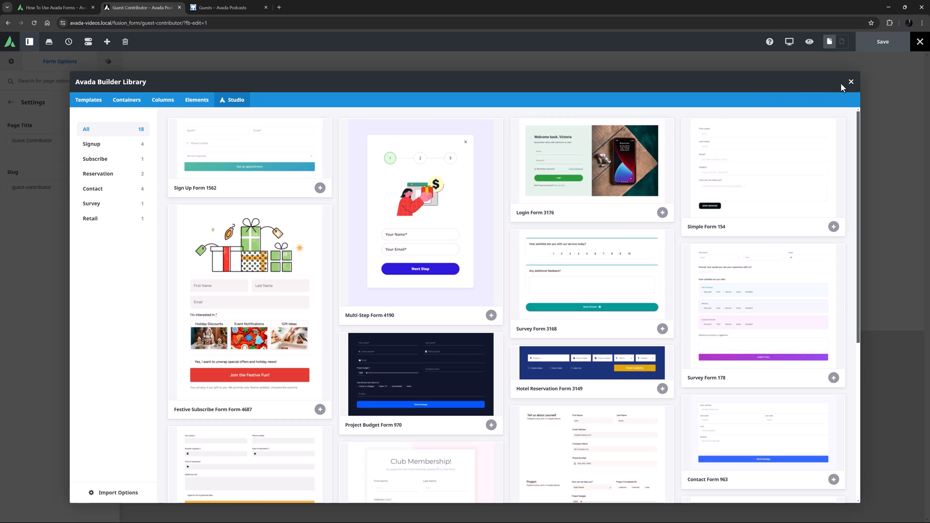
left_click(851, 81)
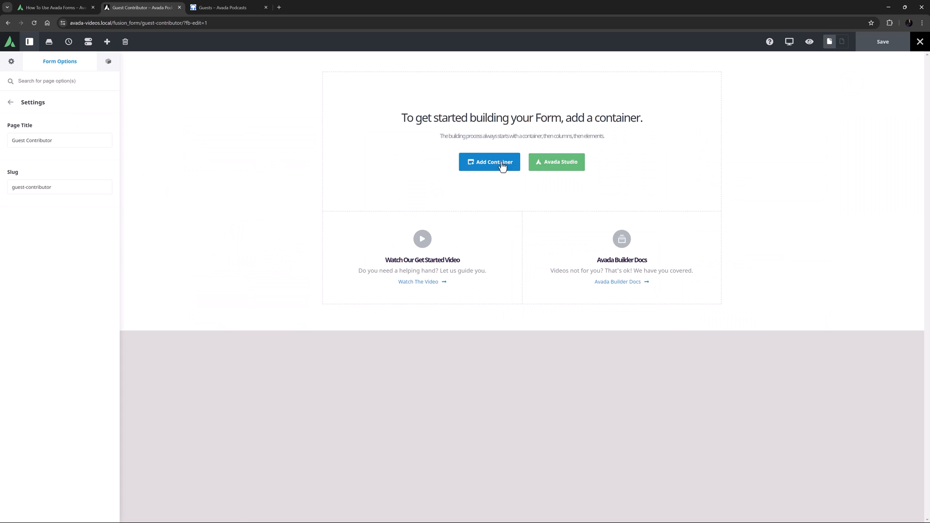
Add a container with a required text field labelled First Name using the person icon.
left_click(489, 161)
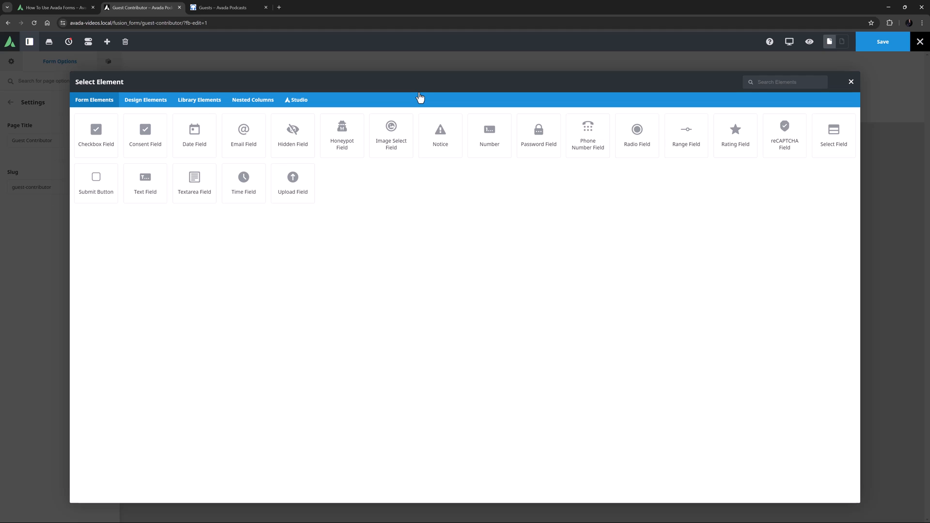
left_click(146, 181)
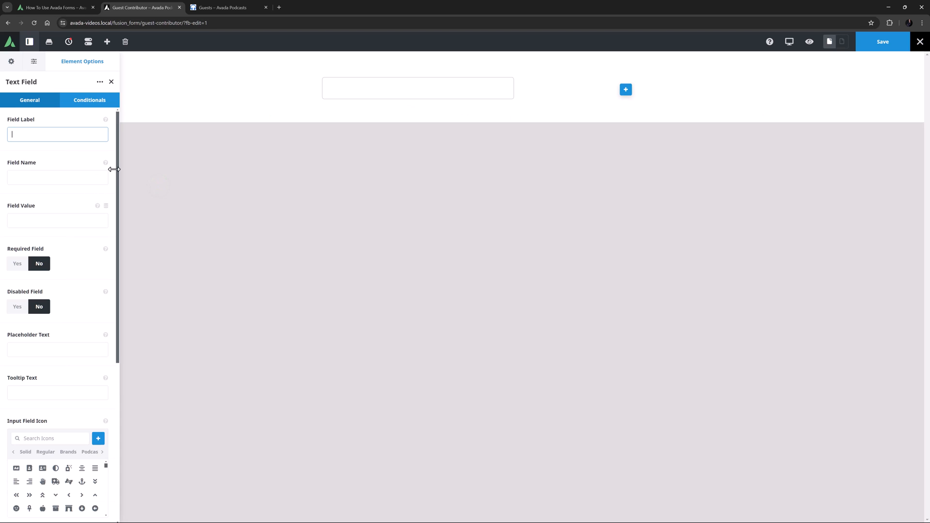
type("First Name")
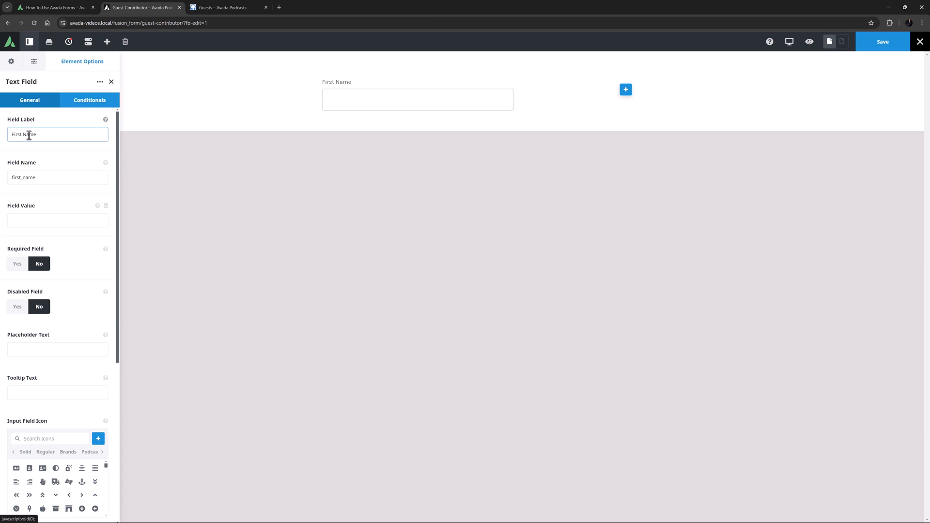
left_click(16, 263)
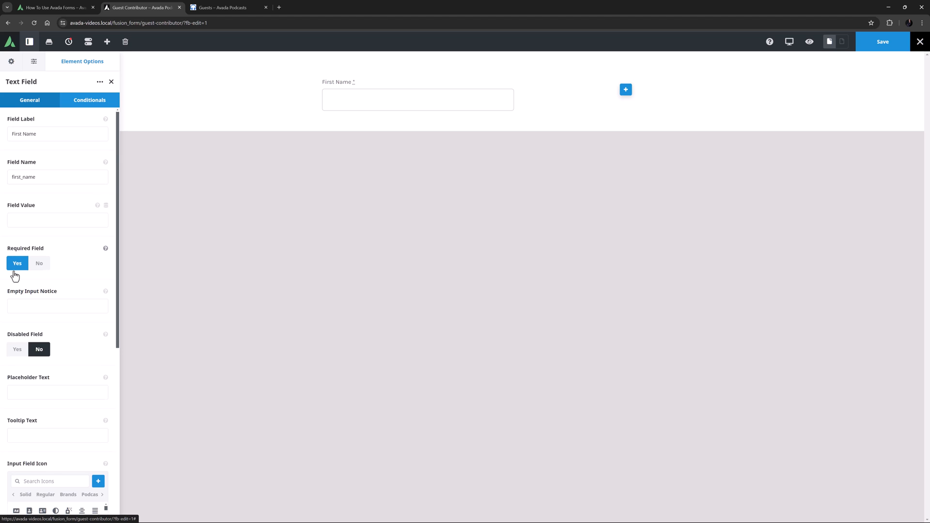
scroll("down", 3)
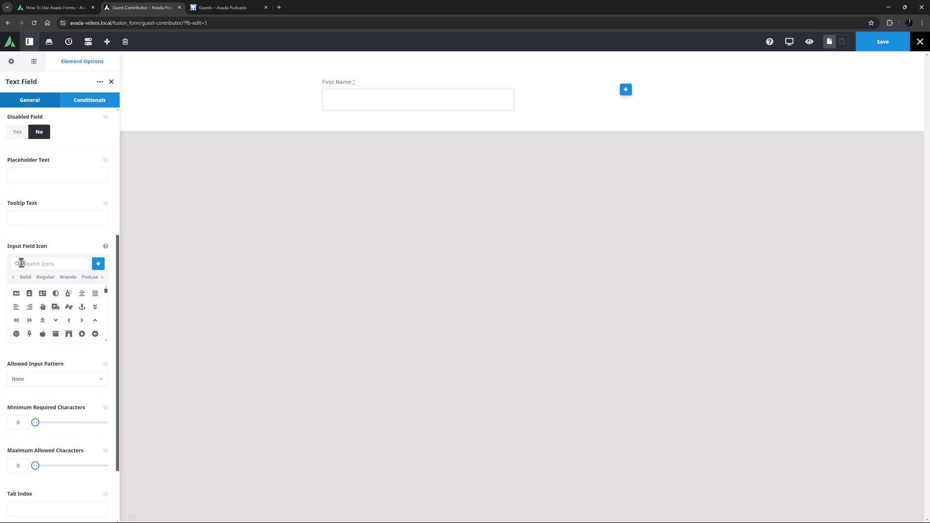
type("person")
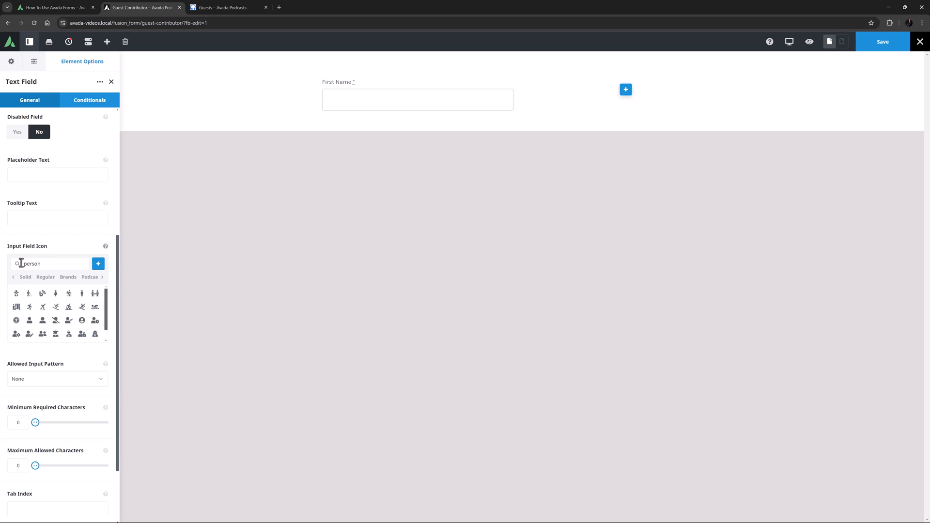
left_click(29, 333)
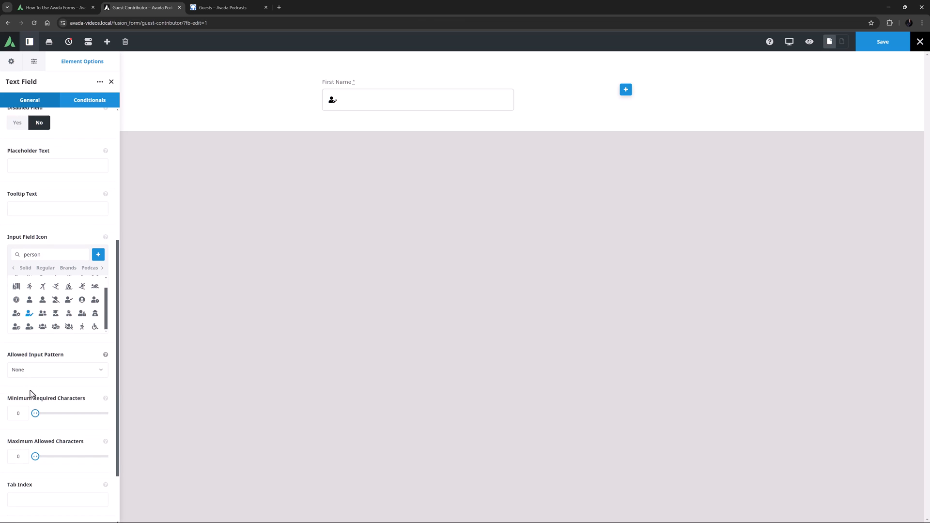
scroll("down", 3)
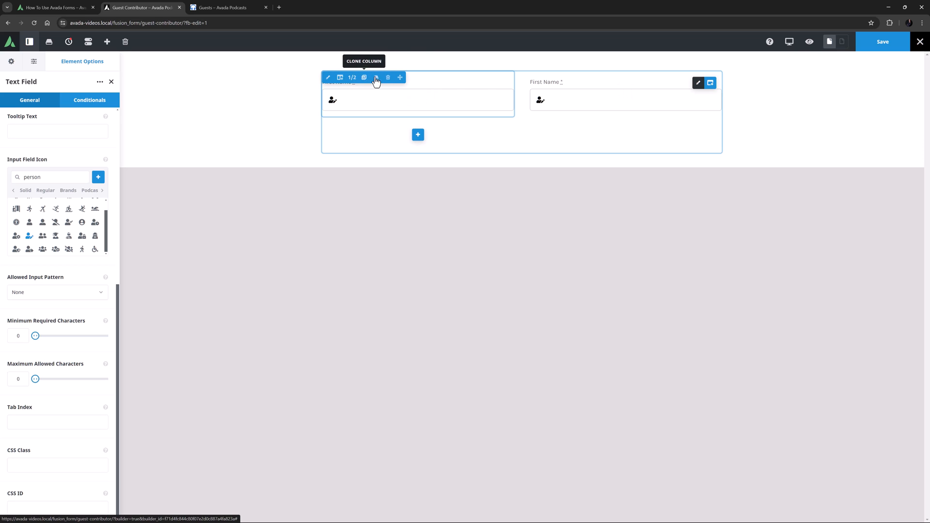
Duplicate the column as a last_name field, then add a required Email Address field with the envelope icon.
left_click(327, 77)
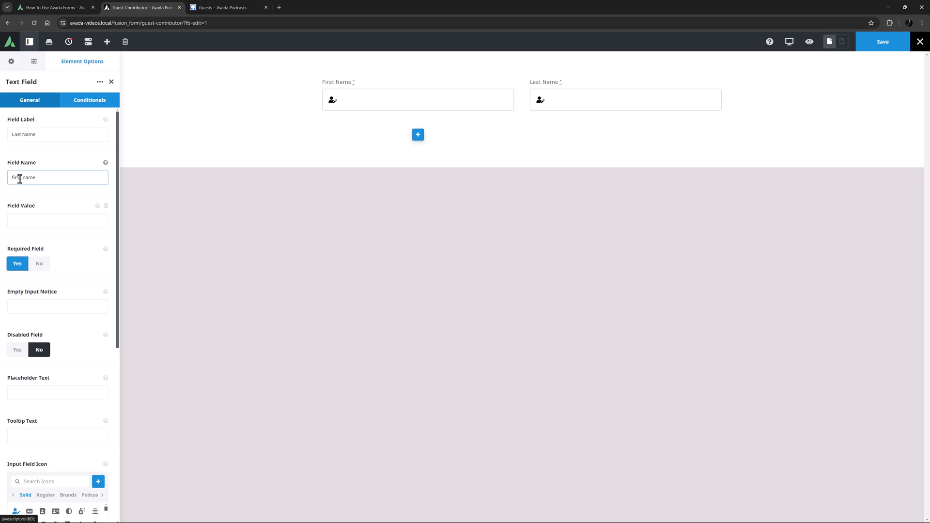
type("last_name")
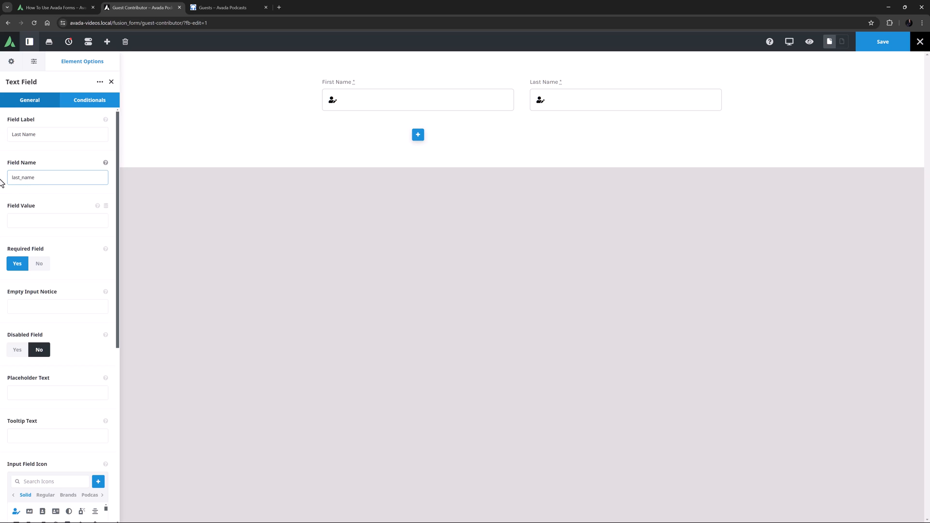
mouse_move(12, 292)
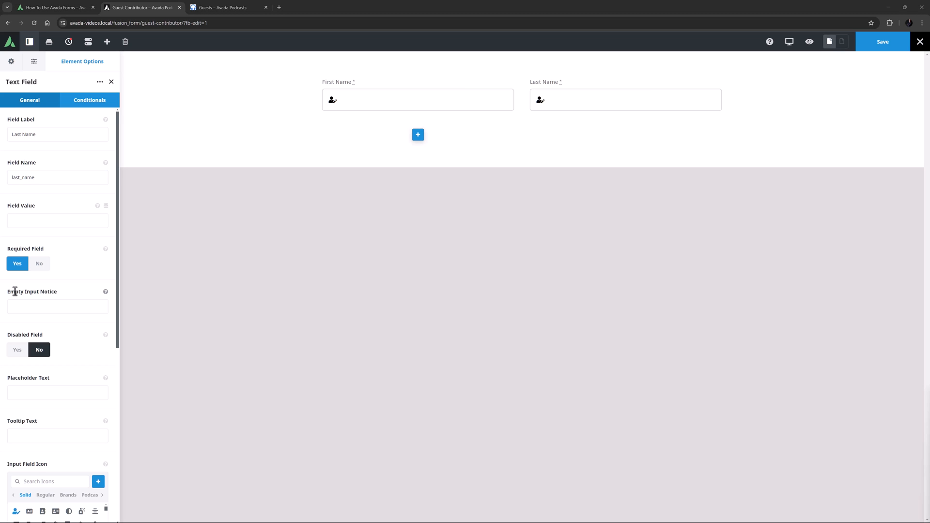
mouse_move(417, 134)
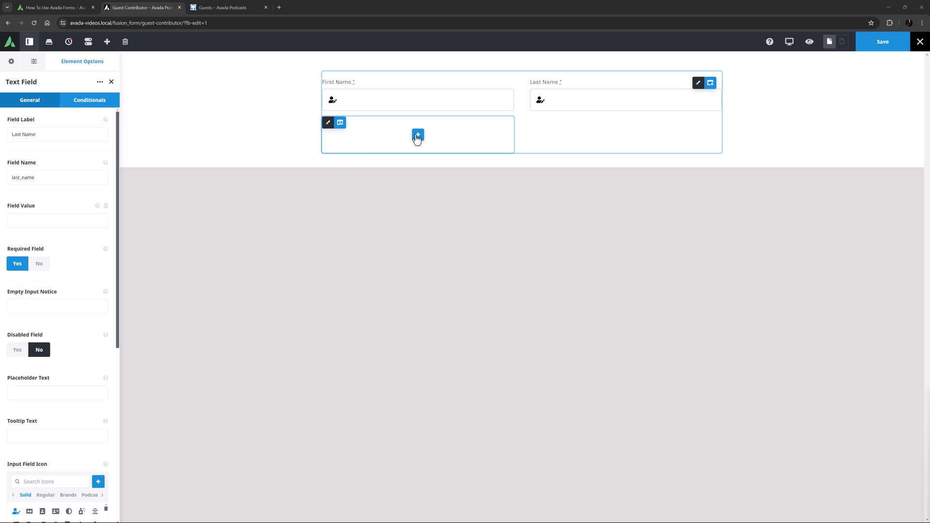
left_click(418, 136)
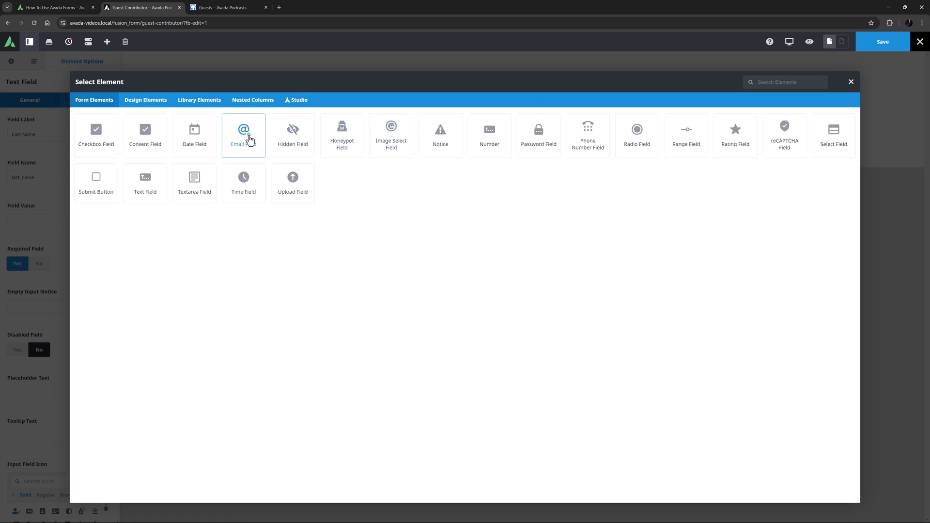
left_click(243, 131)
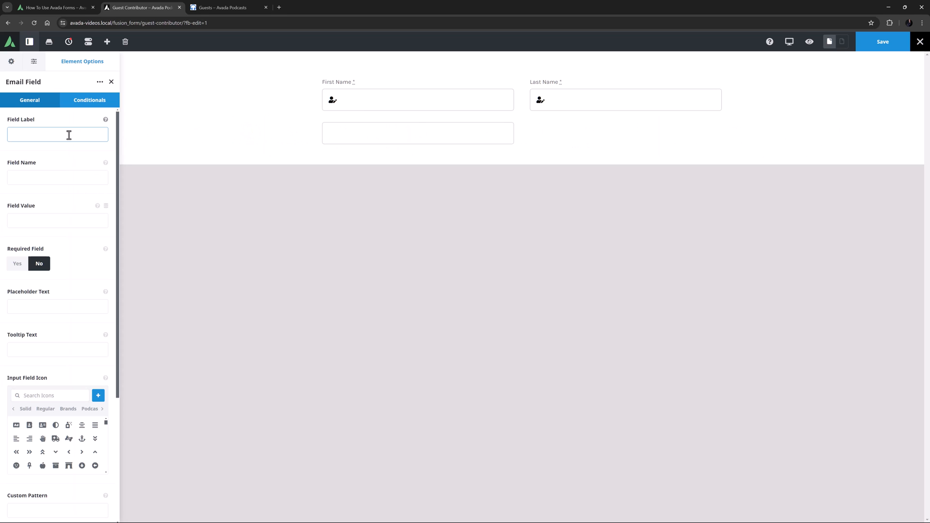
type("Email Address")
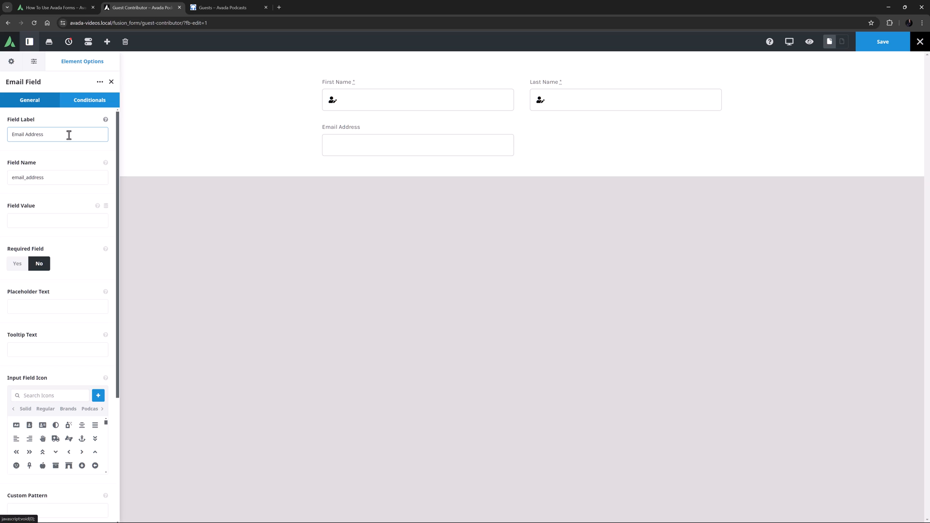
left_click(17, 263)
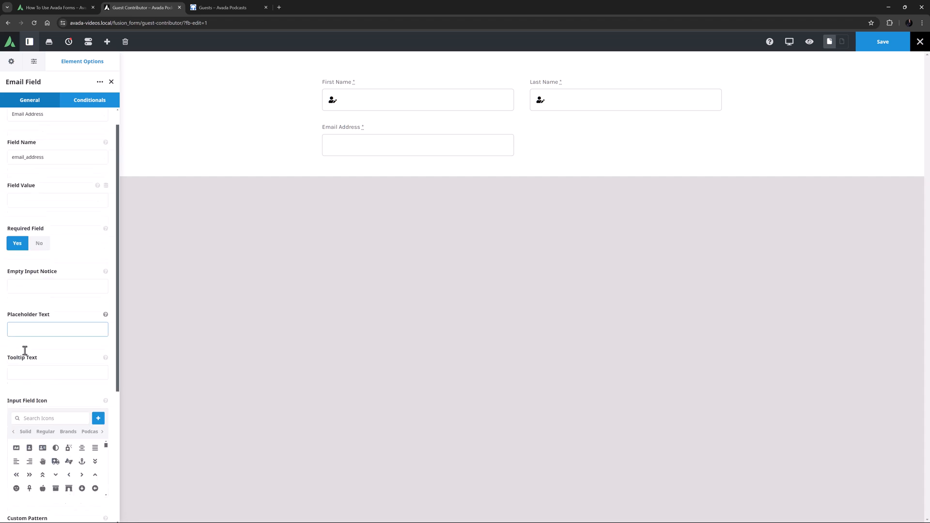
scroll("down", 3)
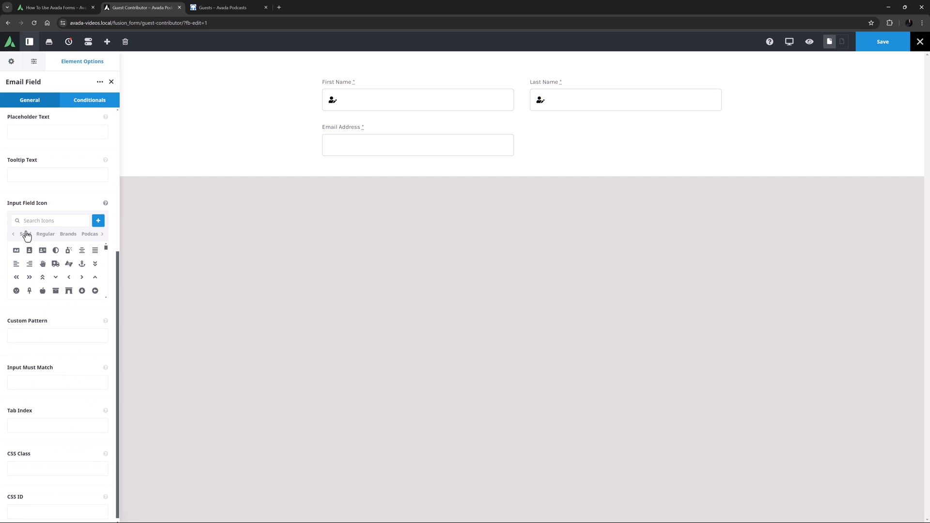
mouse_move(26, 220)
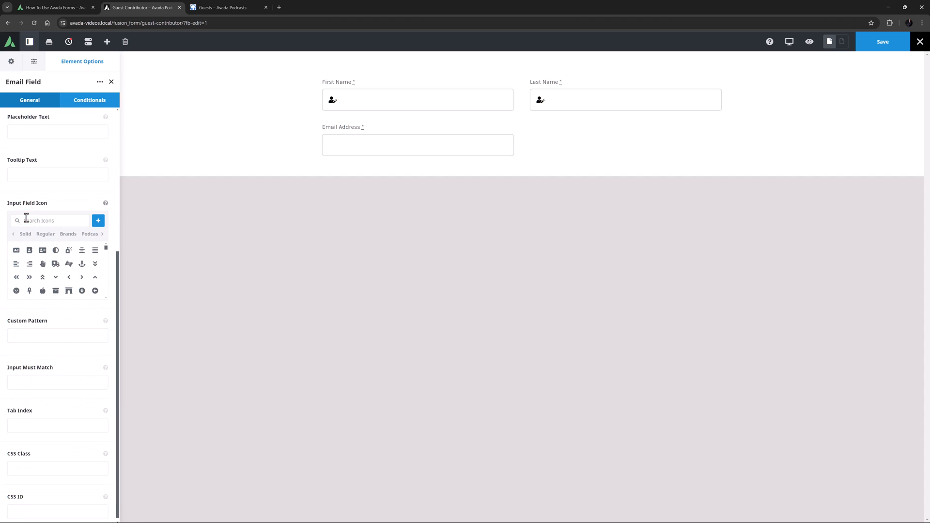
type("email")
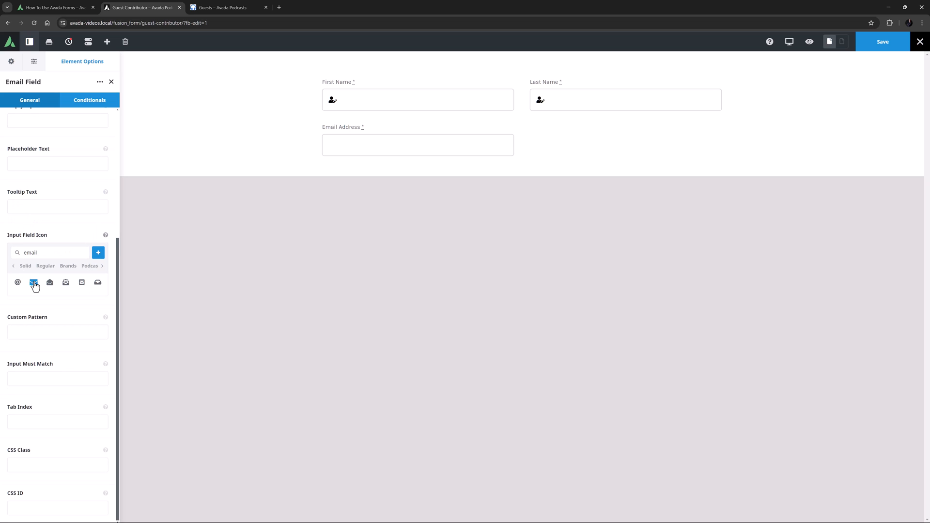
left_click(33, 282)
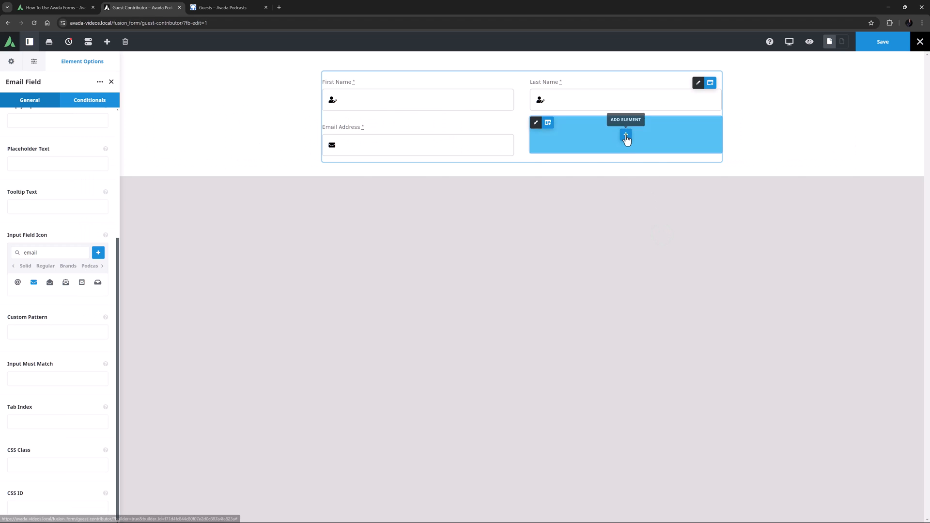
Add a required Phone Number field with the mobile icon in the column beside the email.
left_click(626, 140)
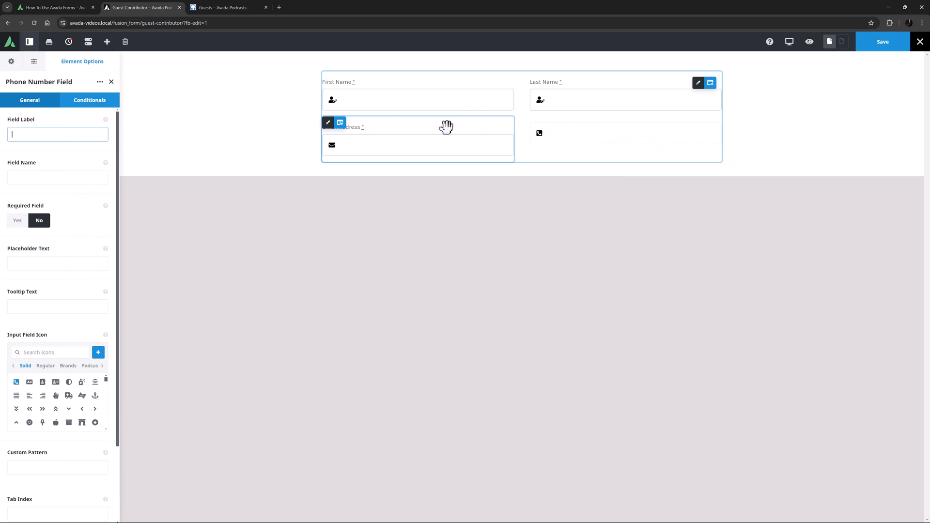
type("Phone Number")
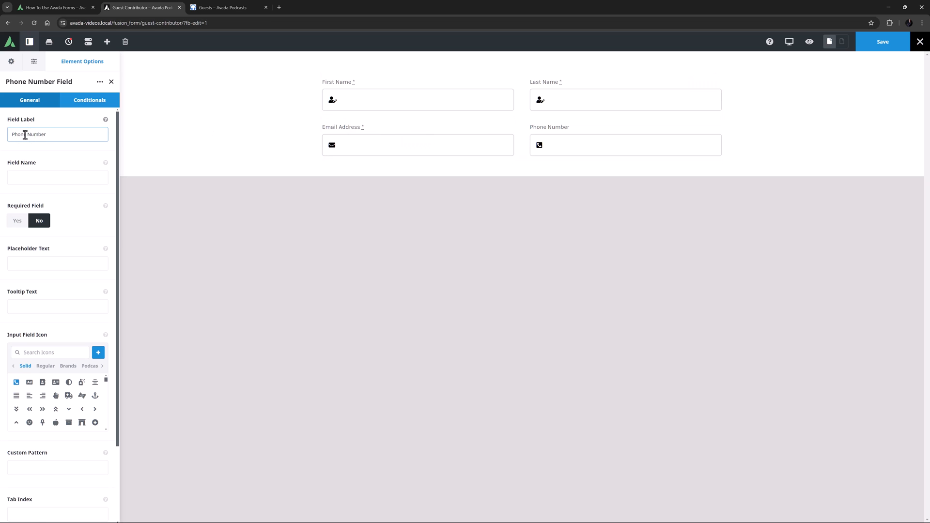
left_click(17, 220)
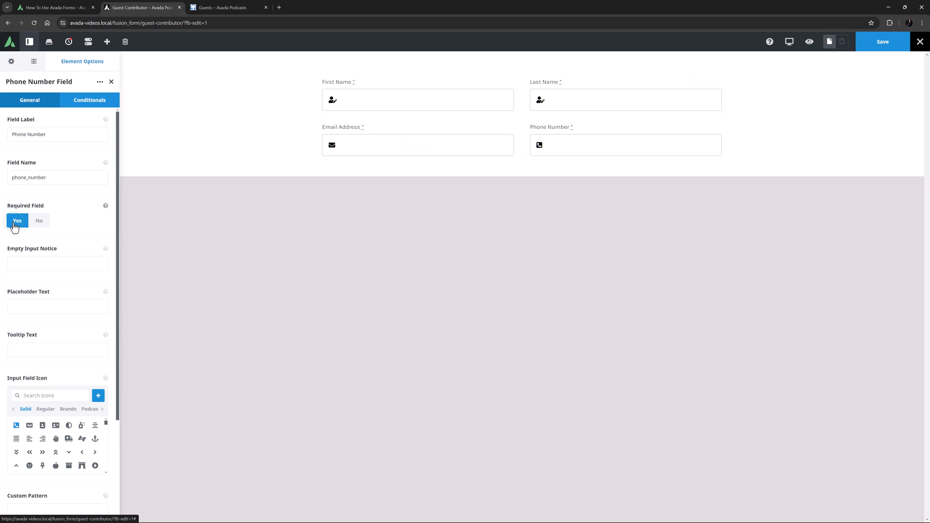
mouse_move(17, 252)
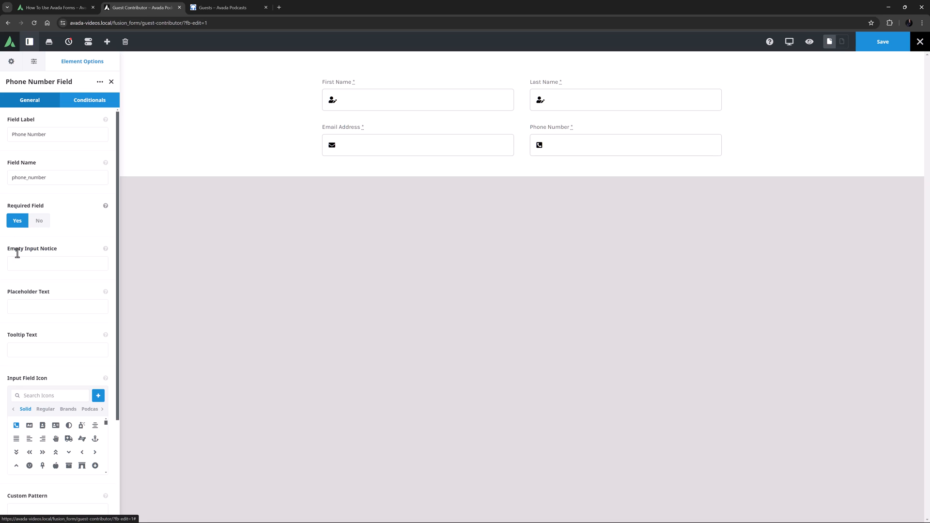
type("mobile")
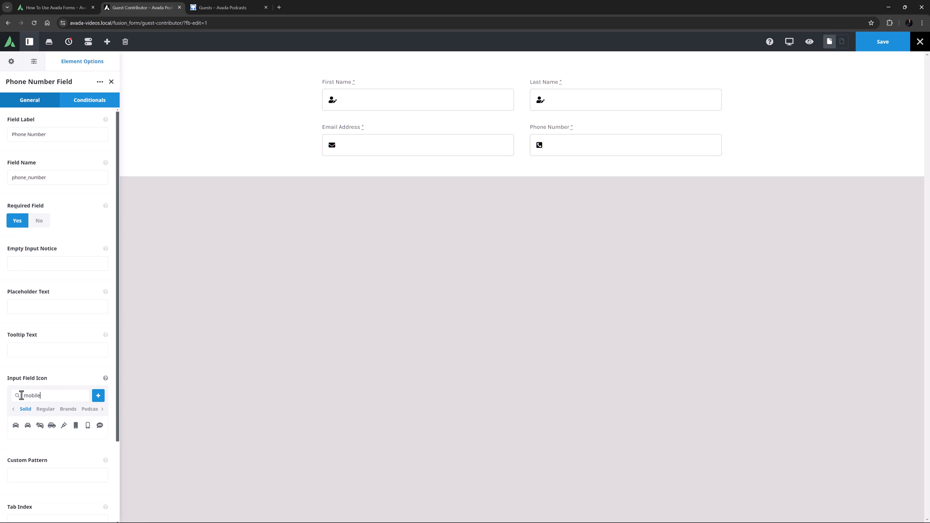
left_click(88, 426)
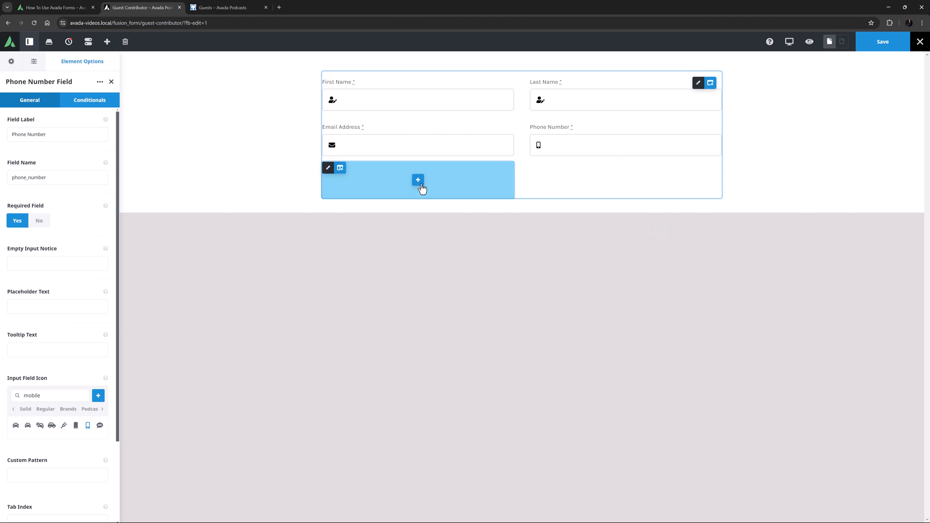
Add a checkbox field labelled 'Podcast Categories - What is your expertise?' requiring at least one selection.
left_click(418, 181)
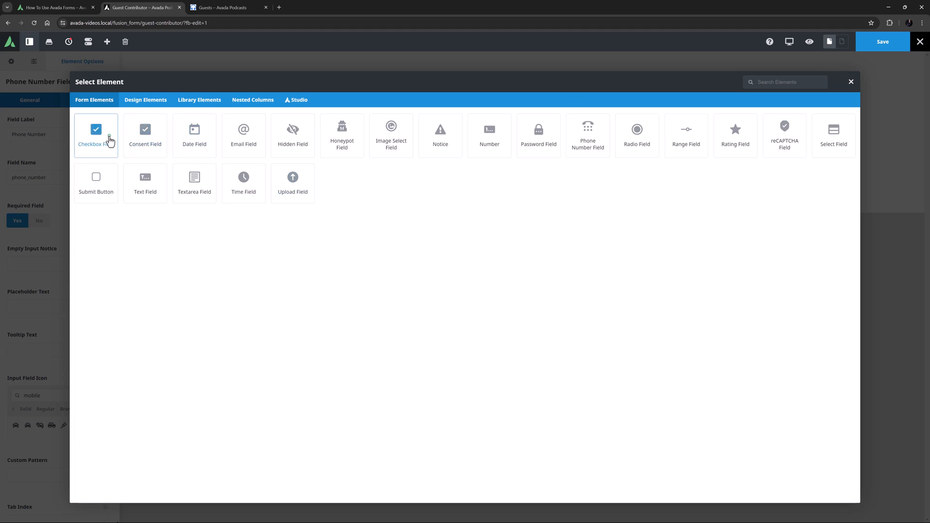
left_click(96, 128)
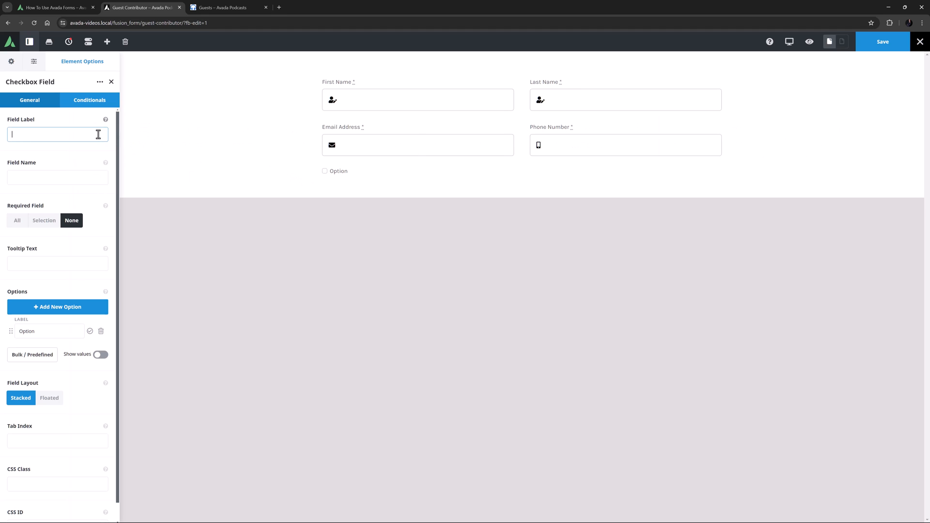
type("Podcast Categories")
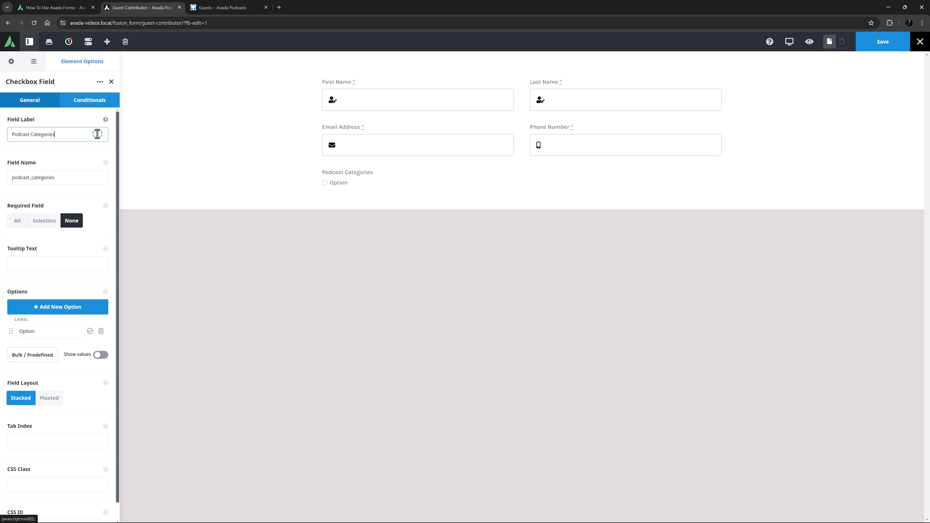
type("- What is your expertise?")
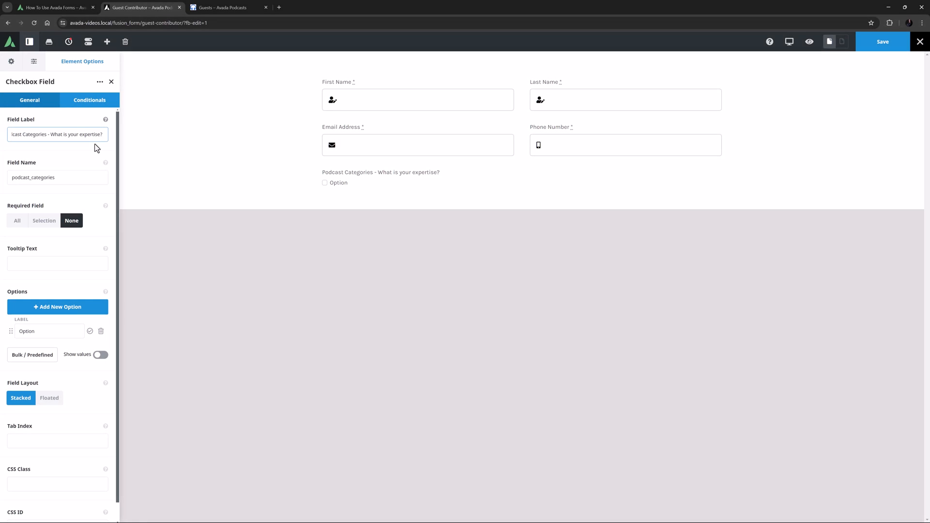
left_click(43, 221)
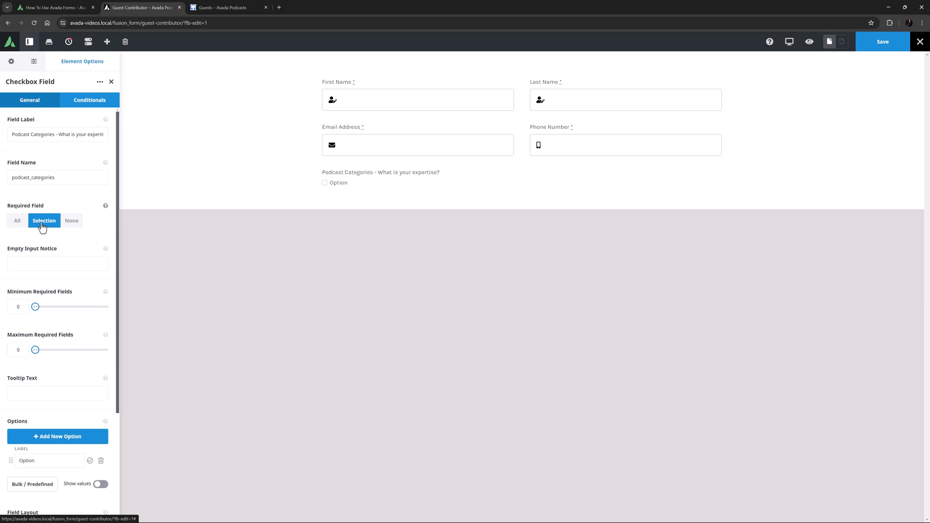
left_click(17, 307)
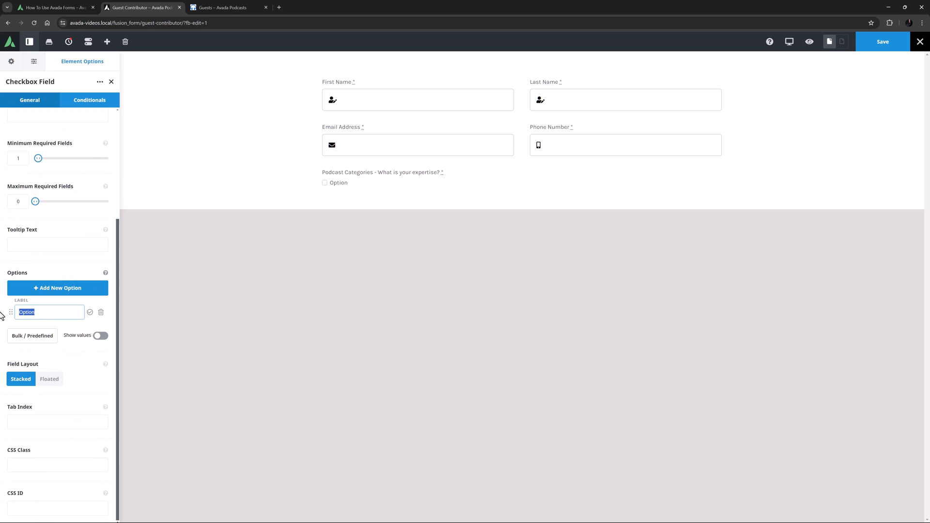
Add options Lifestyle, Design and Avada after Business and set the field layout to Floated.
left_click(58, 288)
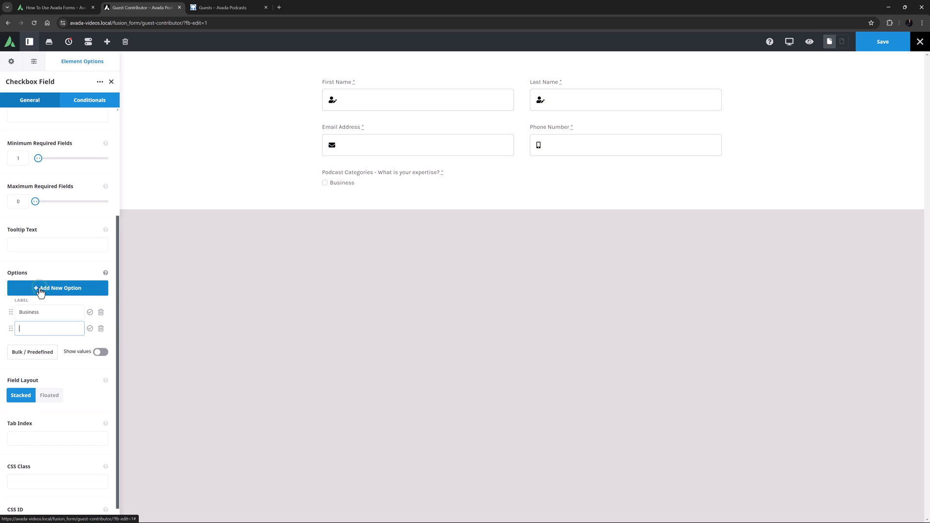
type("Lifestyle")
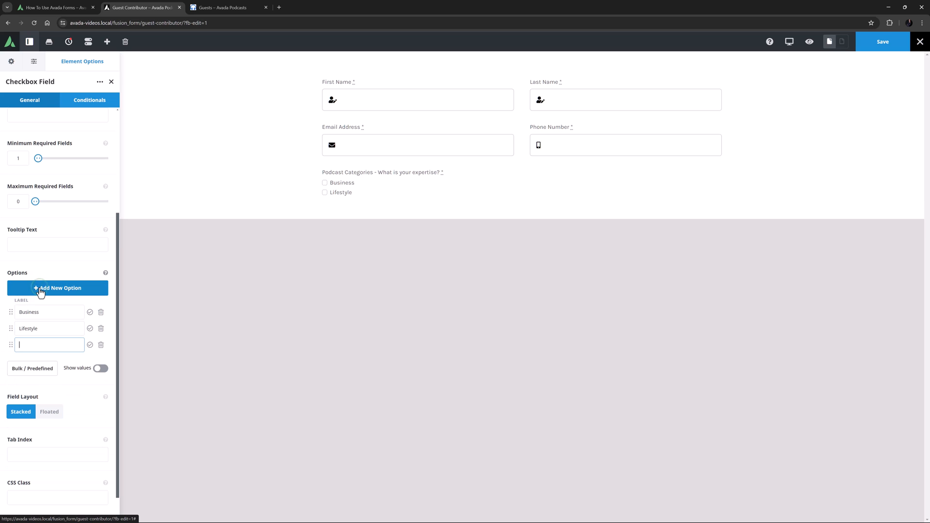
type("Design")
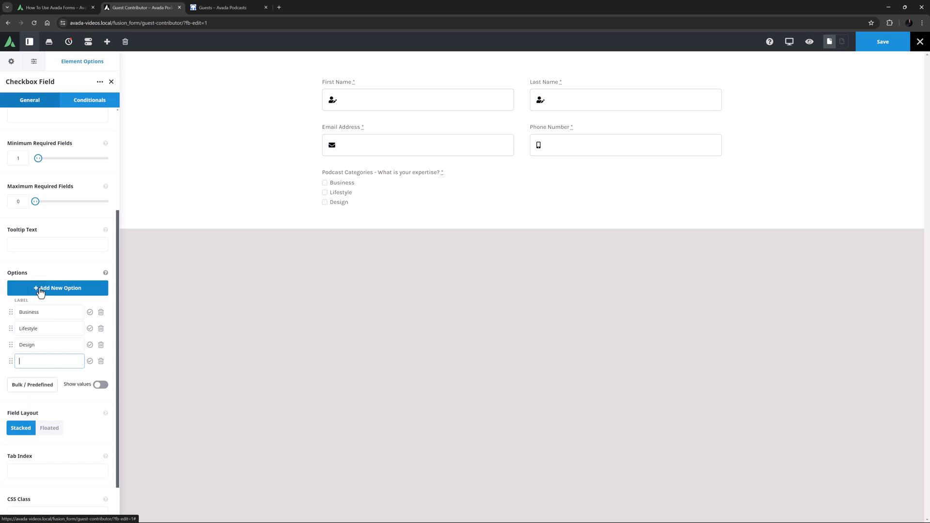
type("Avada")
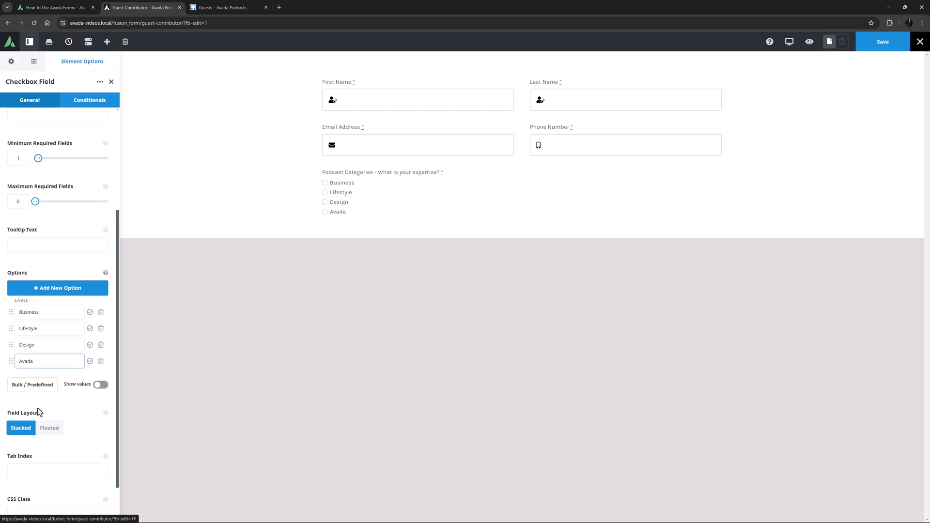
left_click(49, 428)
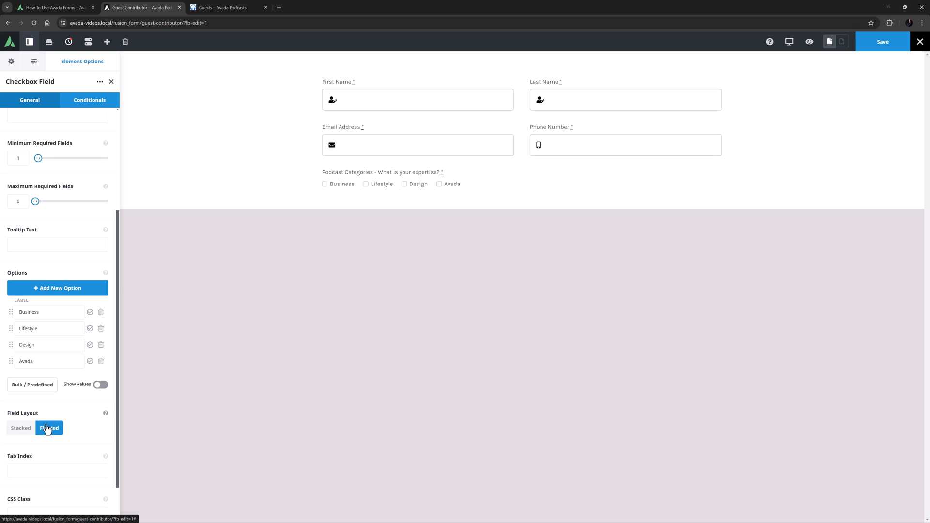
mouse_move(258, 250)
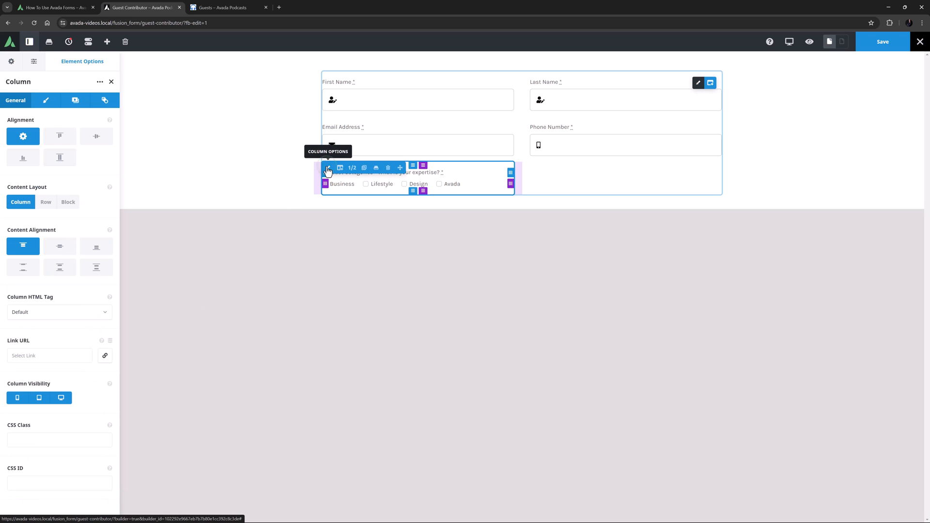
In the column's Design settings give it a background and 30px margins, moving on to padding and border.
left_click(73, 100)
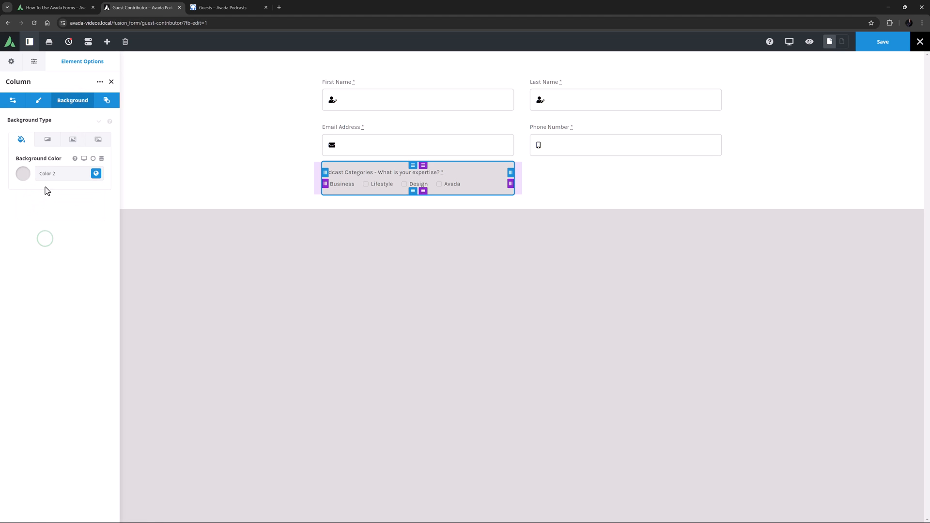
left_click(44, 100)
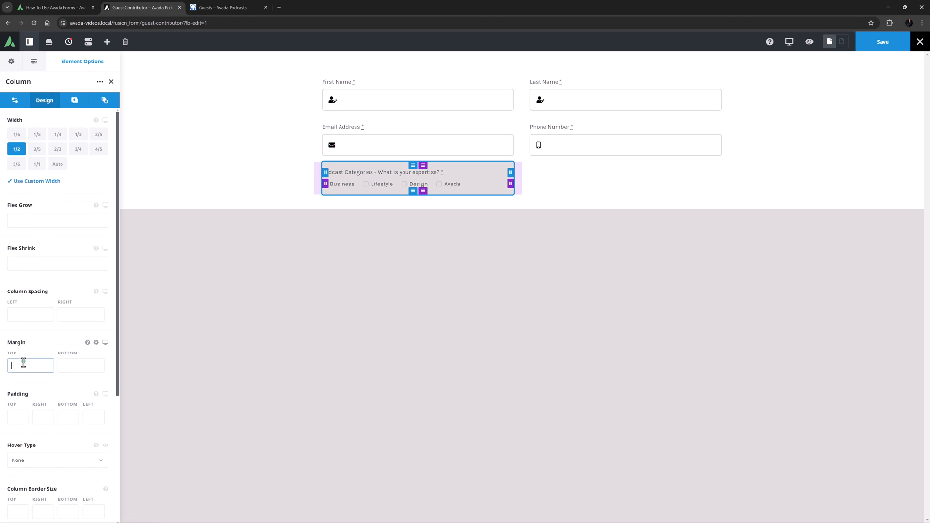
type("30px")
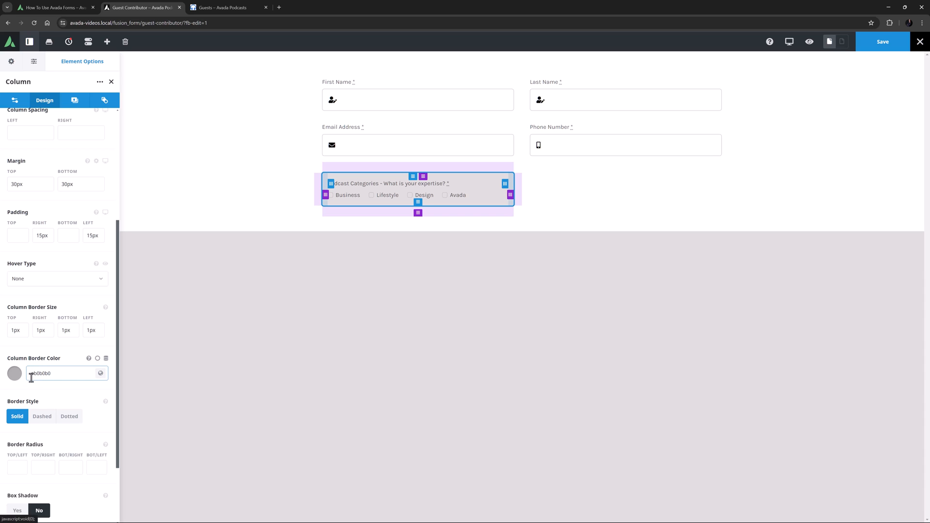
scroll("down", 3)
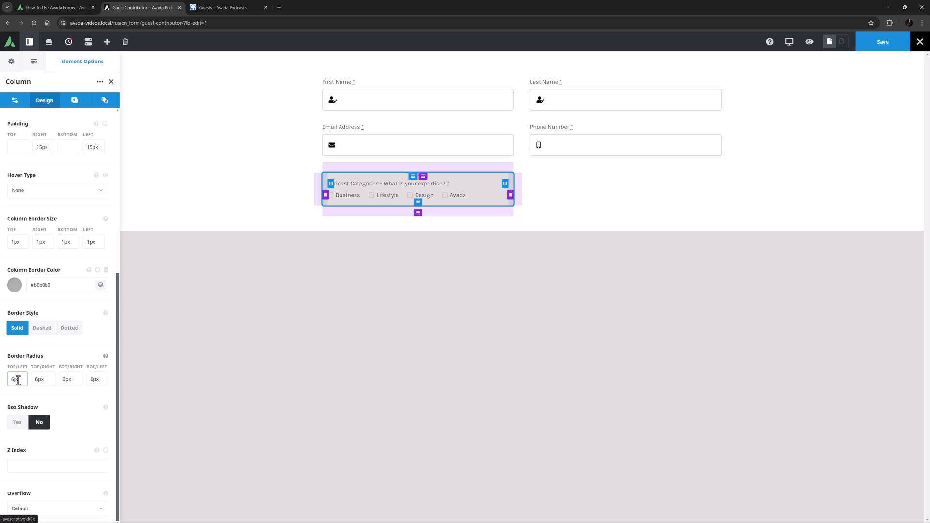
mouse_move(363, 178)
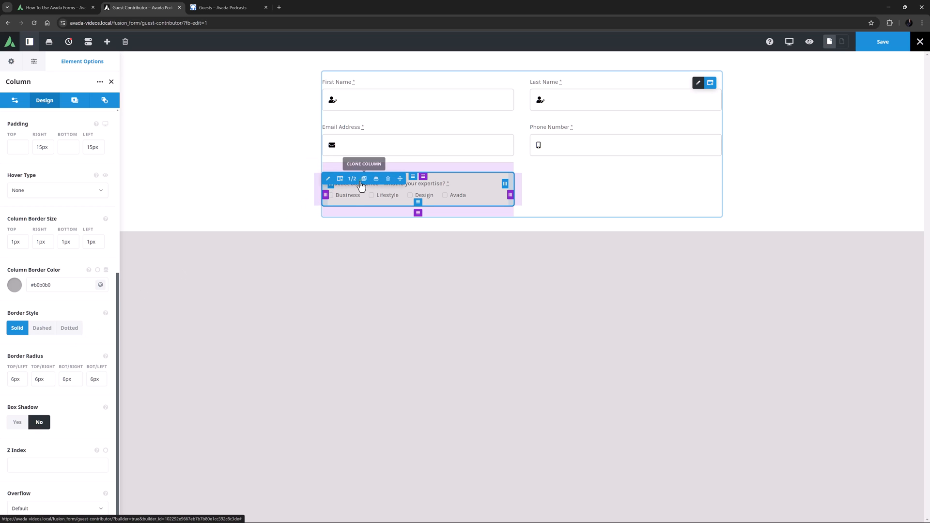
Clone the categories column and relabel the copy 'Where did you hear about us?' as an optional question.
left_click(365, 178)
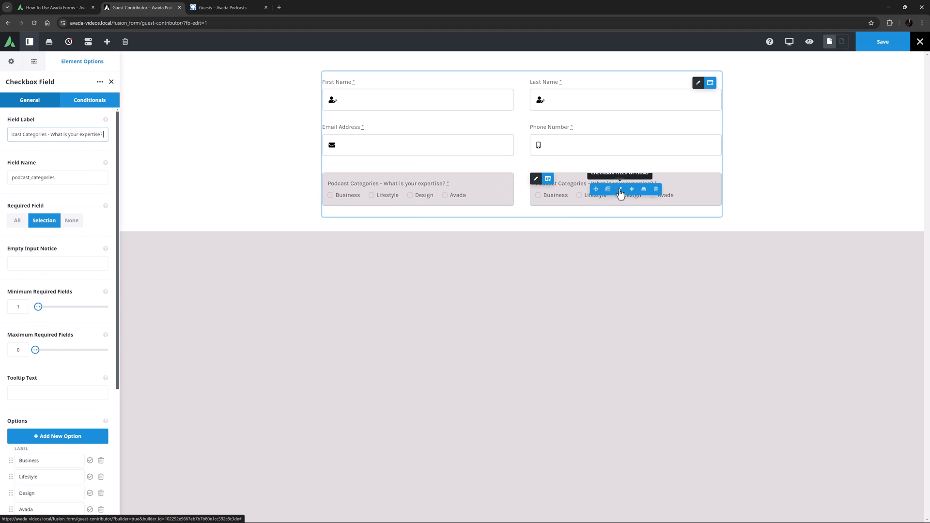
triple_click(58, 134)
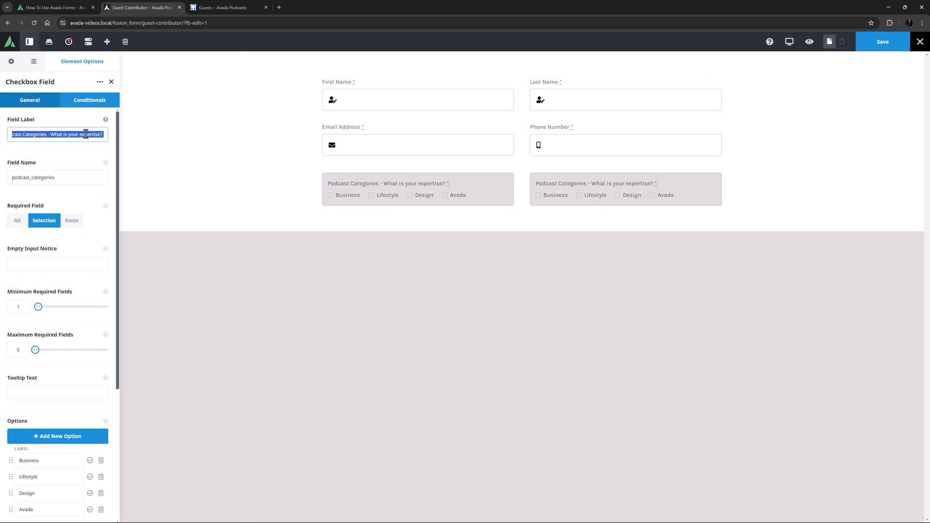
type("Where did you hear about us?")
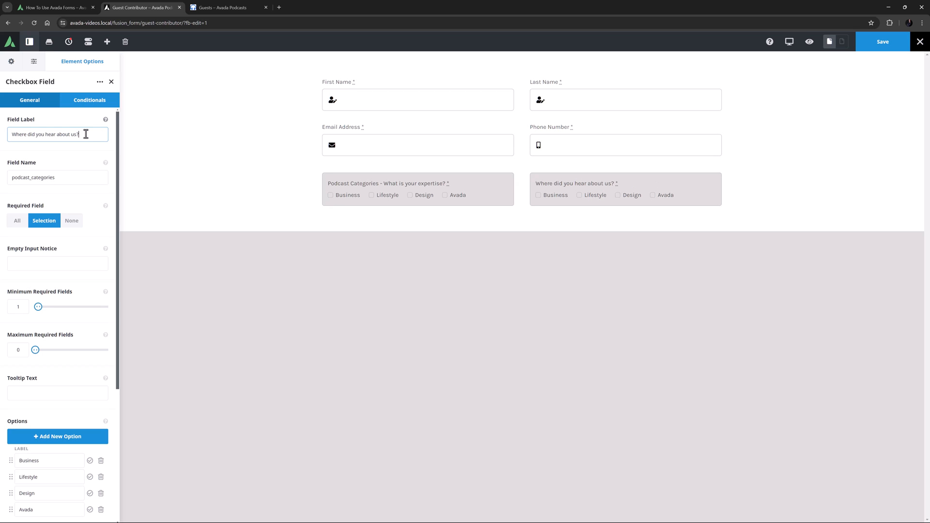
left_click(57, 176)
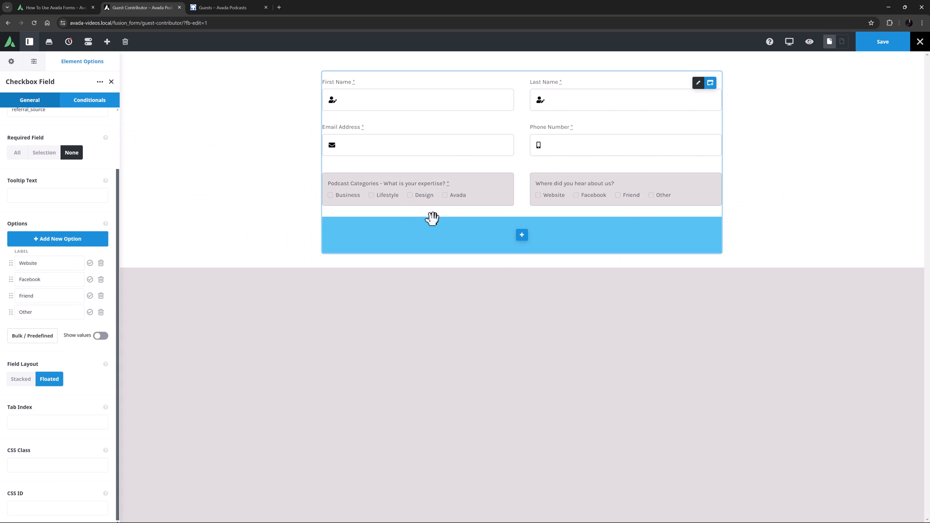
Add a required upload field labelled Show Us Who You Are with matching tooltip, allowing only .jpg.
left_click(521, 235)
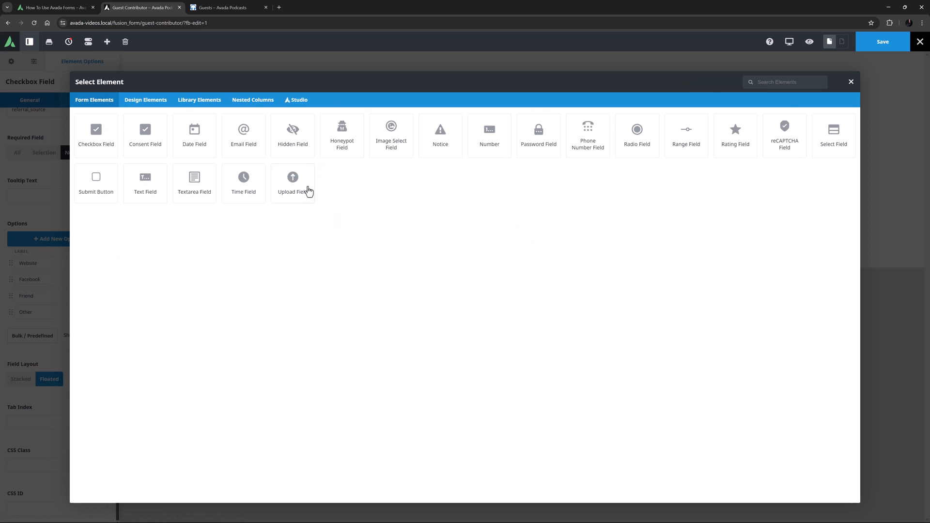
left_click(292, 183)
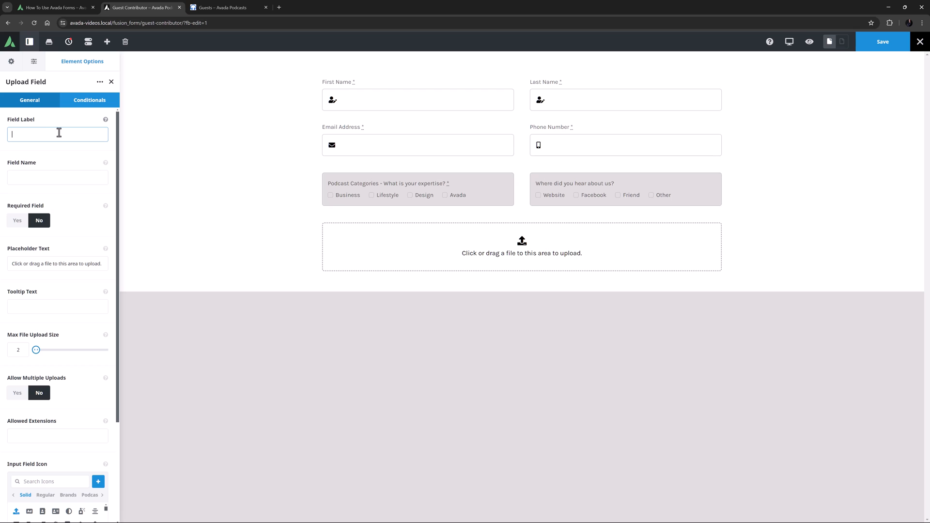
type("Show Us Who You Are")
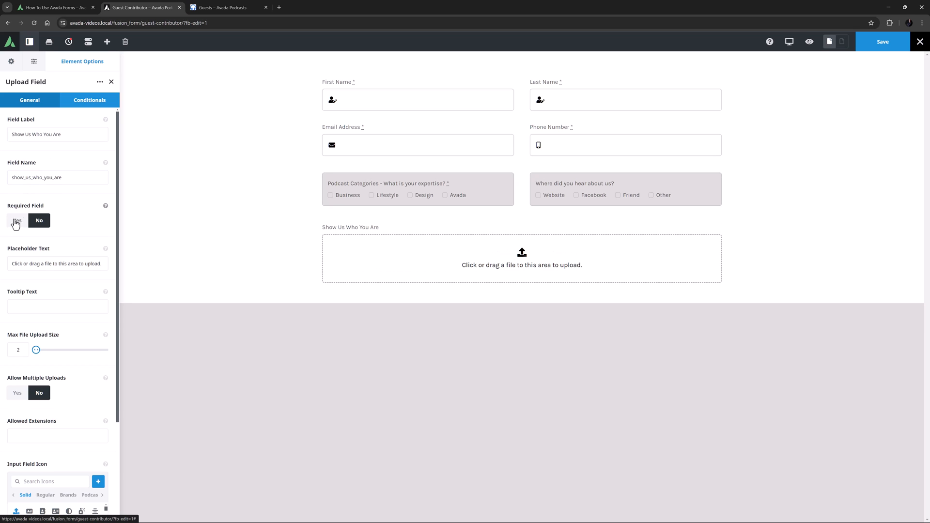
left_click(17, 220)
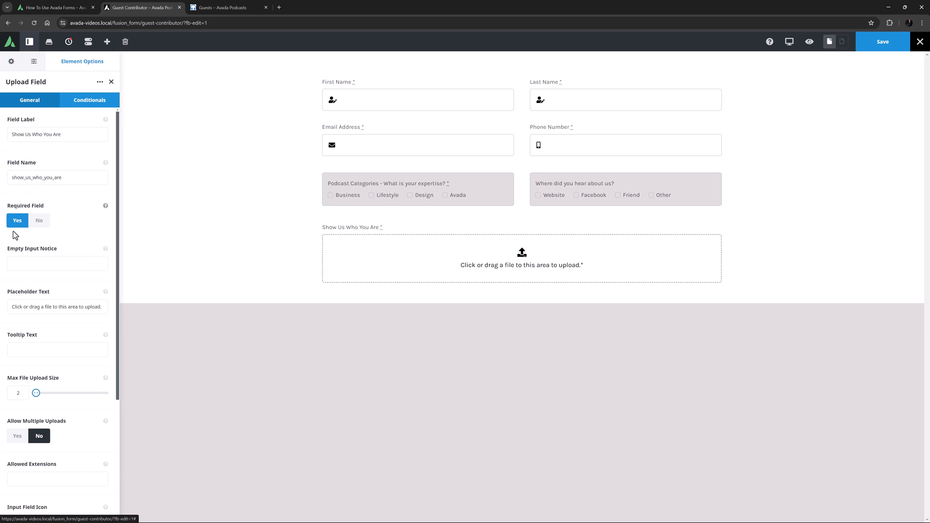
left_click(58, 307)
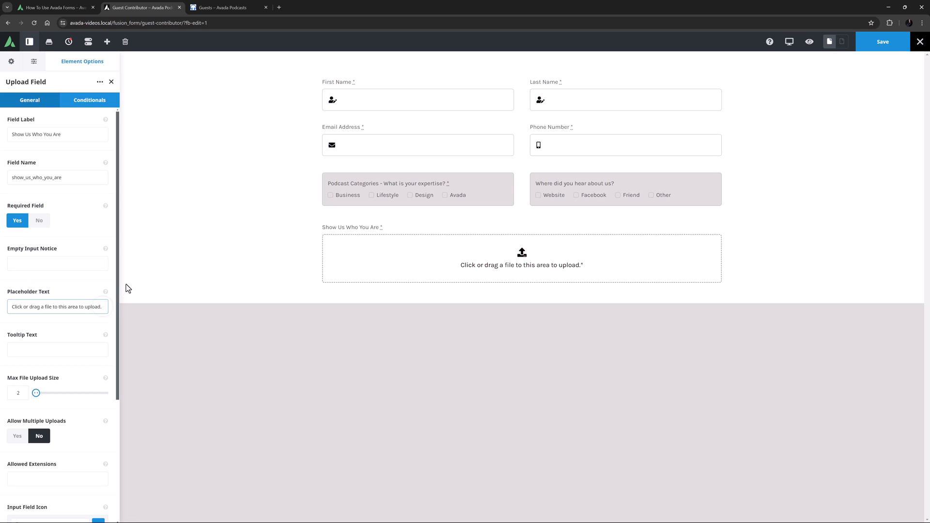
type("Show Us Who You Are")
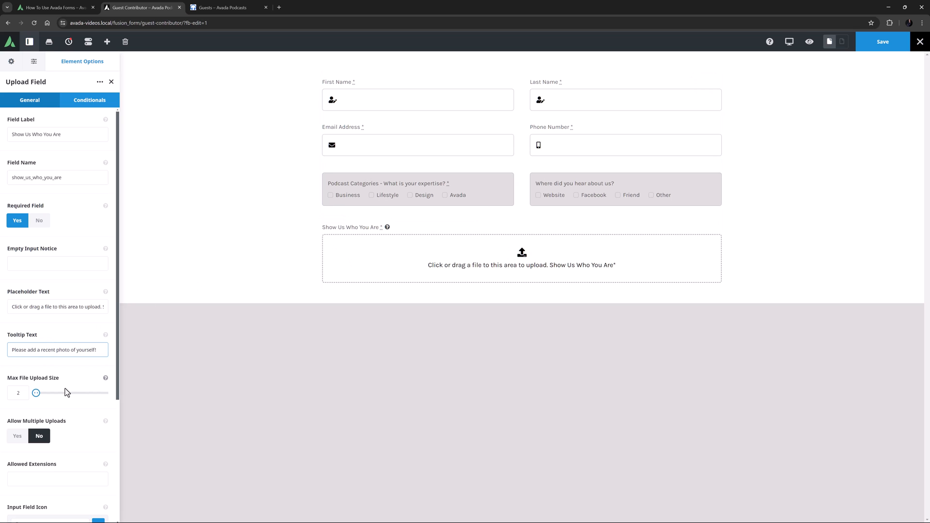
mouse_move(51, 417)
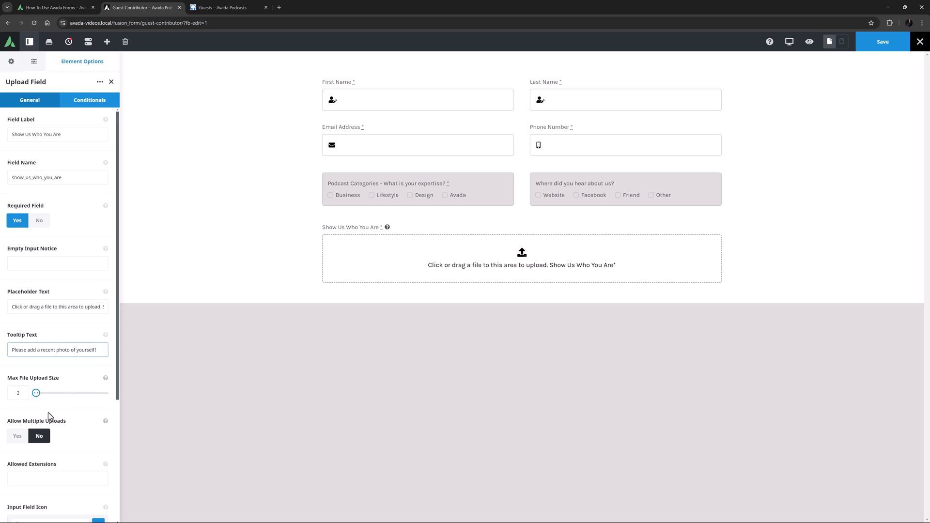
scroll("down", 3)
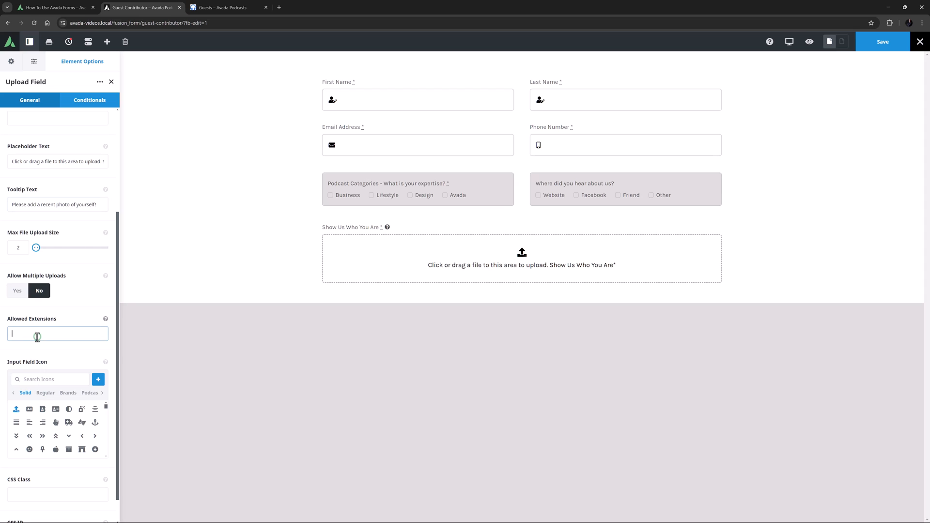
type("dot jpg")
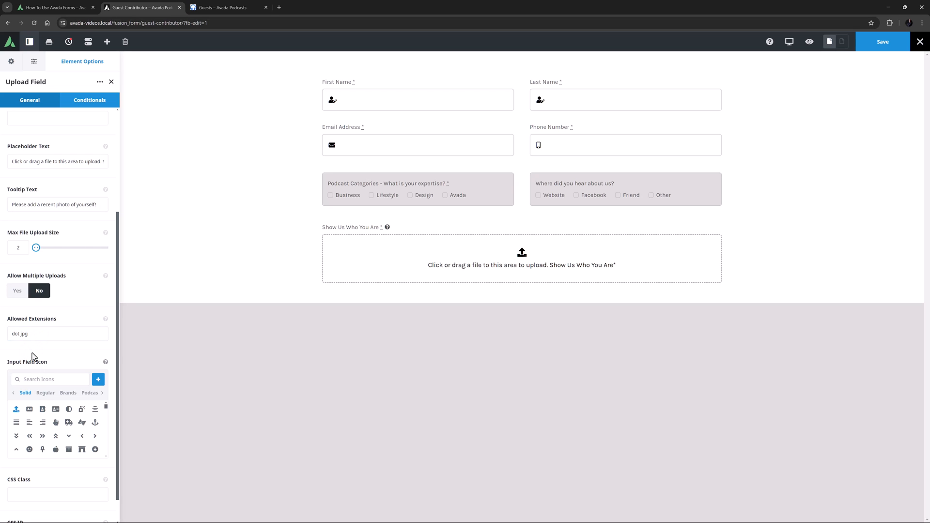
mouse_move(89, 355)
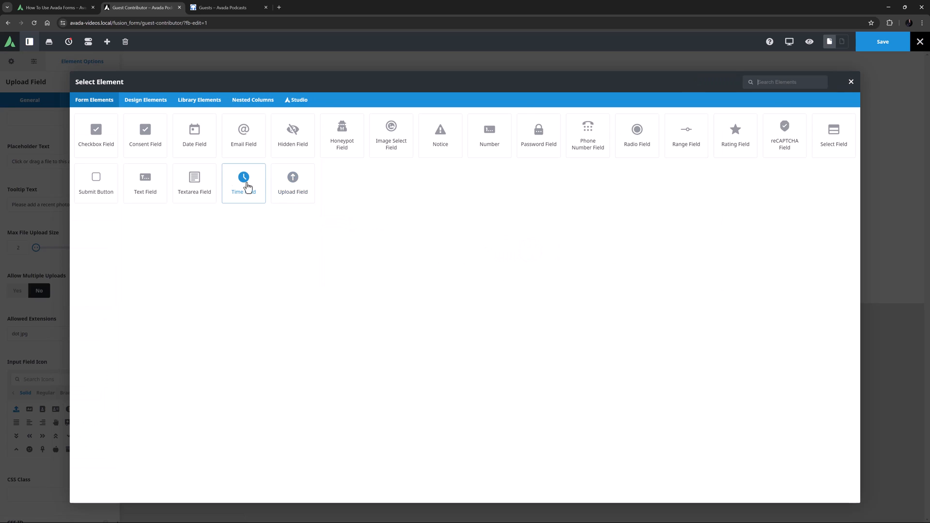
Add a required Message textarea with placeholder "Please tell us more about yourself..." and more rows.
left_click(194, 183)
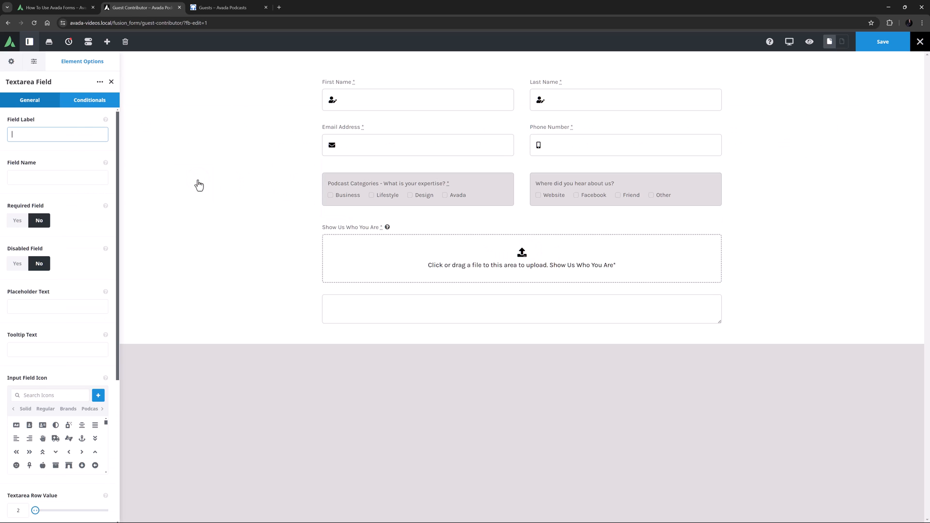
type("Message")
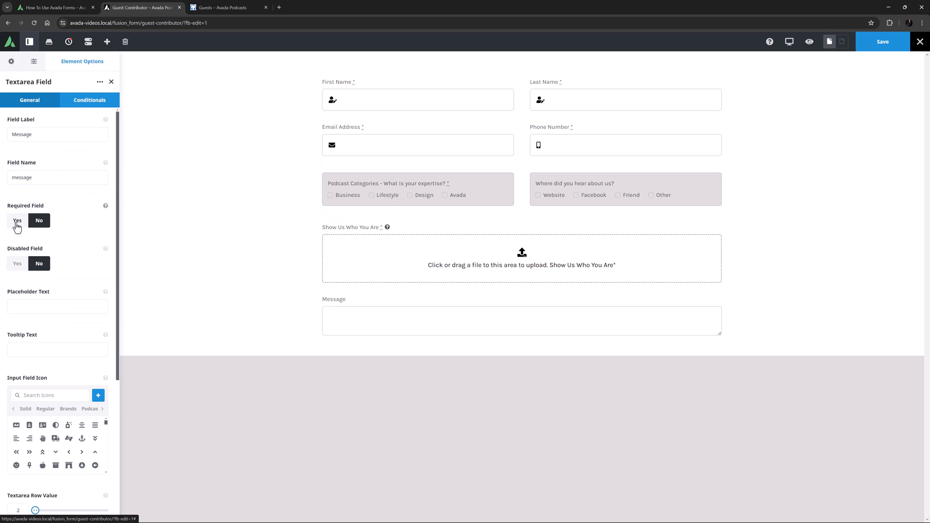
left_click(16, 220)
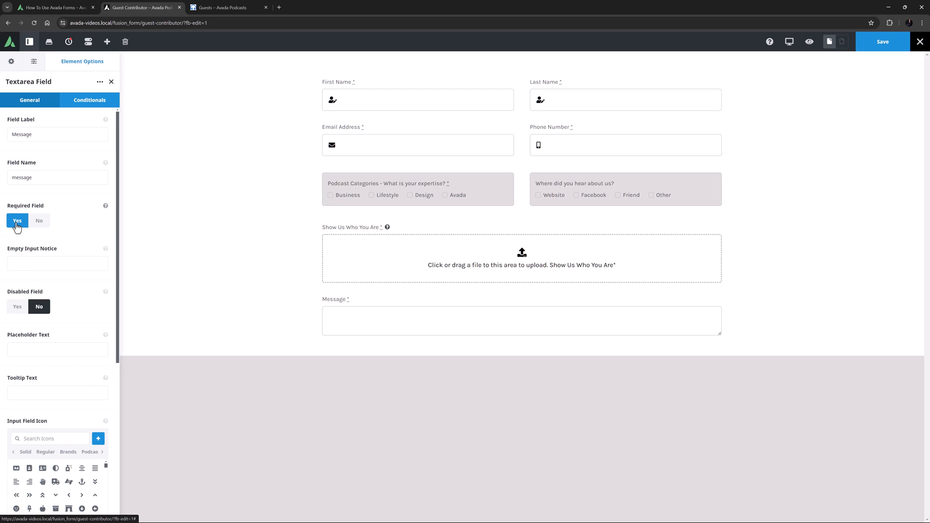
left_click(57, 350)
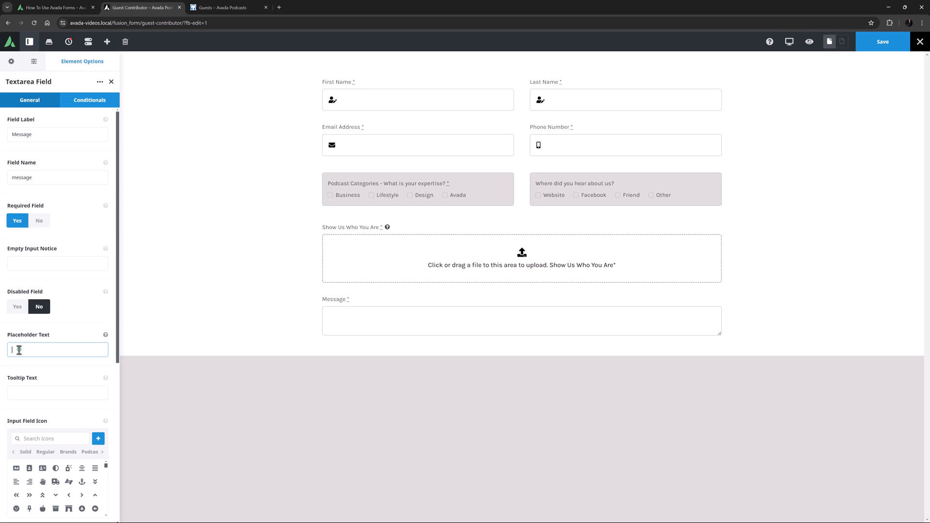
type("Please tell us more about yourself...")
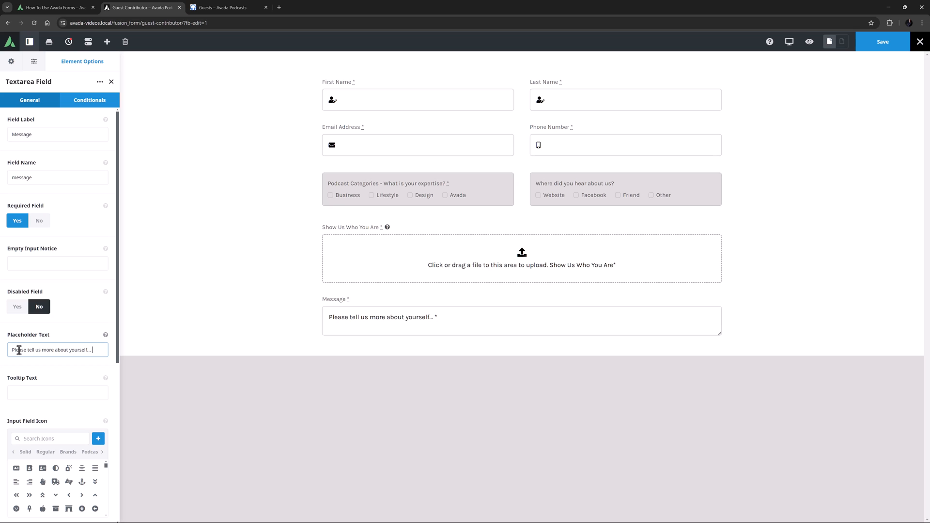
mouse_move(23, 389)
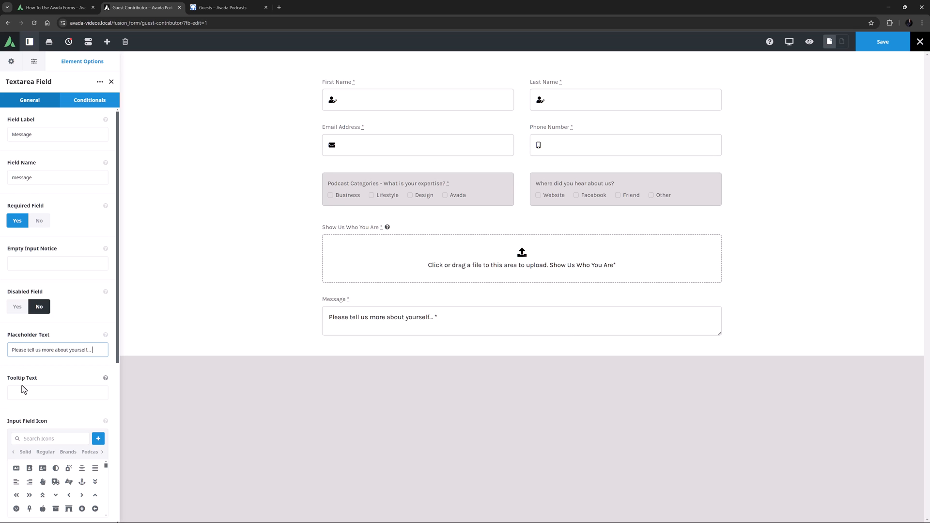
scroll("down", 3)
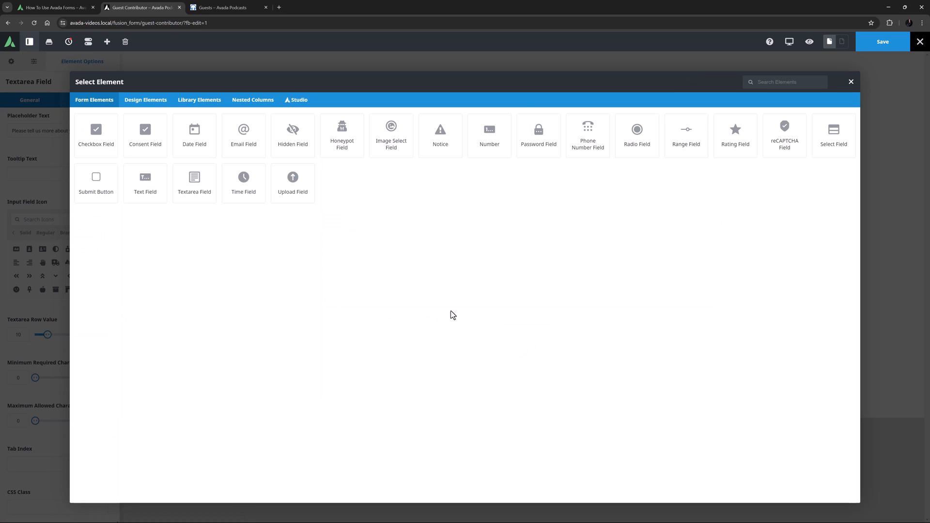
Add a Submit button and set Button Span to Yes so it fills the form width.
left_click(96, 183)
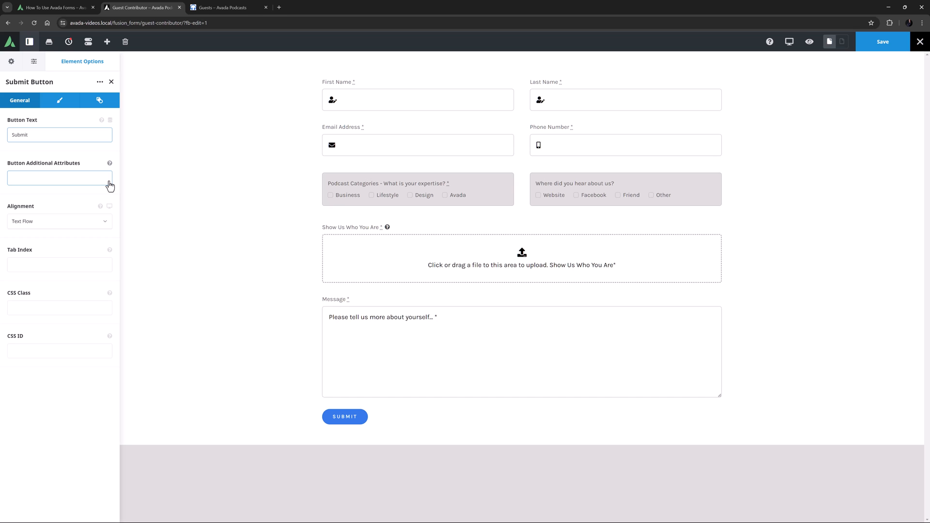
left_click(59, 100)
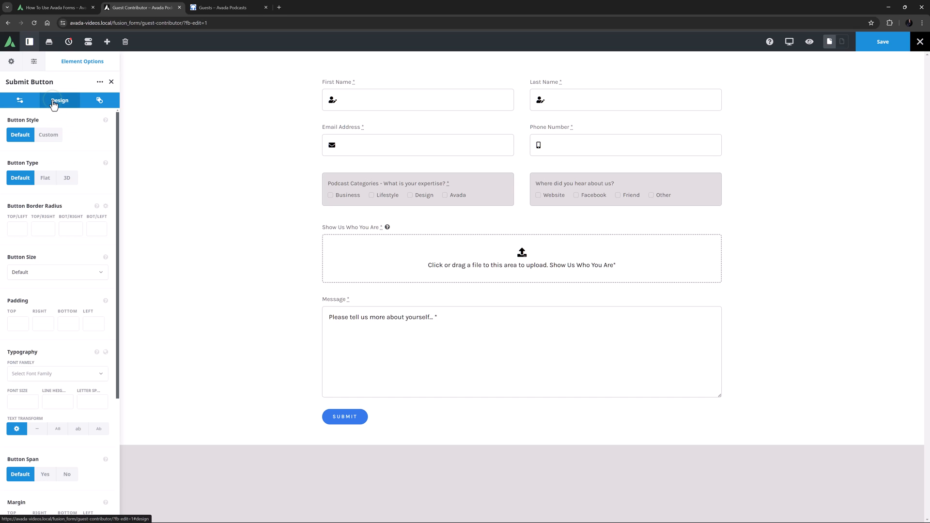
left_click(46, 474)
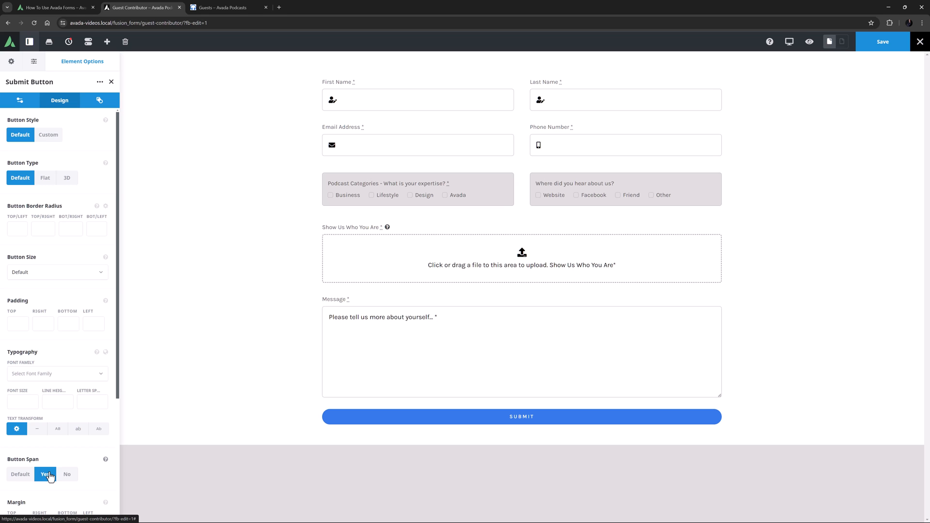
mouse_move(509, 435)
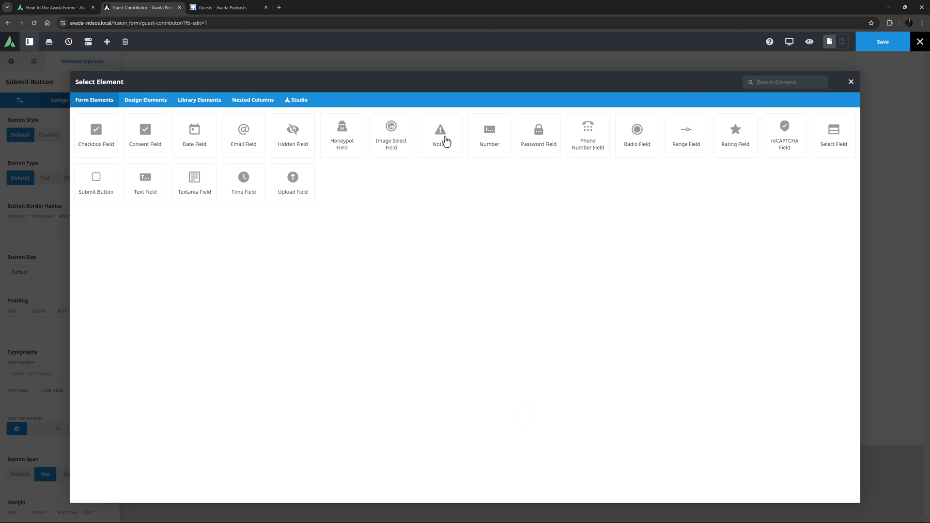
Add a Notice element below Submit with reworded success and "I'm sorry, but there was an error..." messages.
left_click(440, 136)
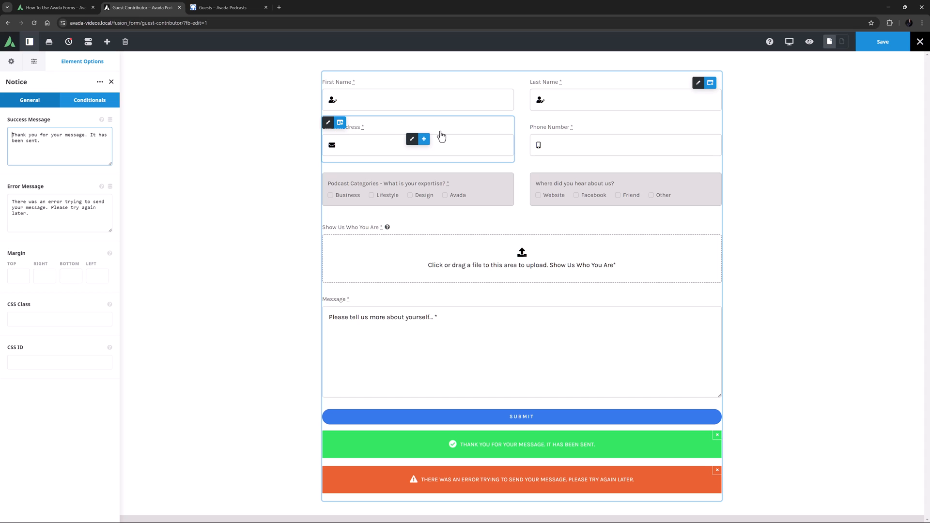
left_click(34, 142)
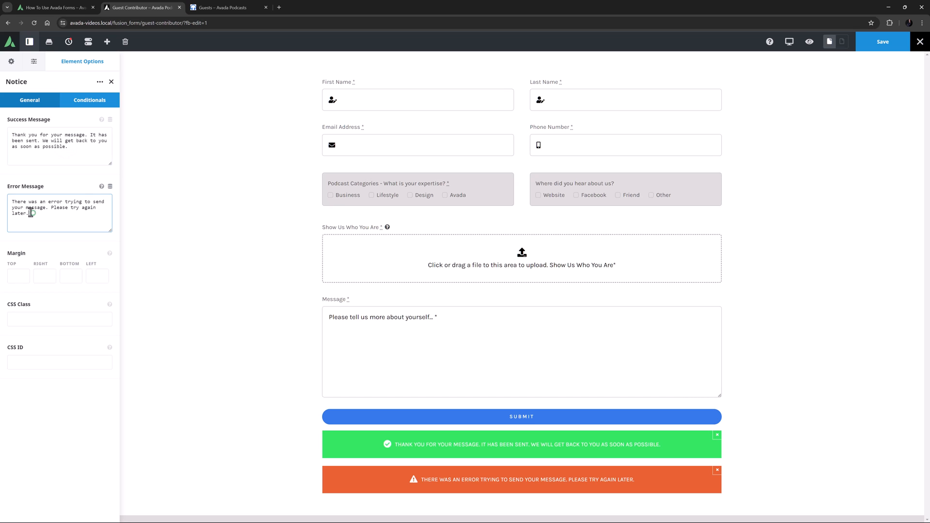
type("I'm sorry, but there was an error trying to send your message. Please try again later.")
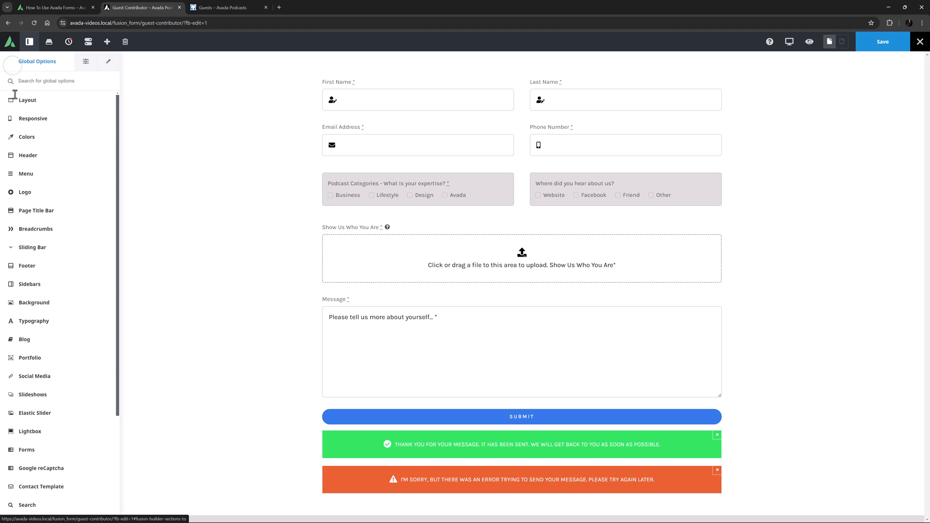
In Global Options > Alert, set Error Background to Color 3 and Success Background to Color 6.
left_click(85, 61)
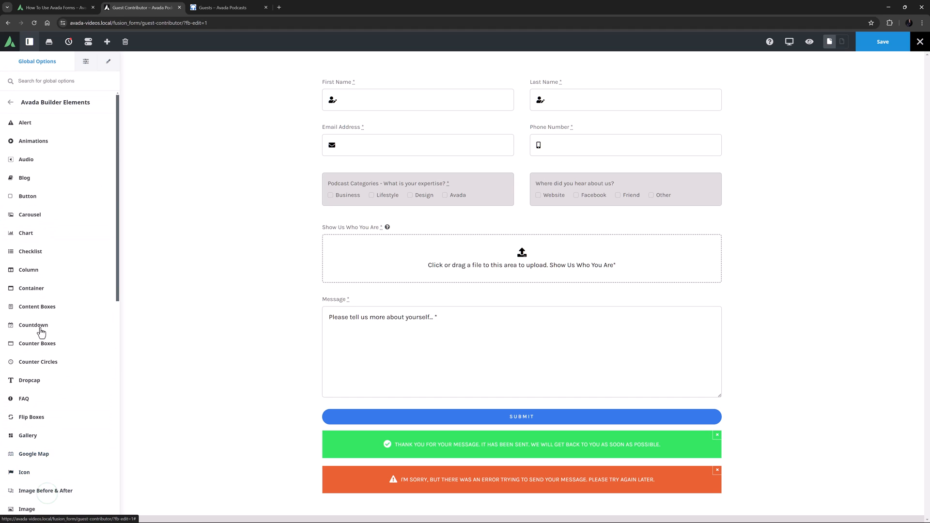
left_click(25, 122)
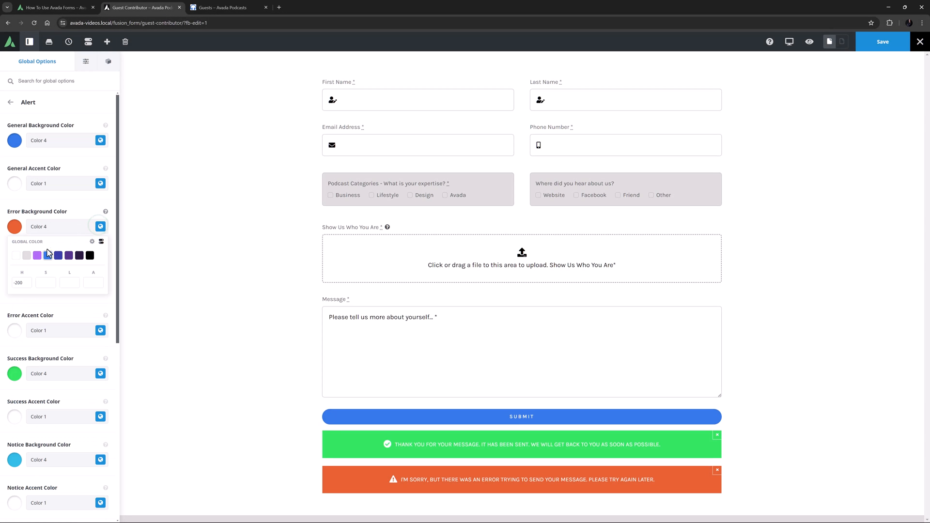
left_click(48, 255)
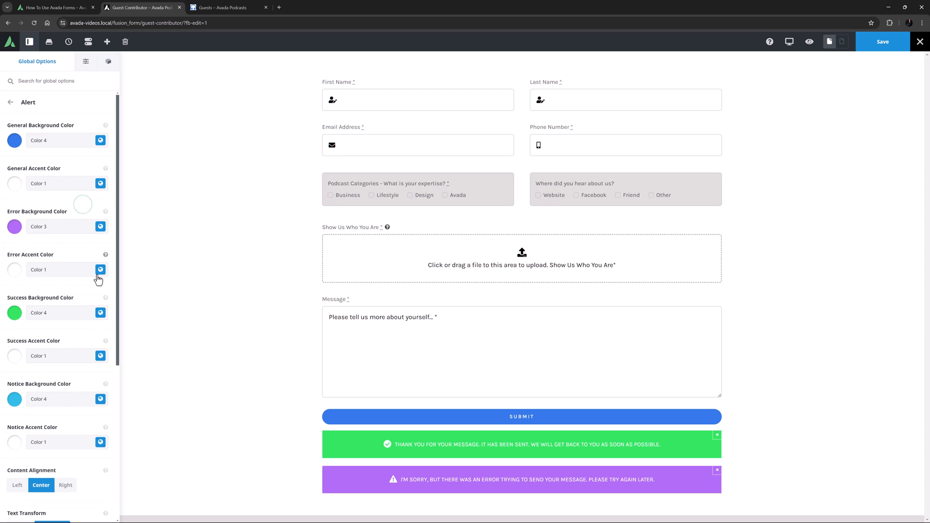
left_click(100, 313)
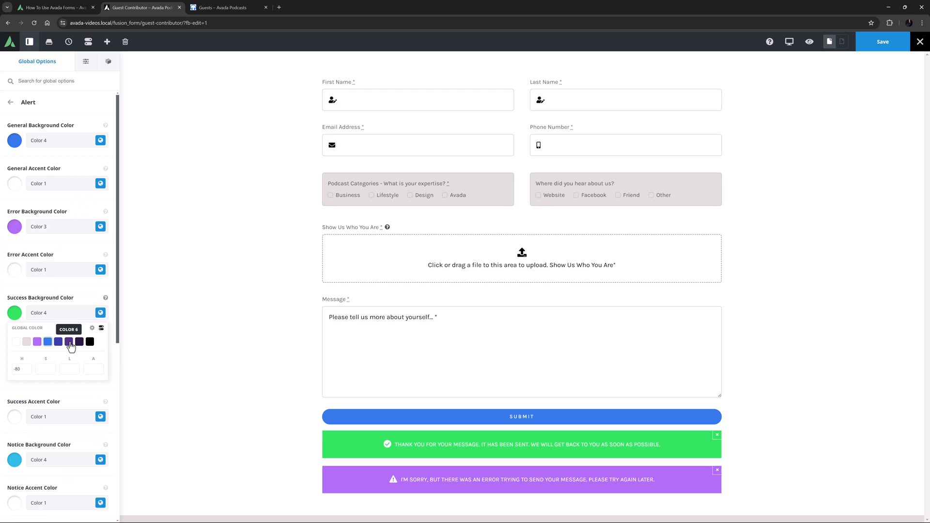
left_click(68, 342)
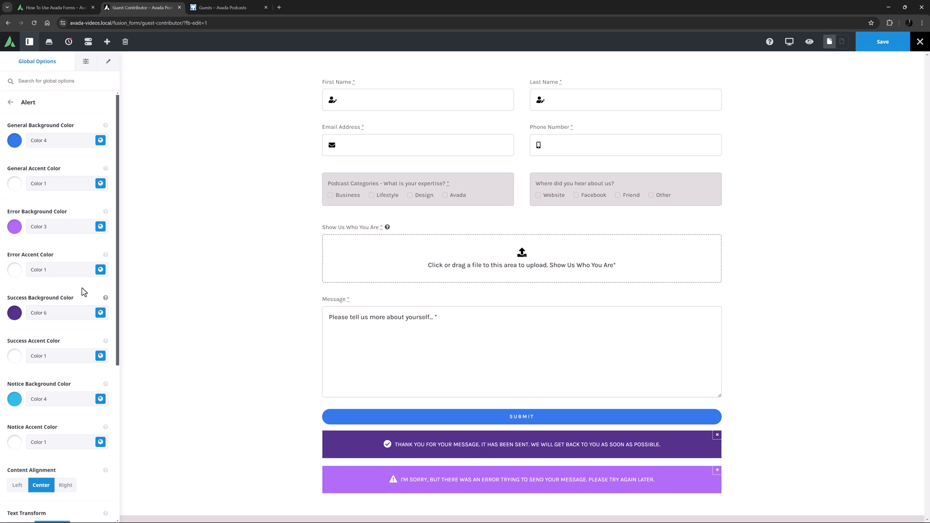
left_click(86, 61)
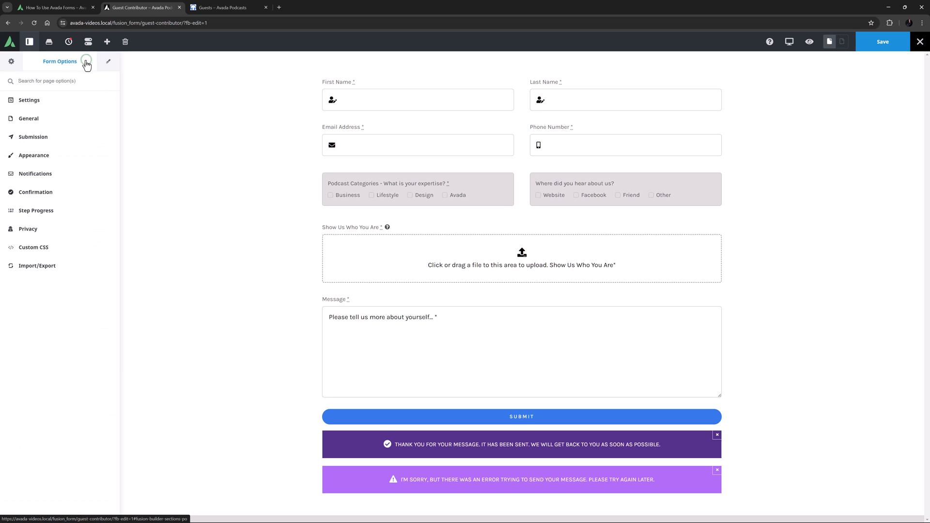
mouse_move(60, 80)
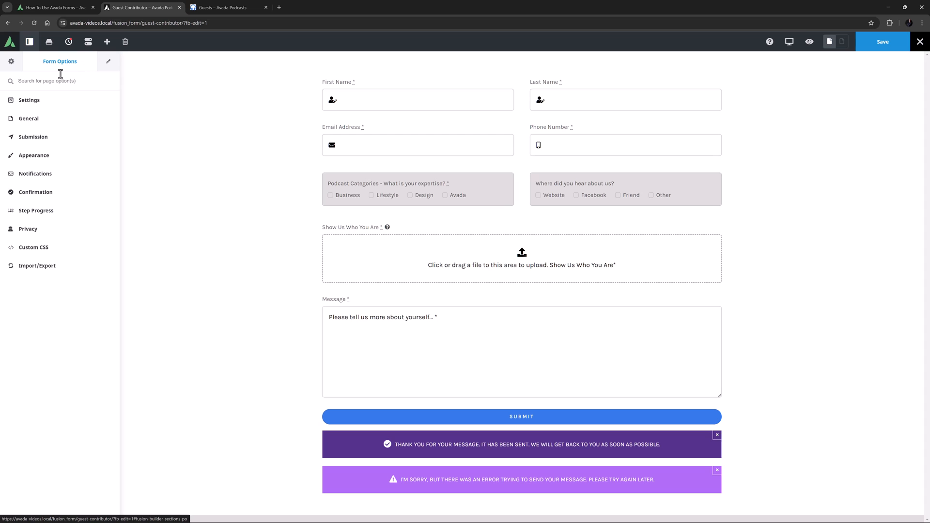
left_click(28, 99)
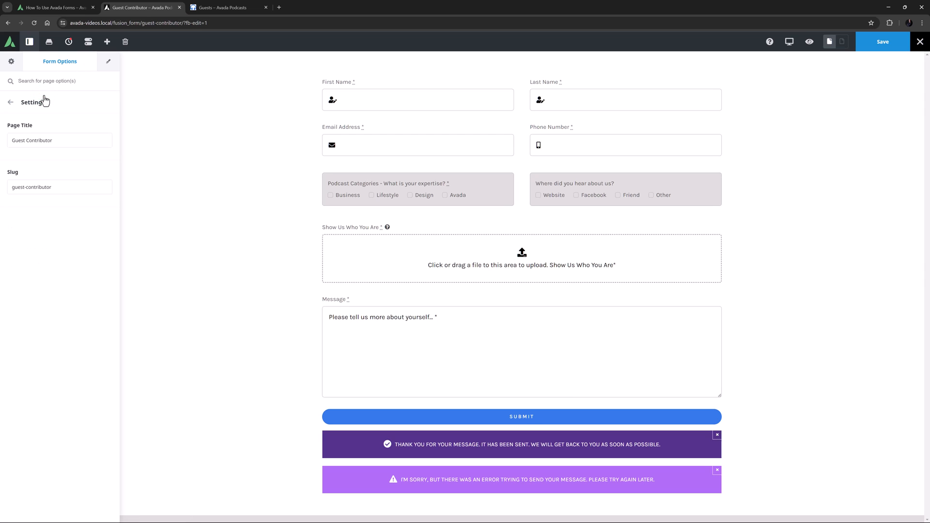
left_click(10, 101)
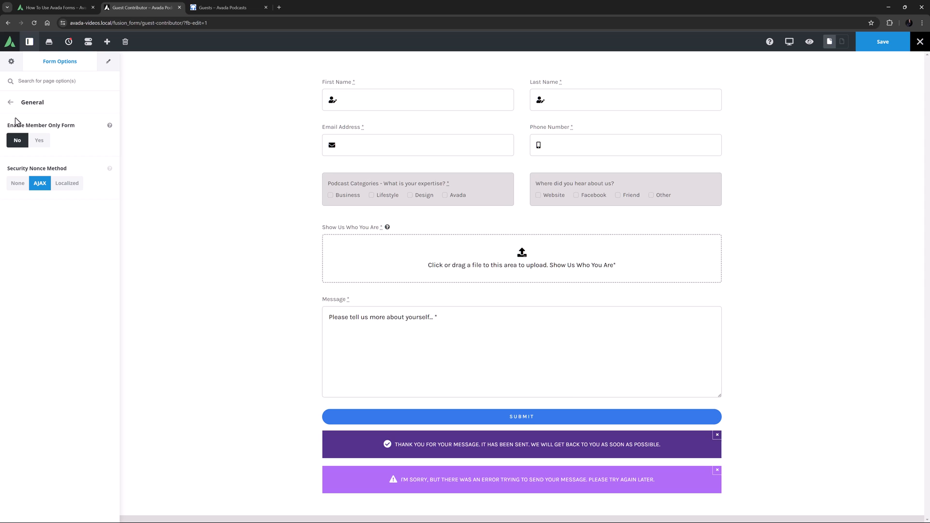
mouse_move(52, 142)
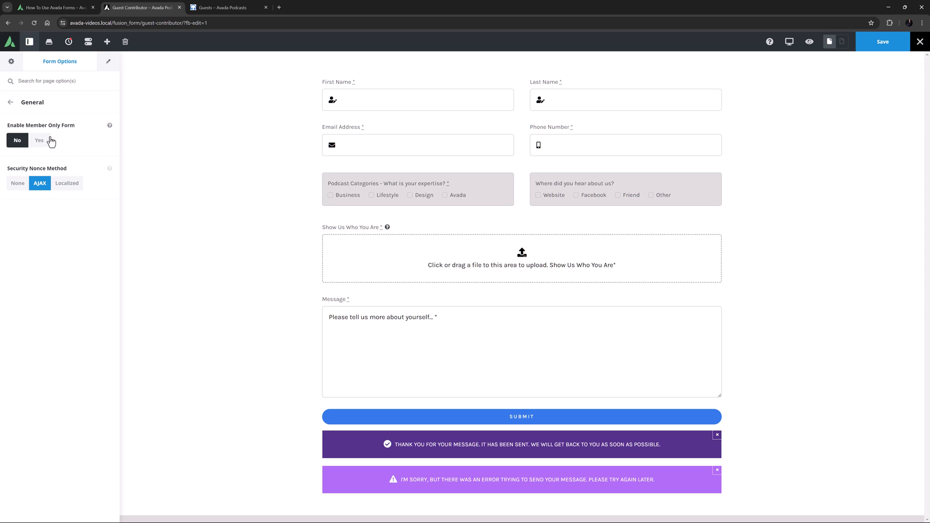
left_click(109, 169)
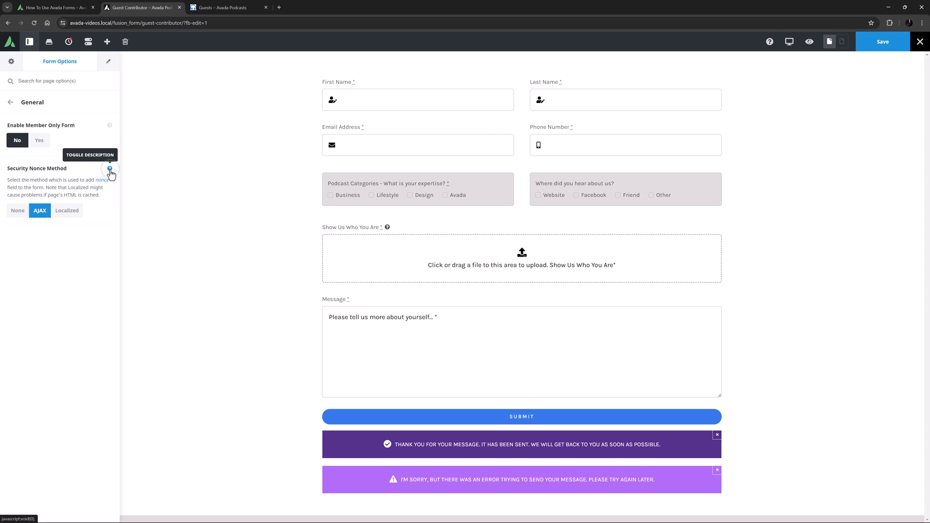
left_click(109, 168)
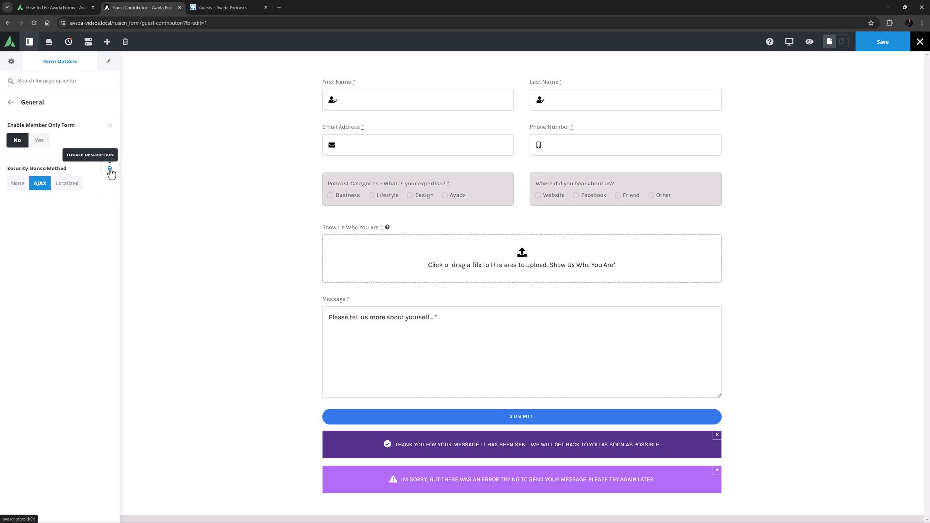
left_click(10, 102)
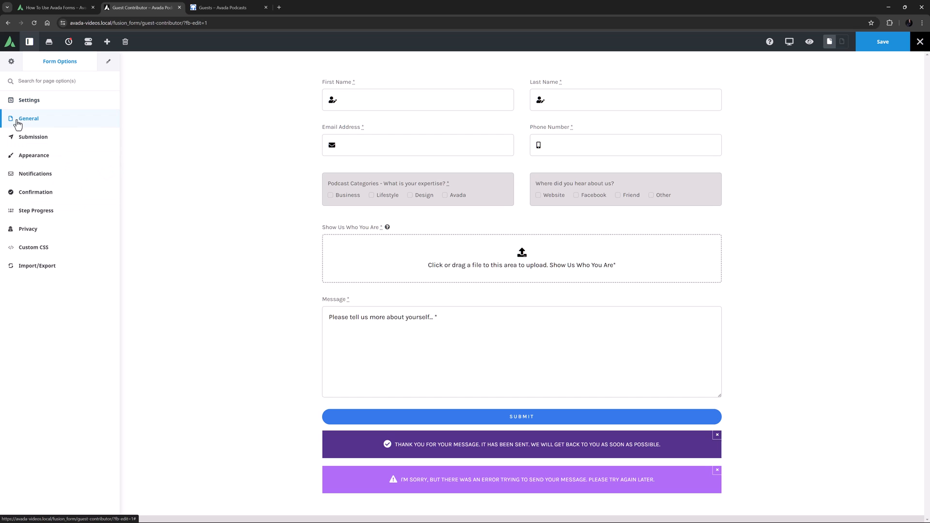
left_click(33, 137)
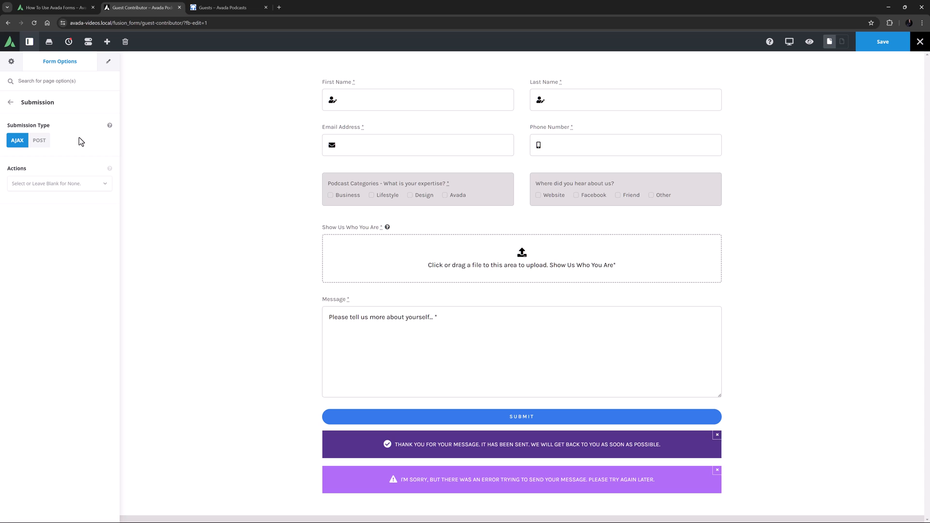
mouse_move(97, 164)
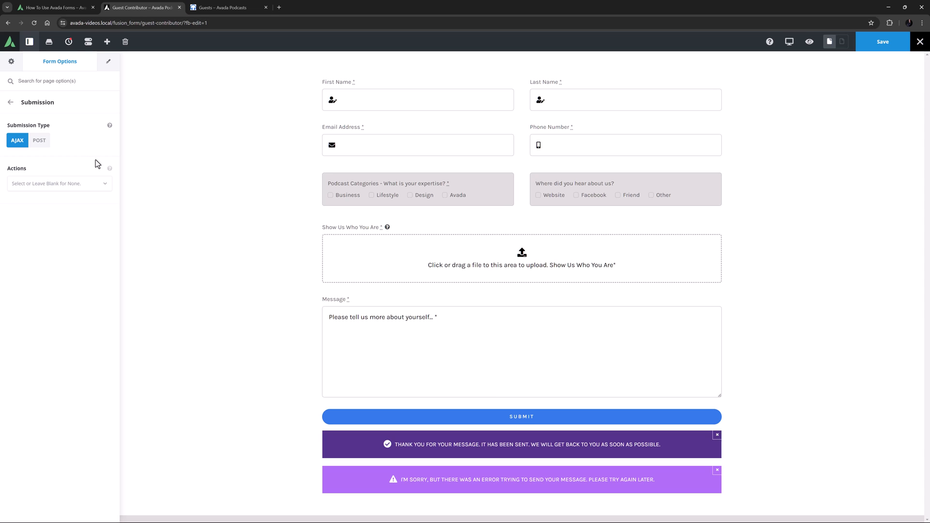
mouse_move(107, 188)
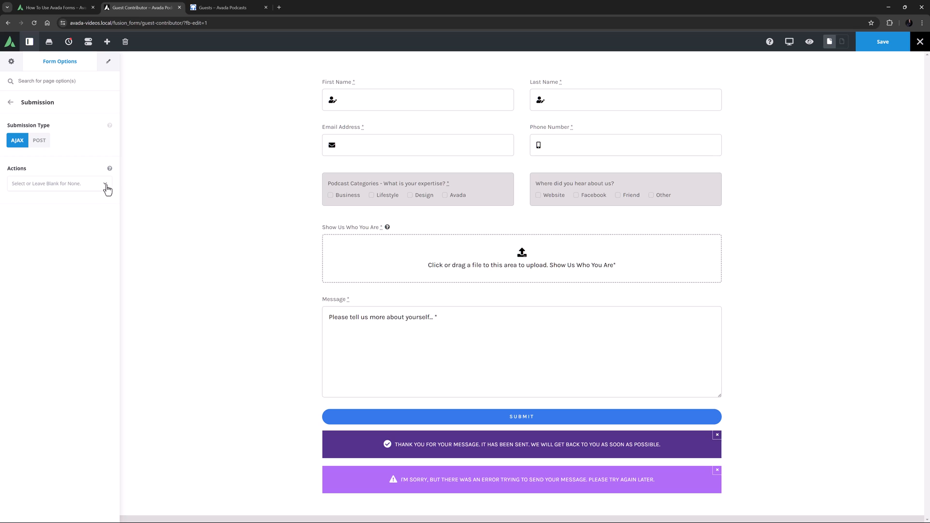
left_click(106, 183)
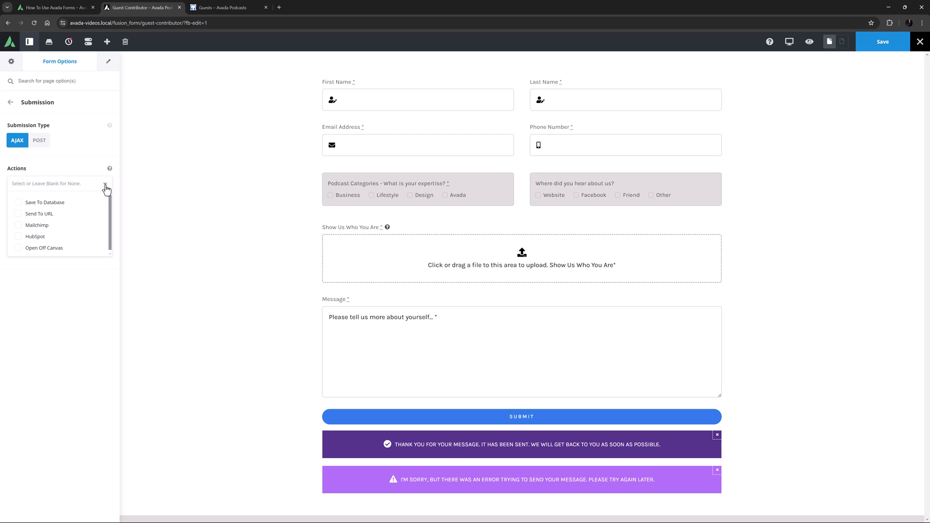
left_click(39, 213)
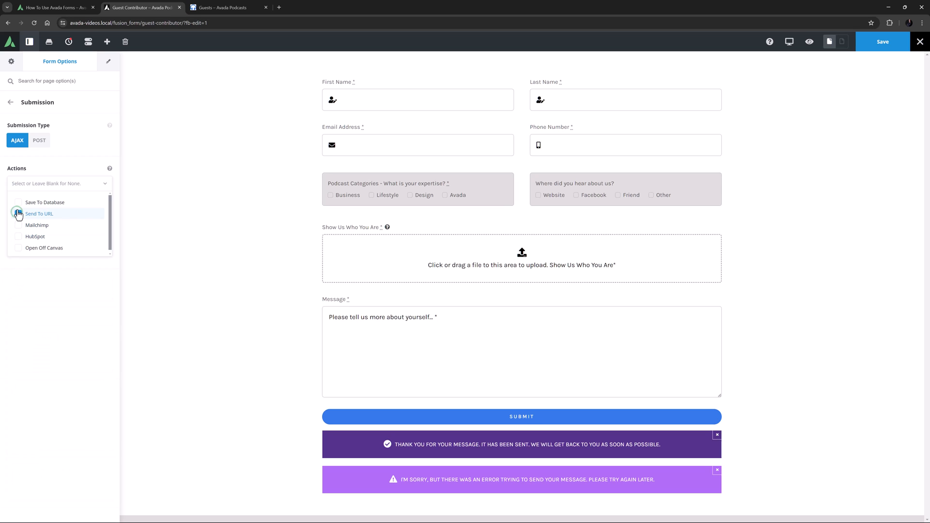
left_click(44, 203)
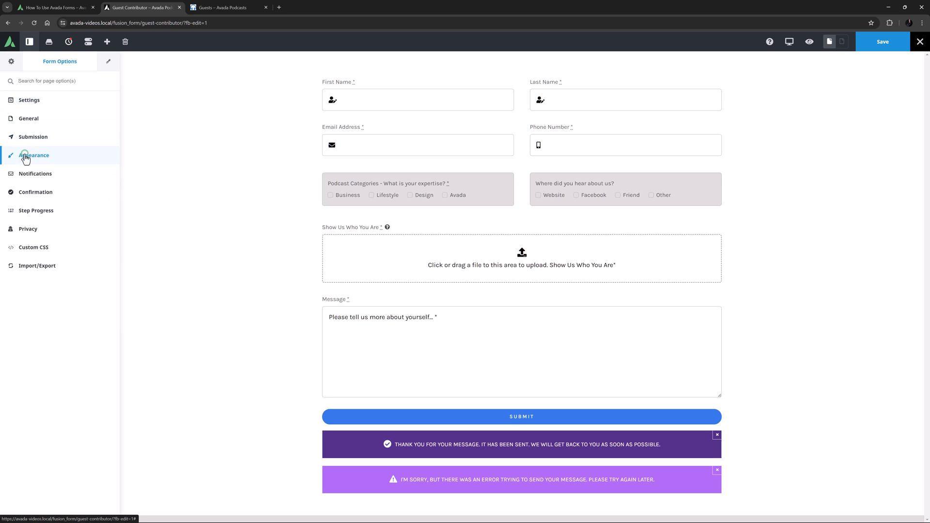
In Appearance, set Field Background to Color 2 and field text, label, placeholder and focus border to Color 3.
left_click(35, 155)
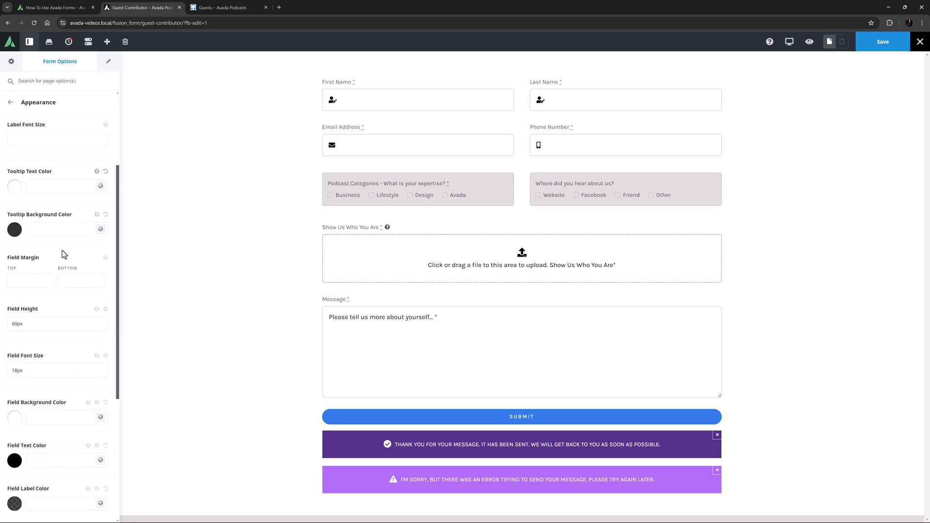
scroll("down", 3)
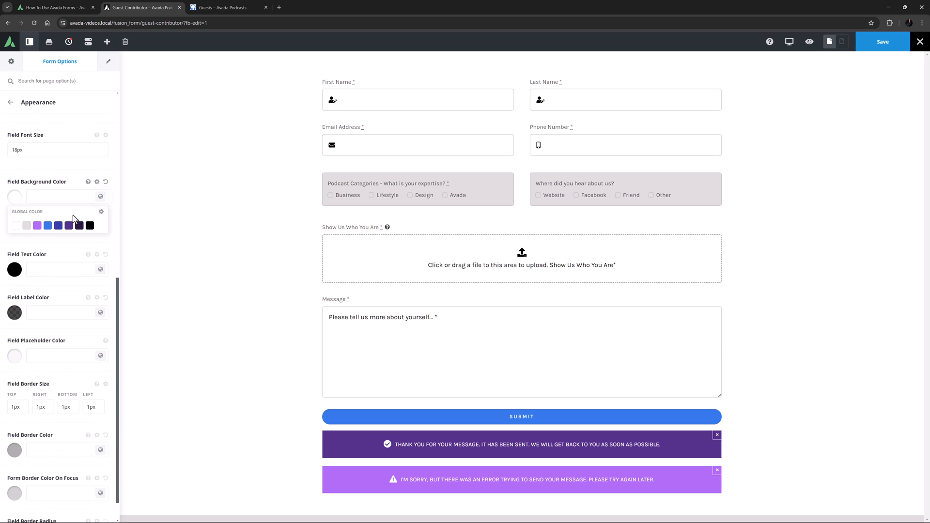
left_click(37, 225)
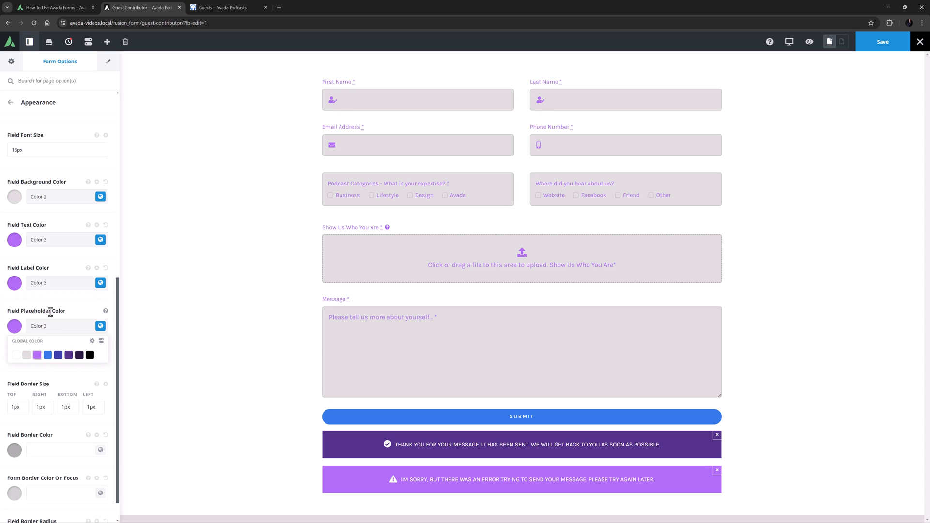
scroll("down", 3)
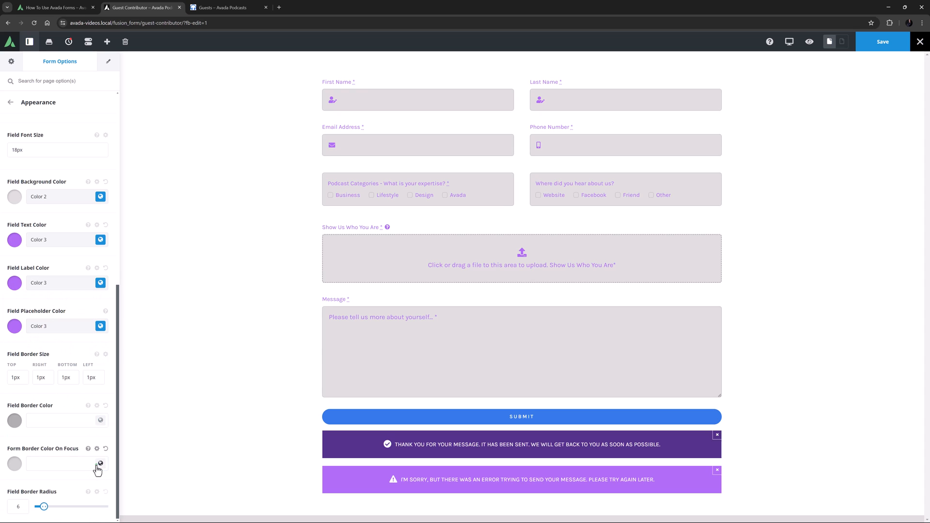
left_click(100, 463)
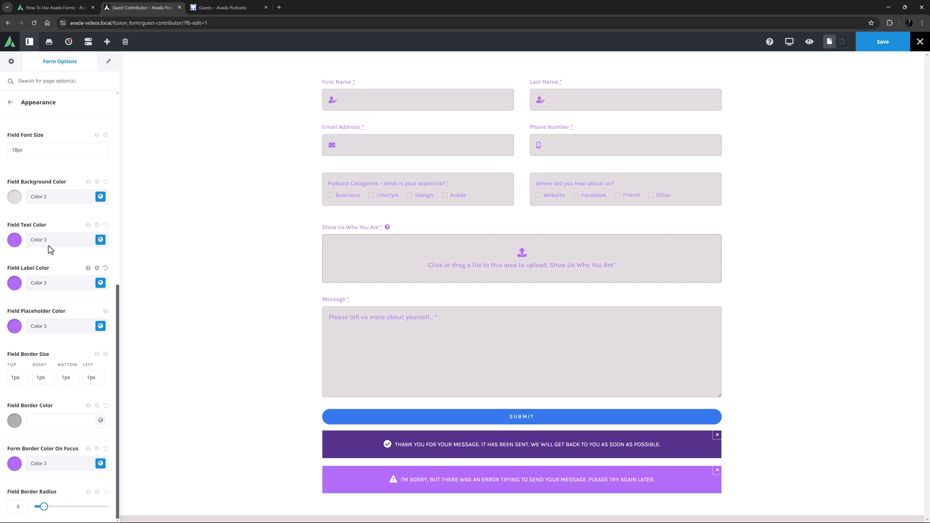
left_click(10, 102)
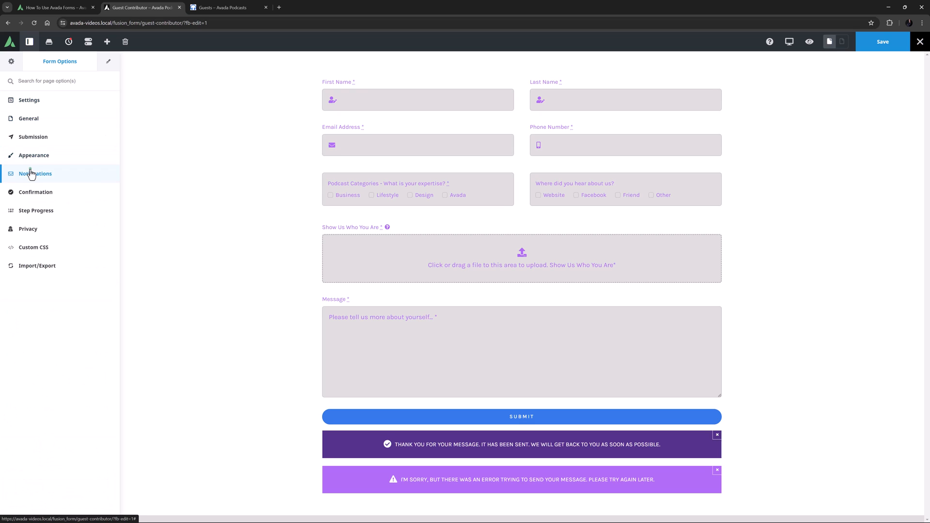
left_click(36, 173)
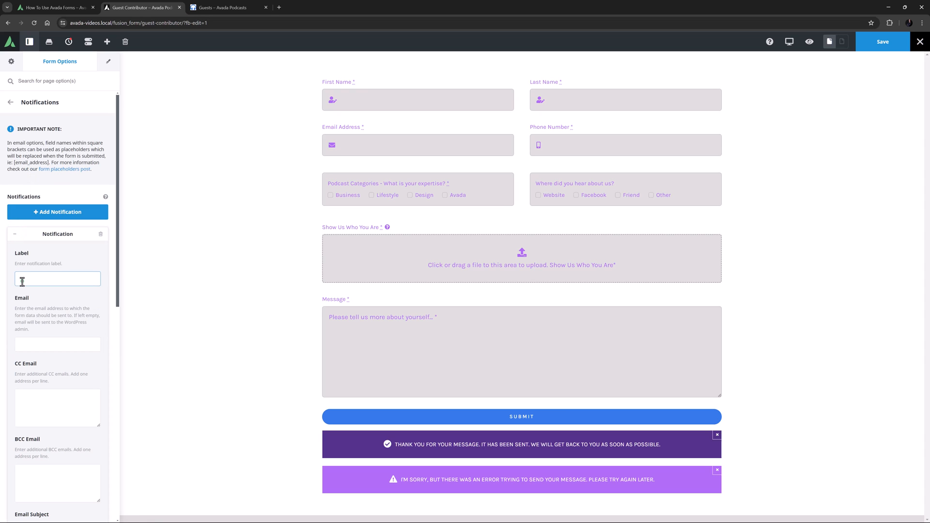
type("Email Submission")
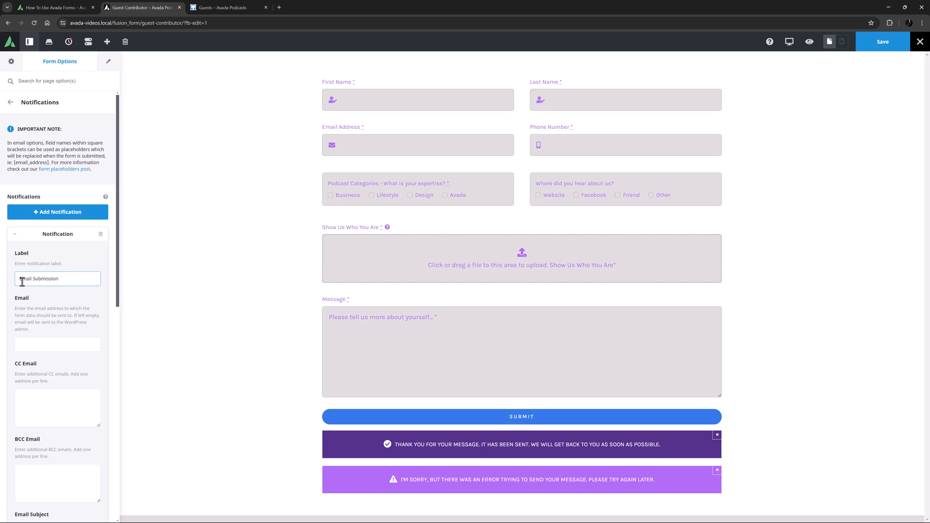
left_click(58, 344)
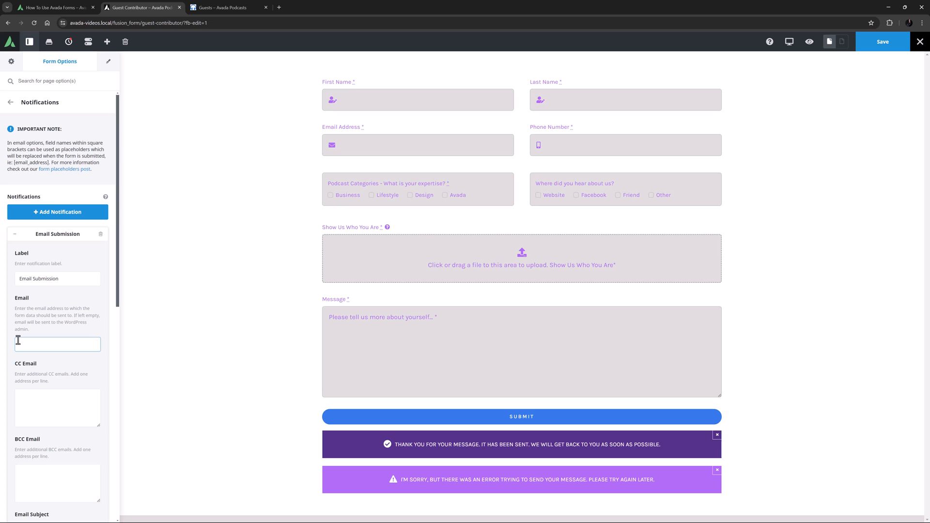
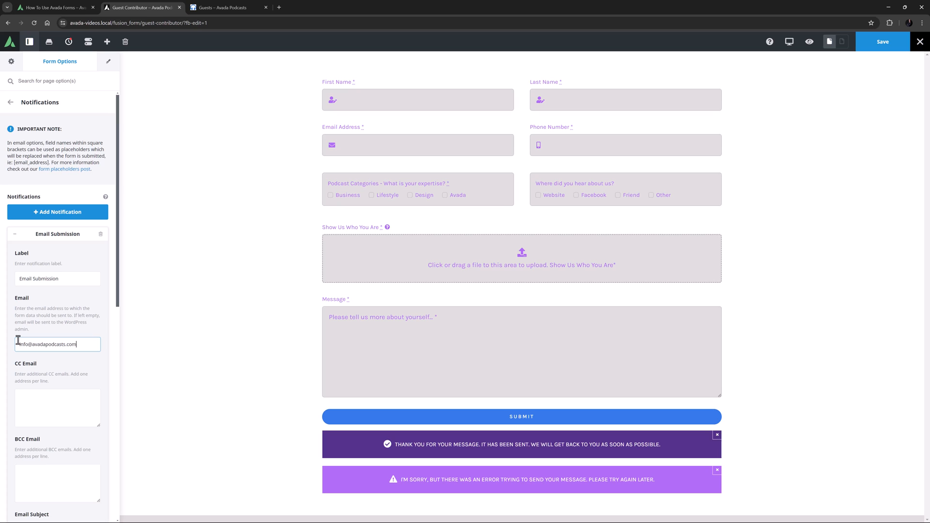
scroll("down", 3)
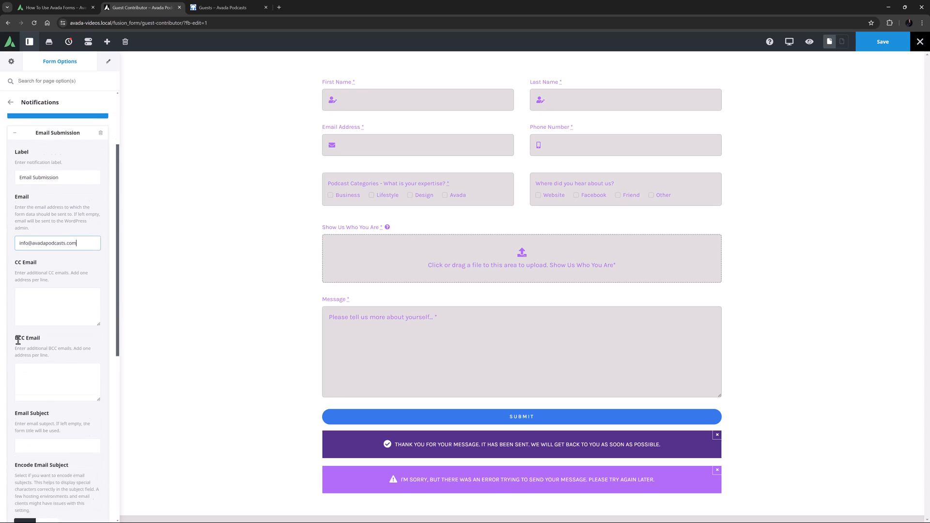
scroll("down", 3)
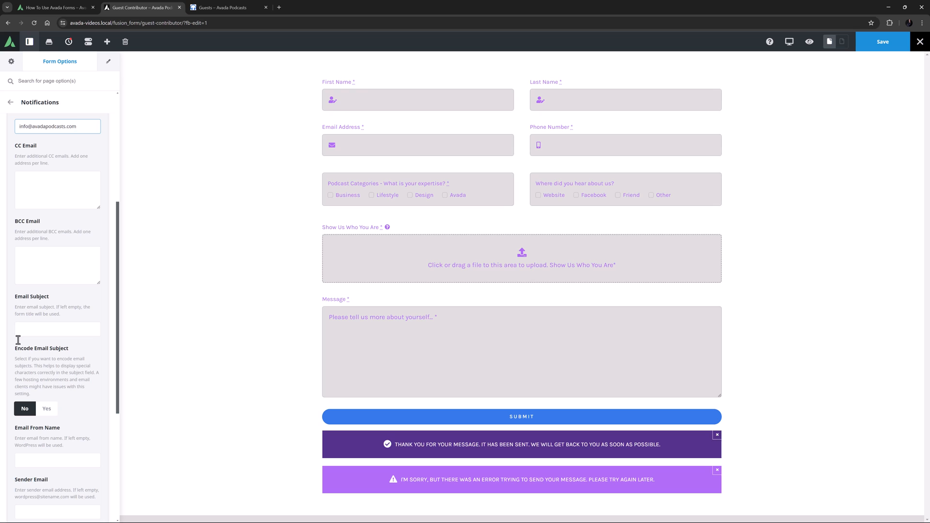
scroll("down", 3)
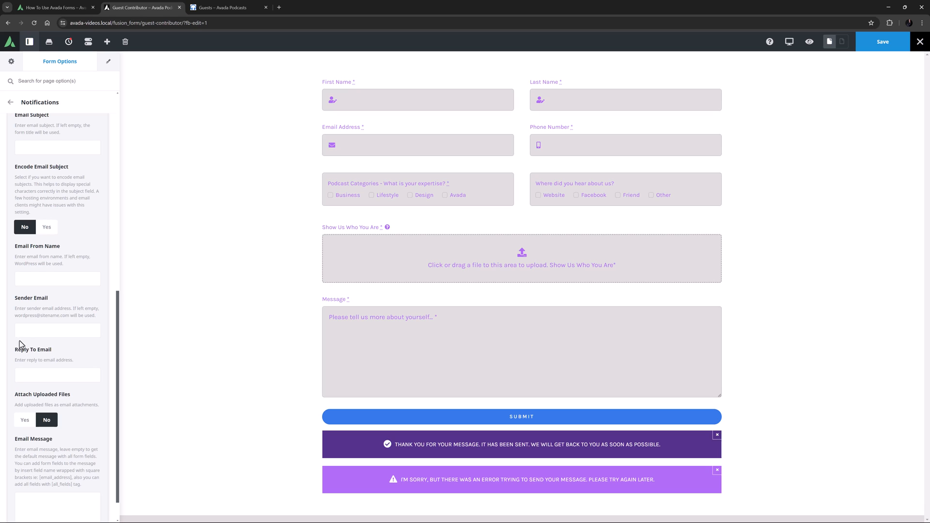
left_click(57, 278)
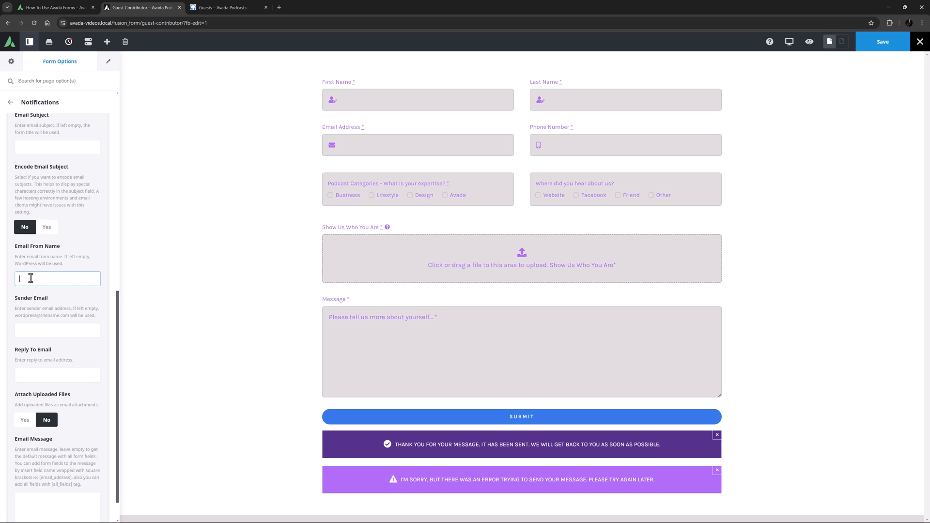
type("[first_name] [last_name]")
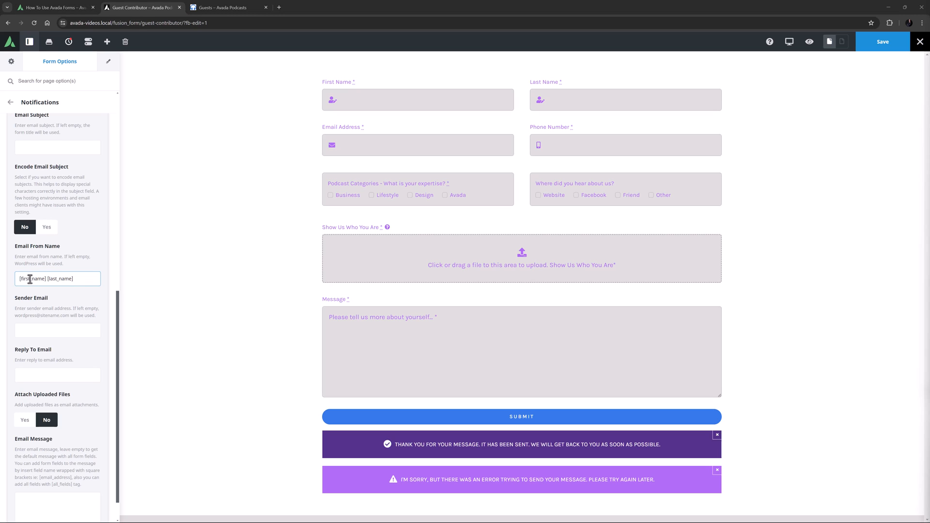
mouse_move(31, 308)
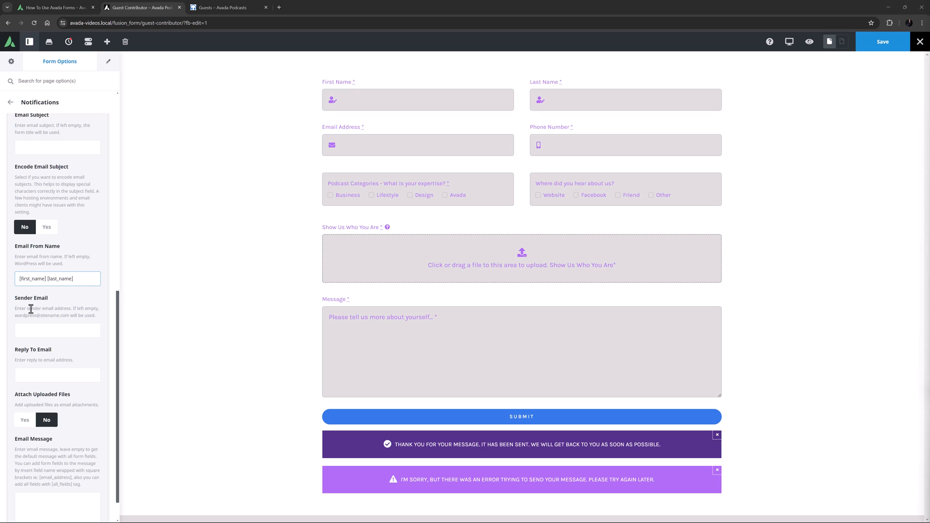
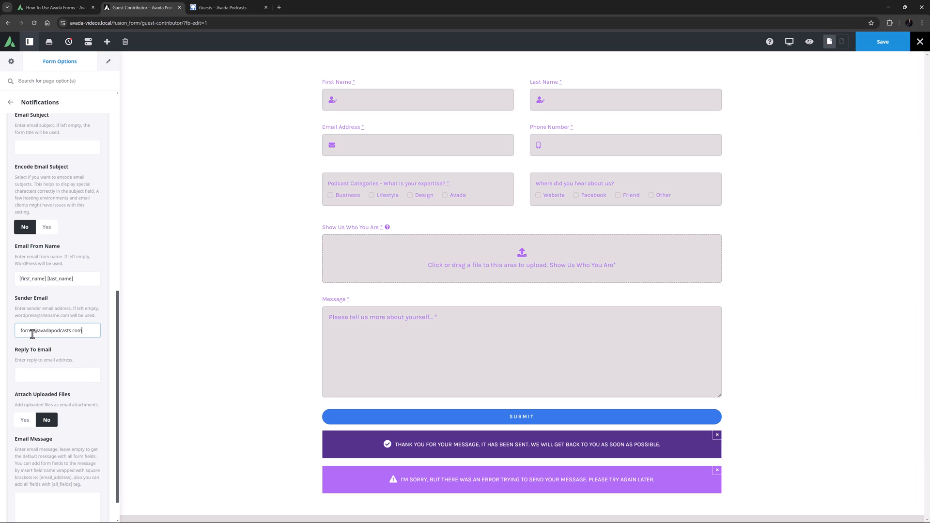
left_click(57, 374)
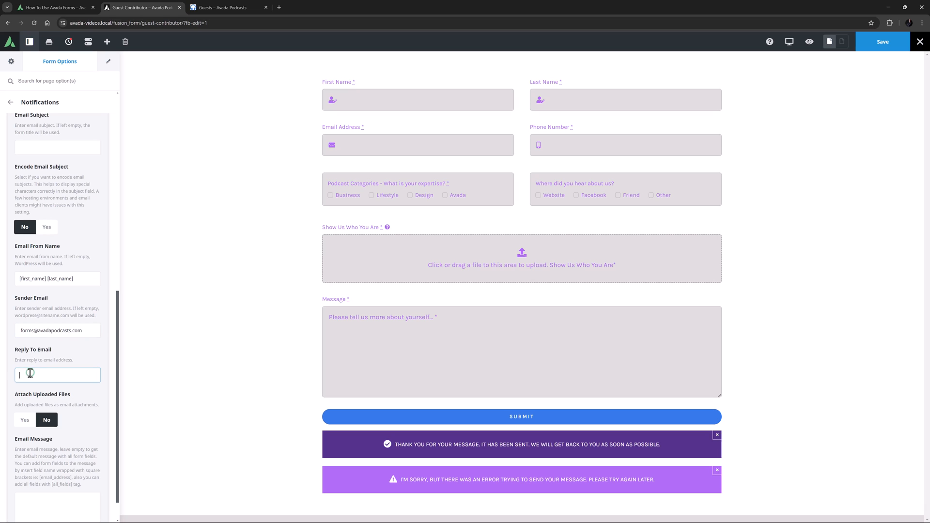
type("[email_address]")
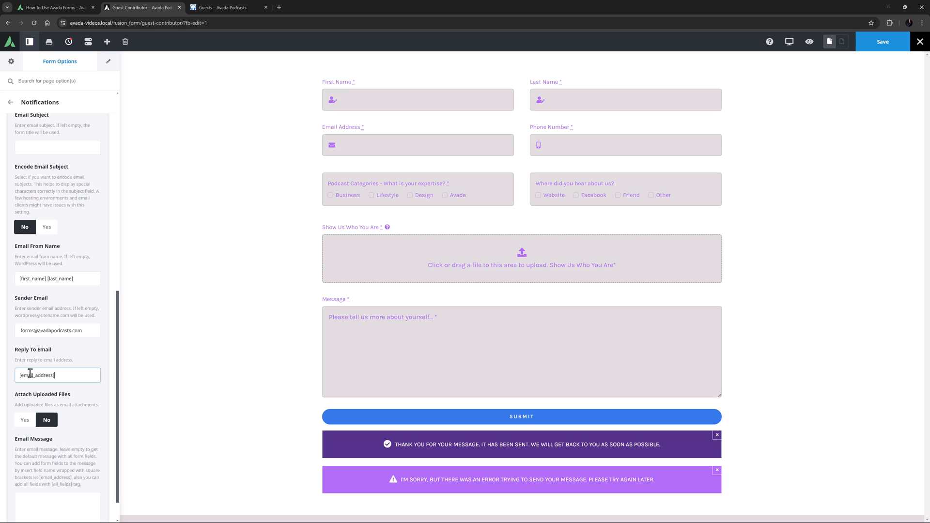
scroll("down", 3)
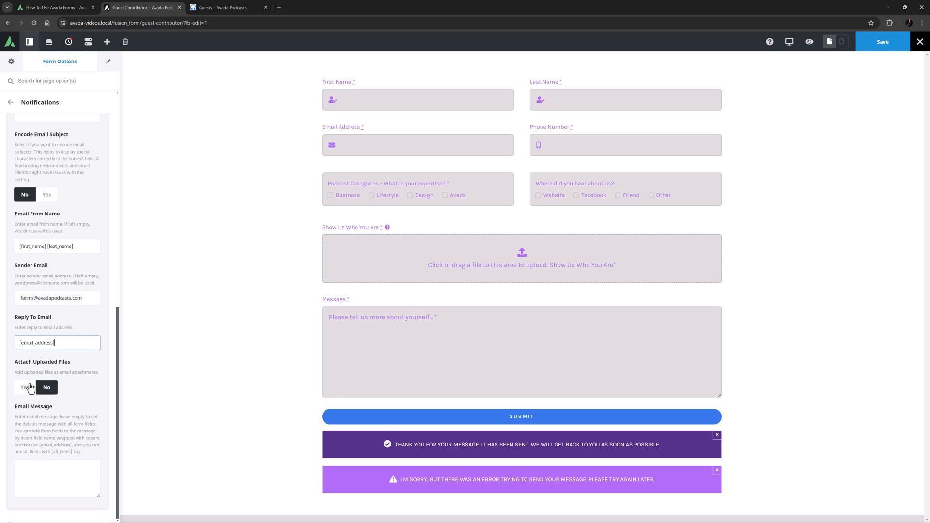
left_click(25, 389)
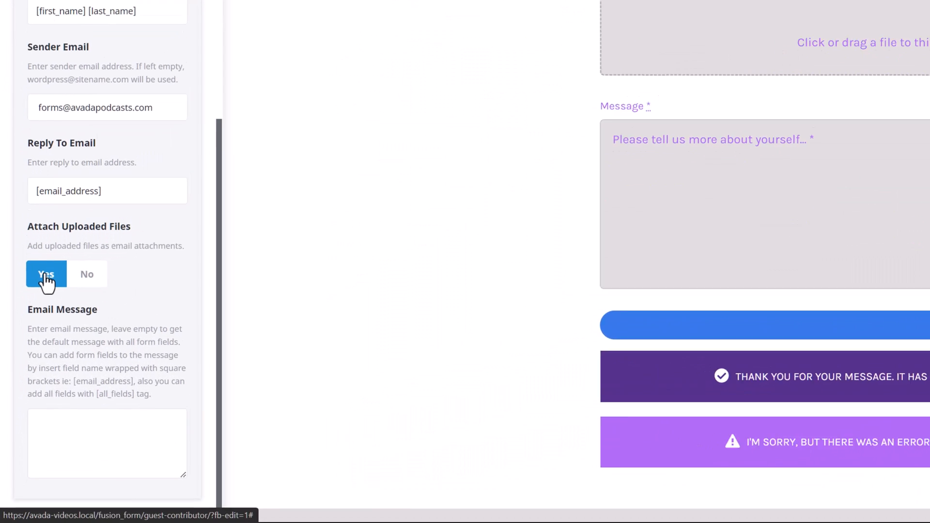
scroll("down", 3)
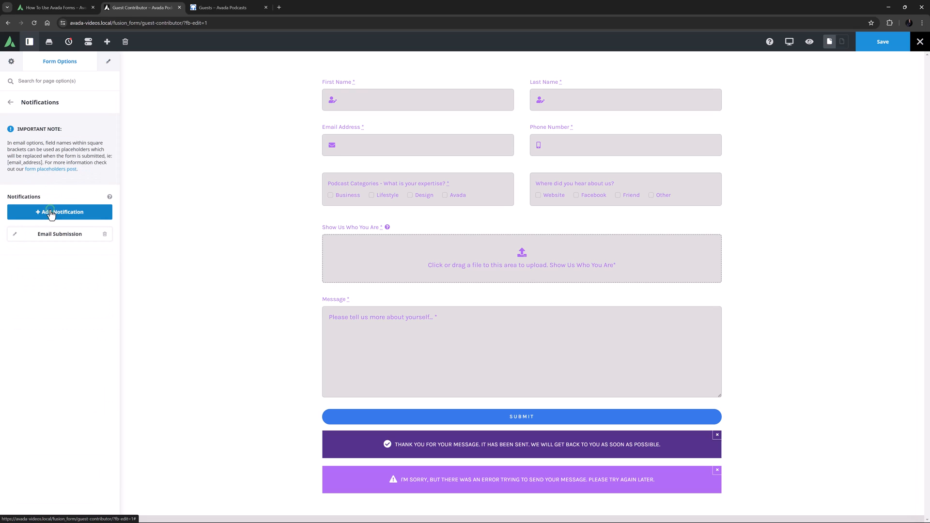
Add an Auto Reply notification with subject Your Submission Was Received.
left_click(59, 212)
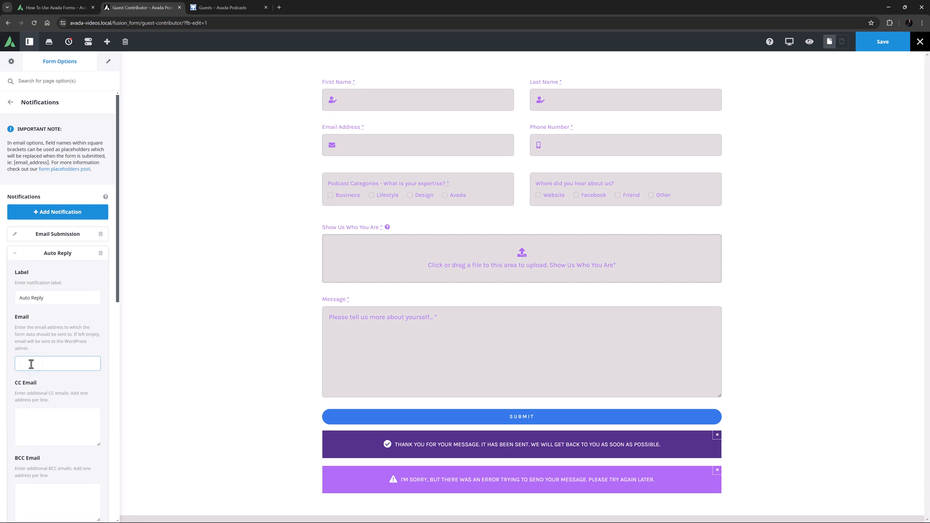
scroll("down", 3)
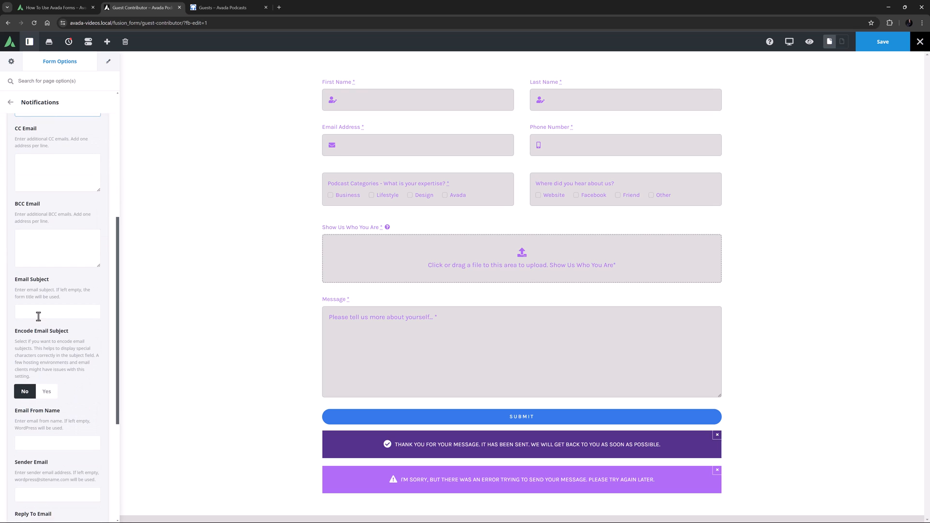
type("Your Submission Was Received")
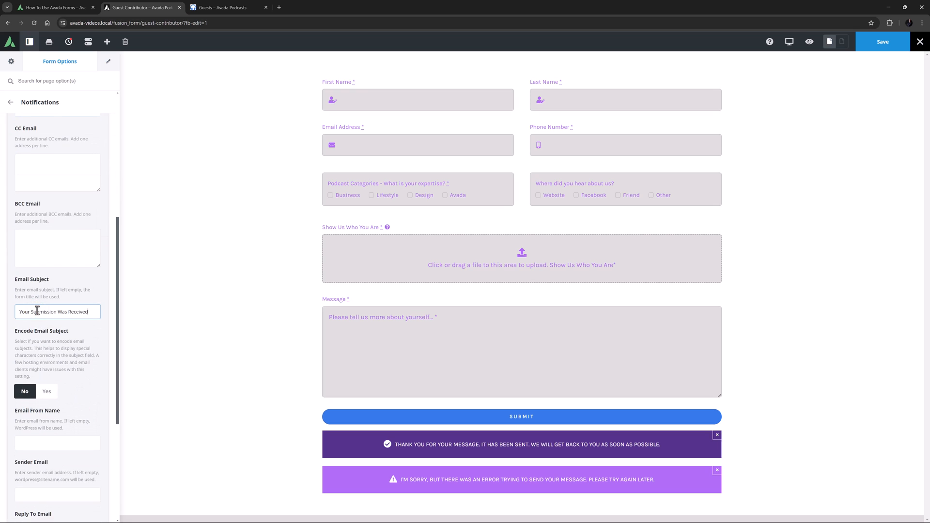
scroll("down", 3)
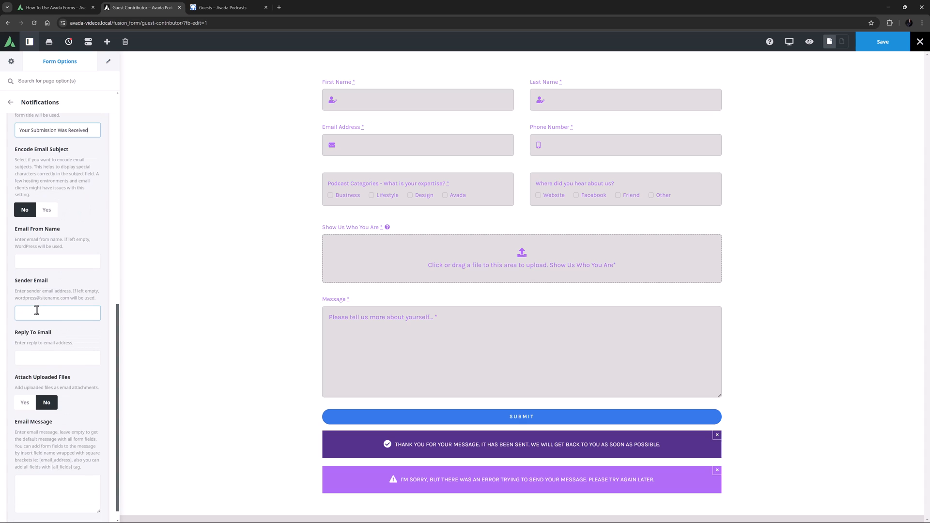
left_click(57, 261)
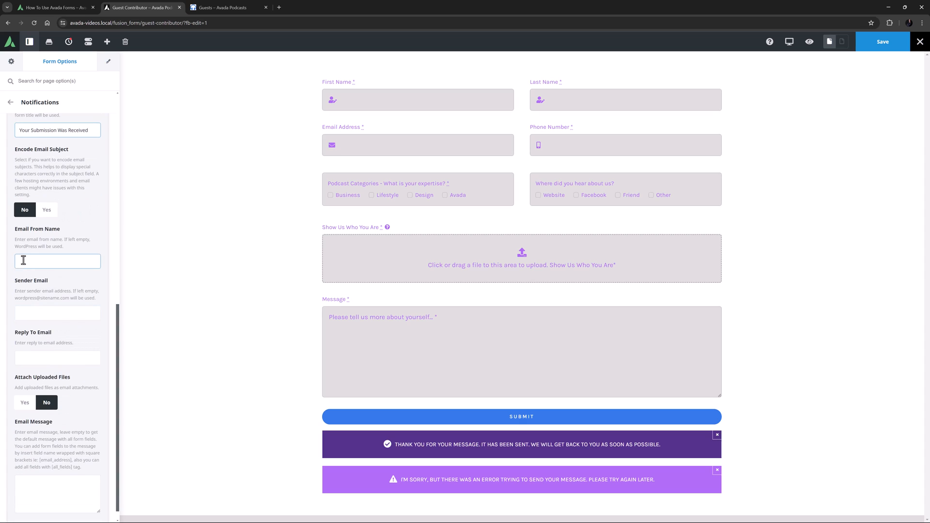
type("Avada Podcasts")
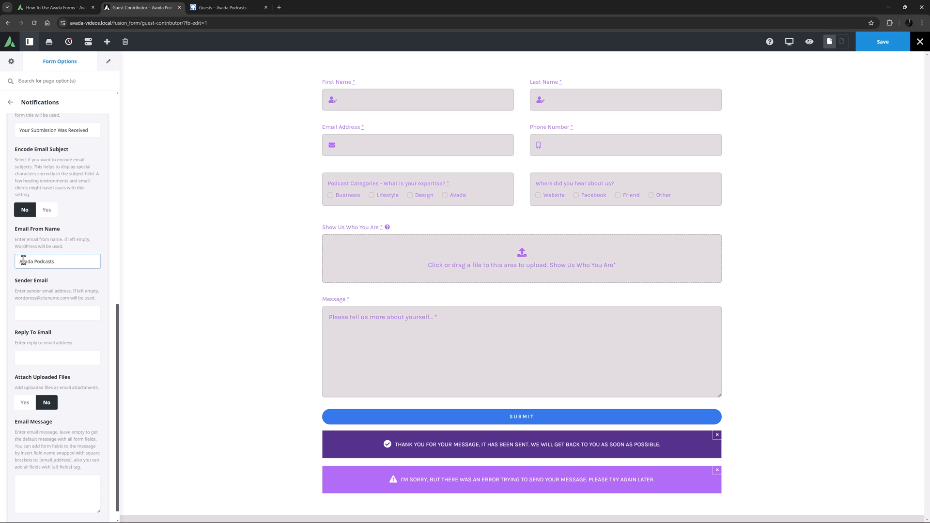
left_click(57, 313)
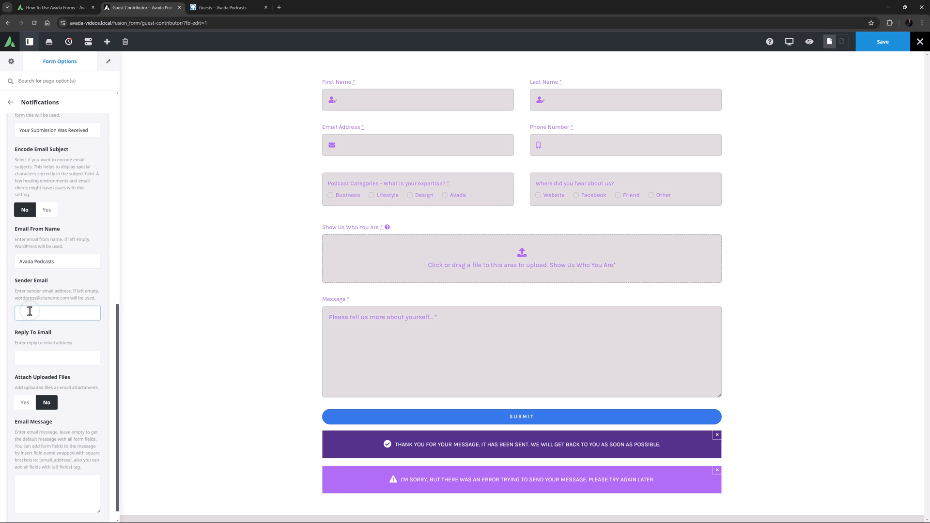
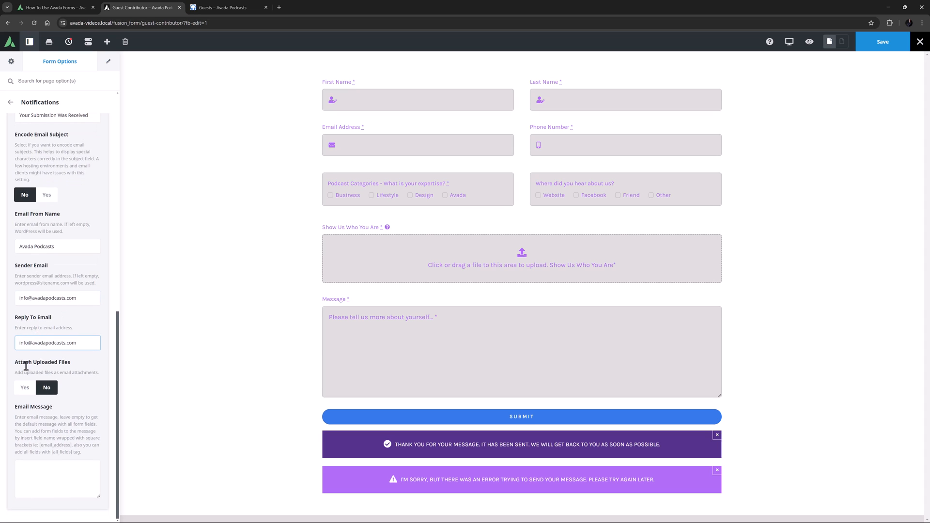
left_click(24, 388)
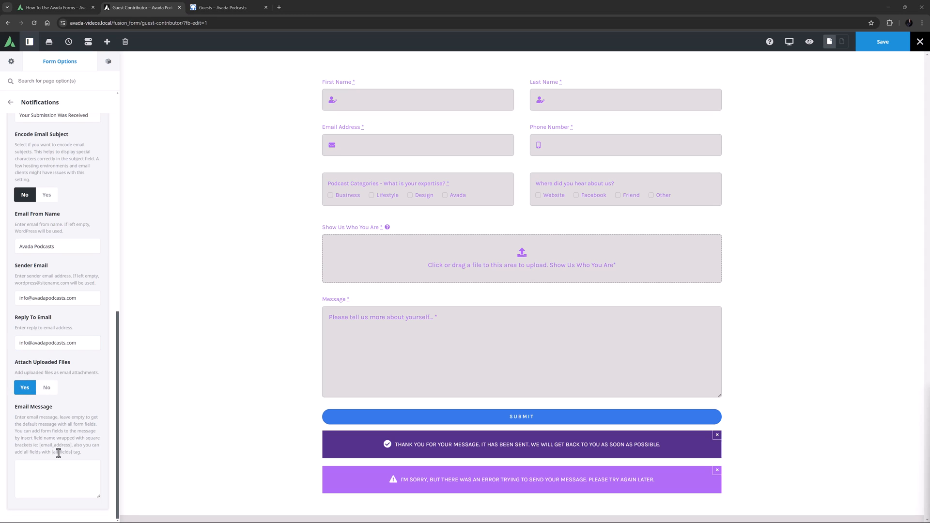
mouse_move(48, 467)
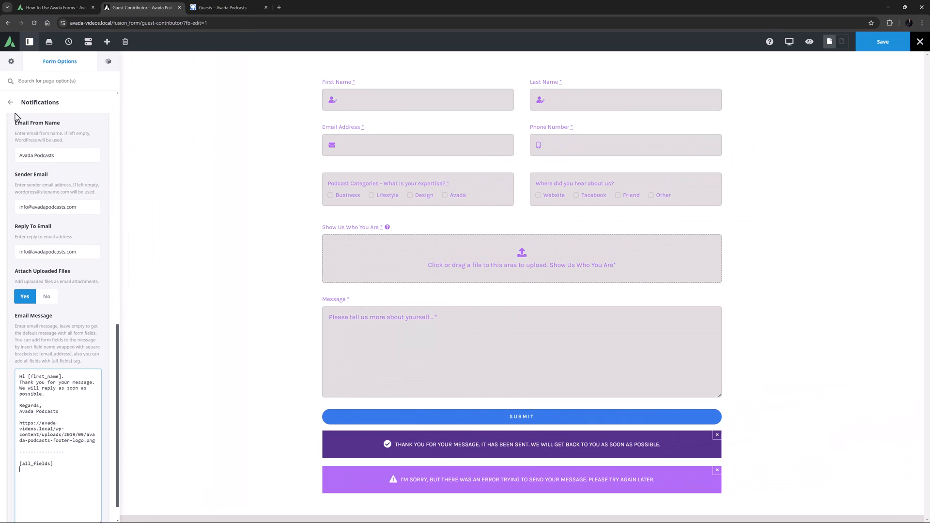
mouse_move(9, 102)
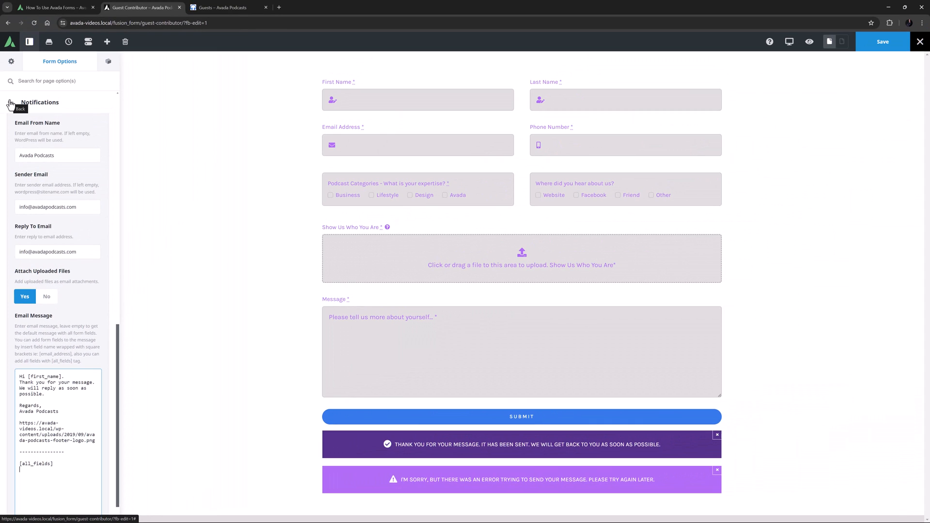
Review the form's Confirmation and Step Progress settings without changing them.
left_click(10, 104)
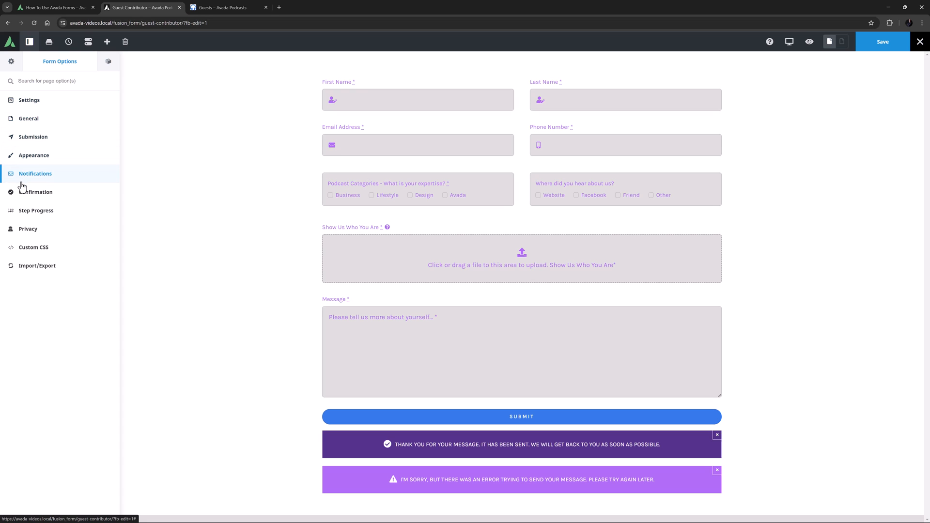
left_click(38, 192)
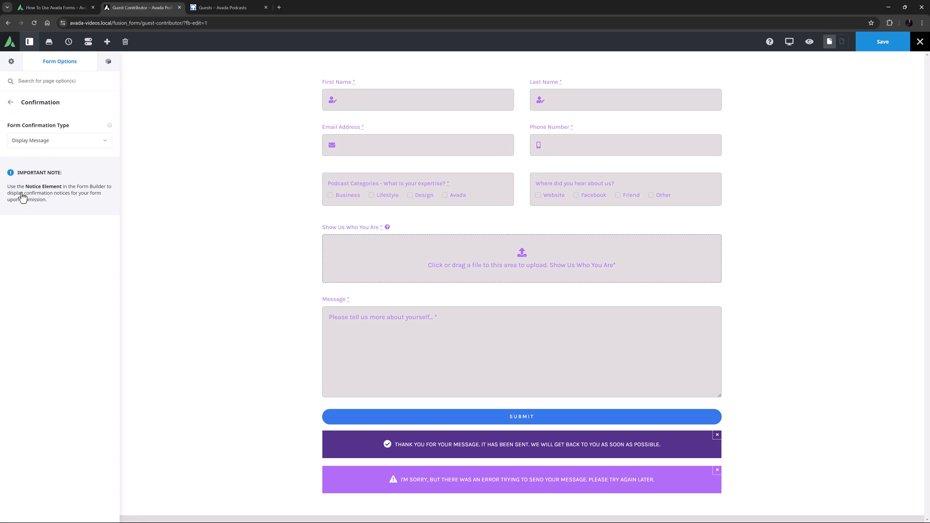
mouse_move(23, 190)
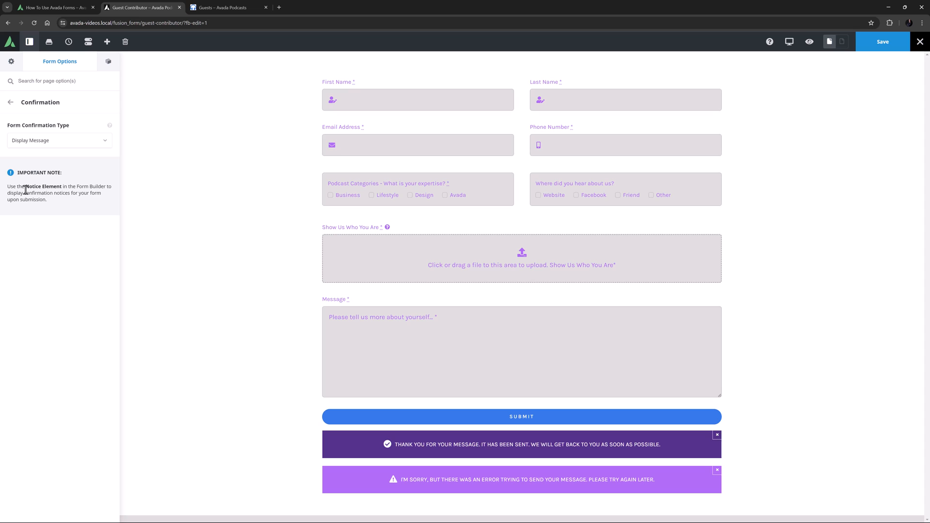
left_click(59, 140)
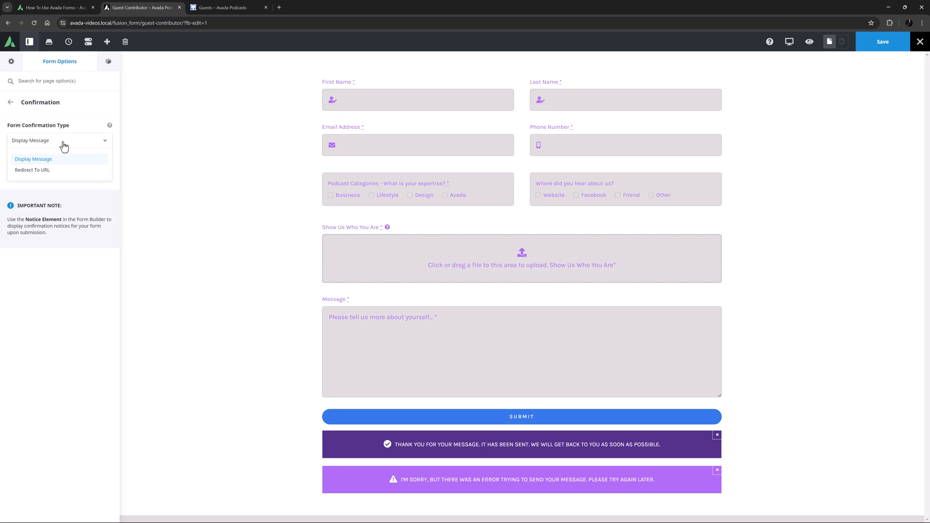
left_click(33, 159)
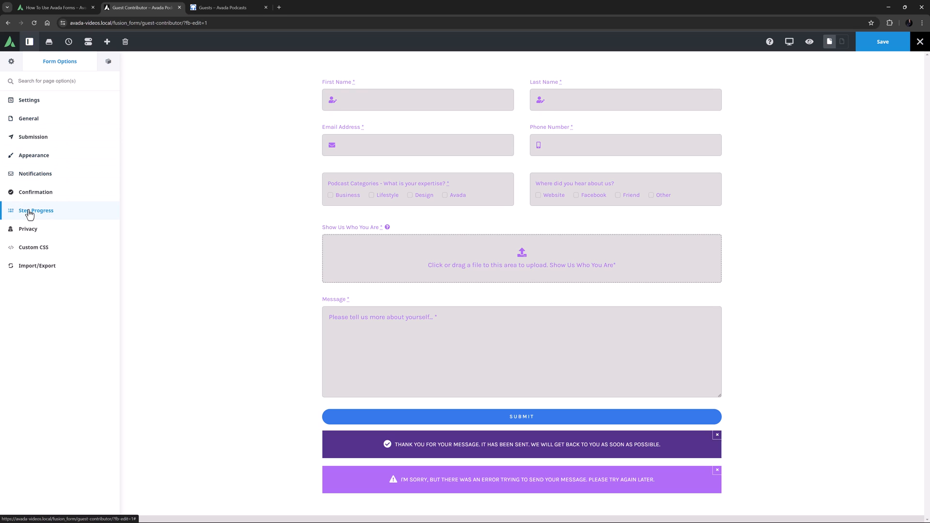
left_click(36, 210)
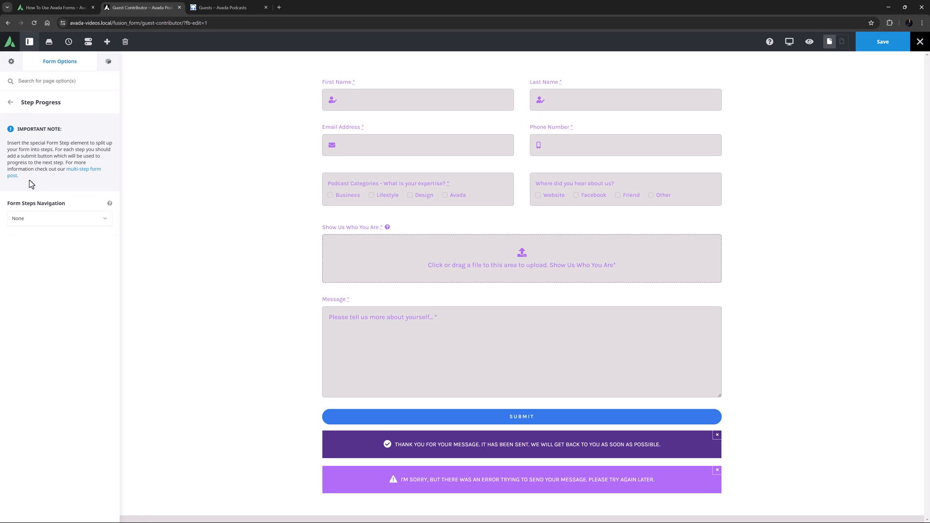
left_click(10, 102)
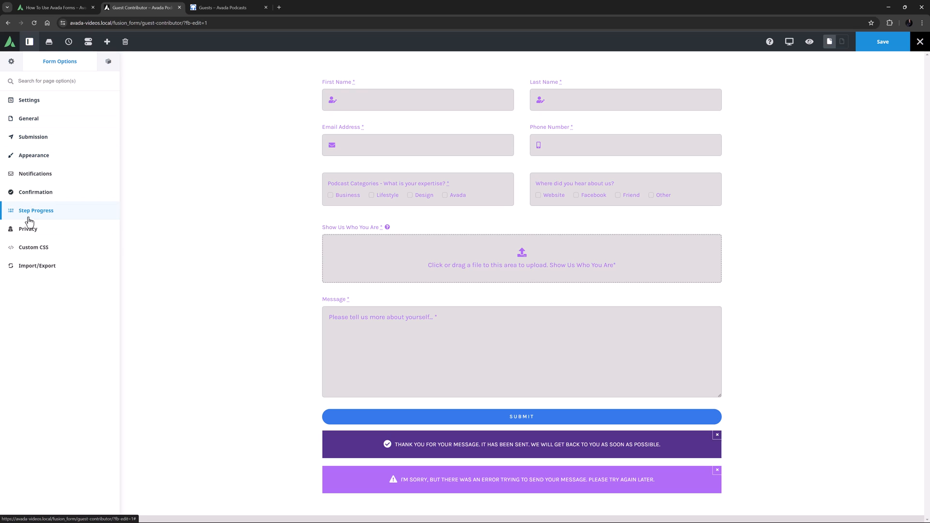
Review the Privacy and Import/Export options, then return to the form option groups.
left_click(28, 229)
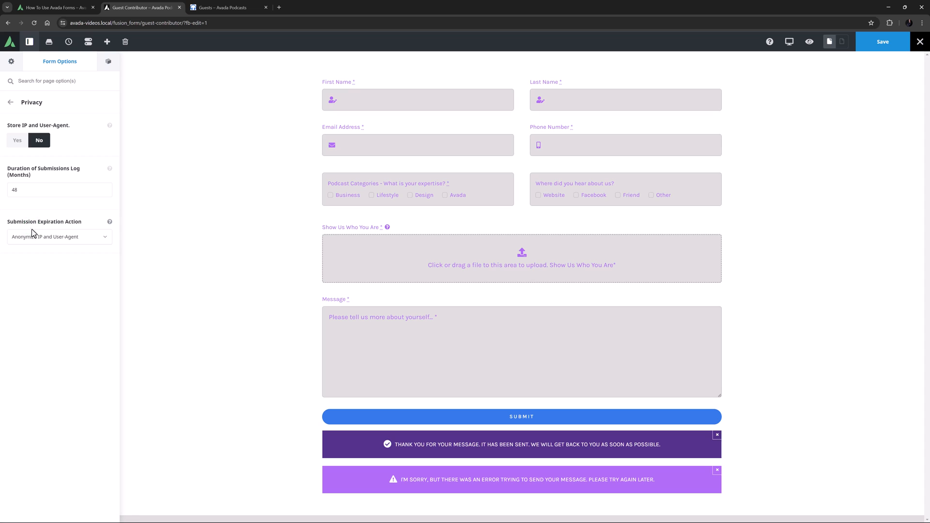
mouse_move(33, 255)
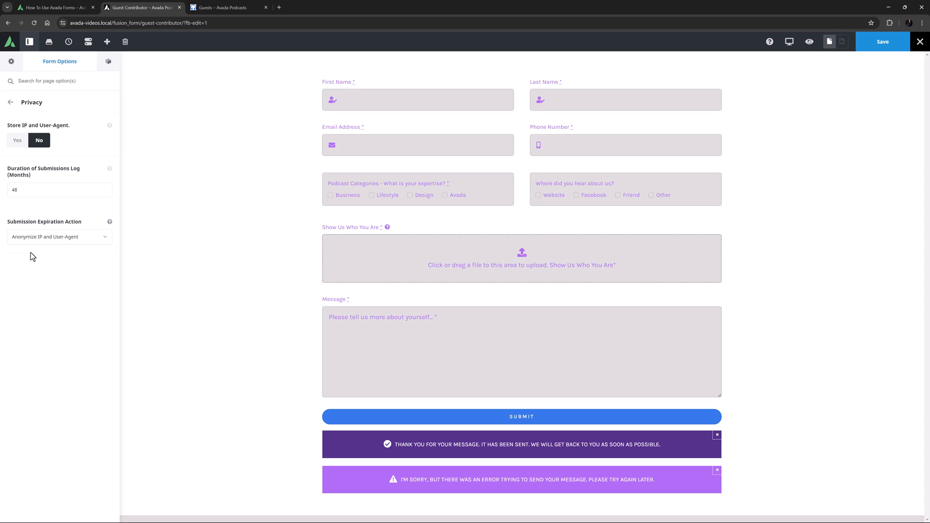
mouse_move(30, 154)
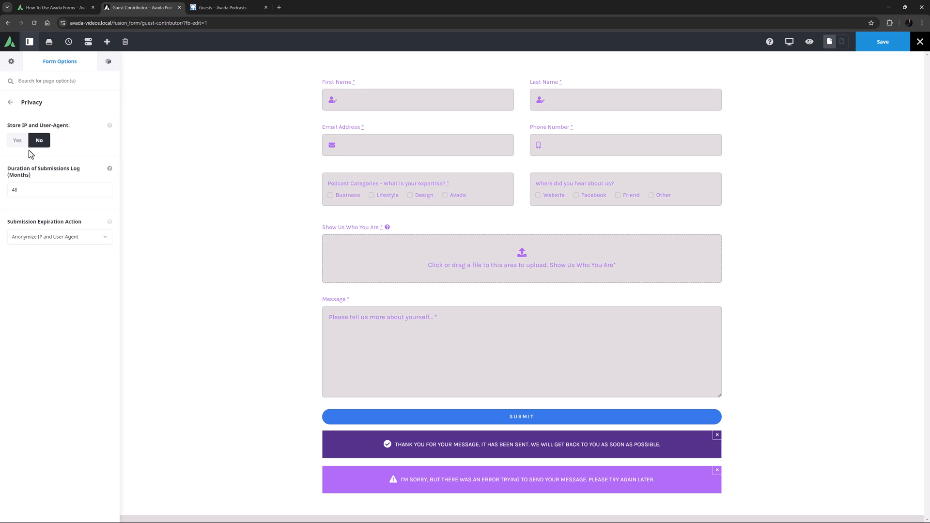
left_click(11, 101)
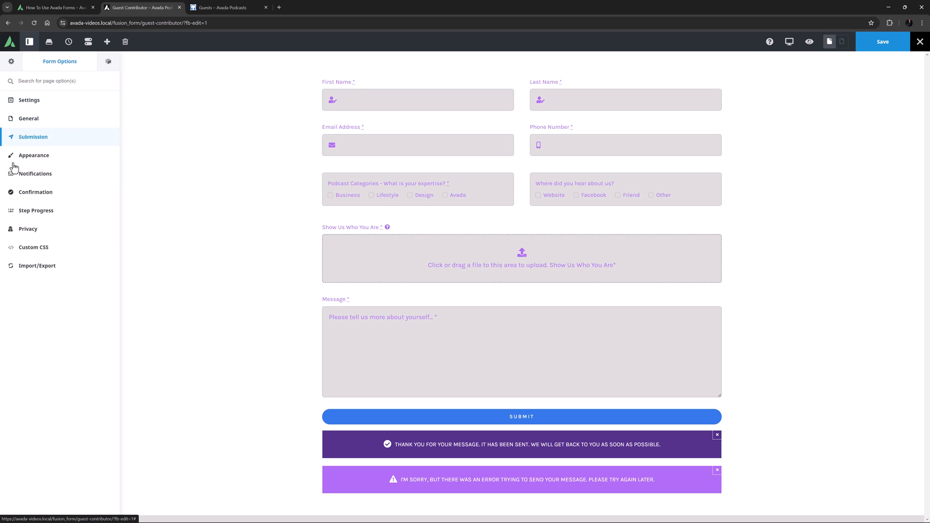
left_click(33, 247)
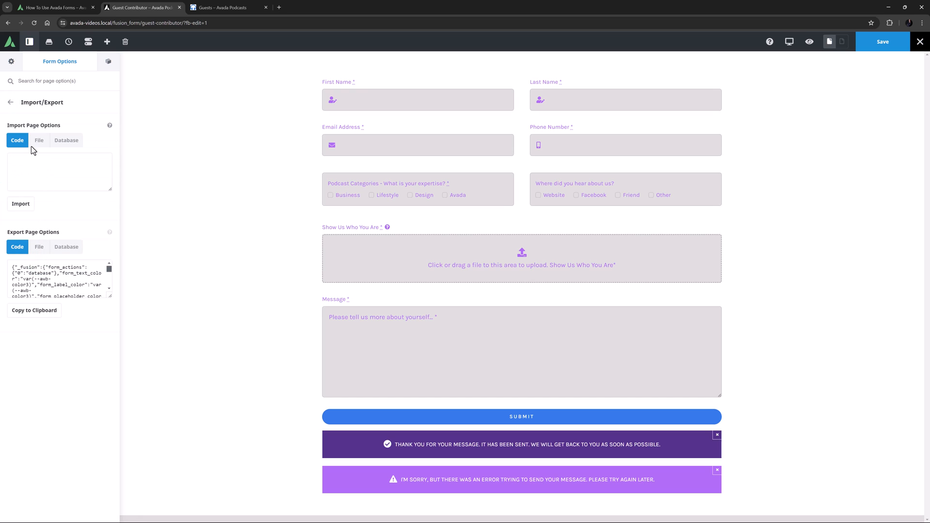
left_click(10, 102)
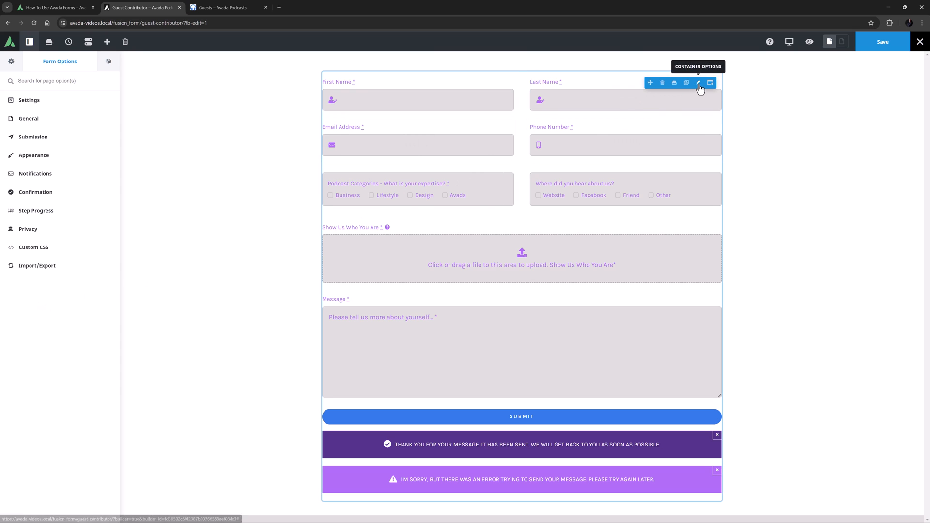
Set the form container's Column Spacing to 20px.
left_click(698, 82)
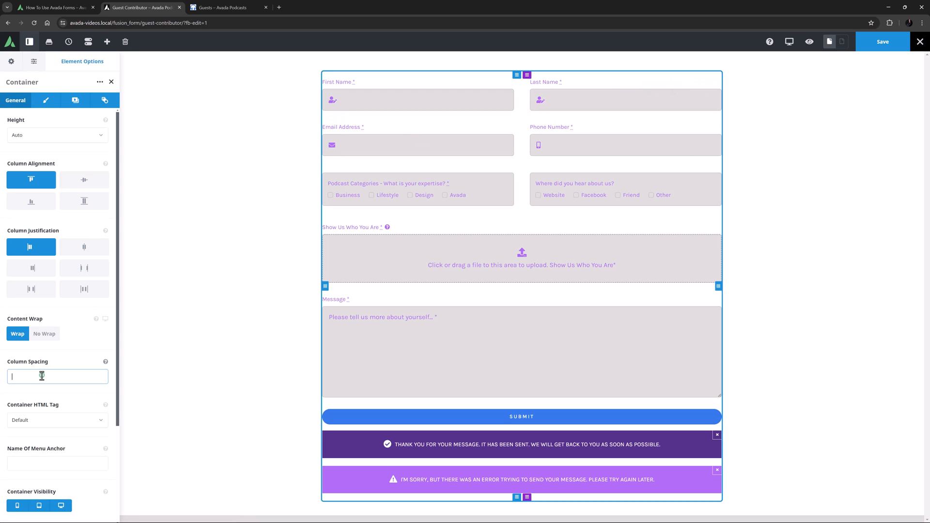
type("20px")
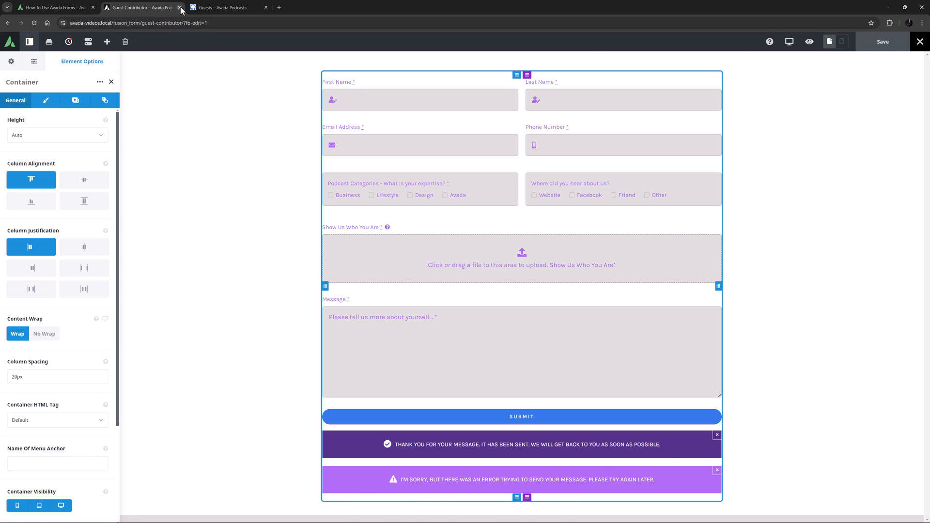
Switch to the Guests page and edit it live, scrolling to the Become a Guest Contributor heading.
left_click(229, 7)
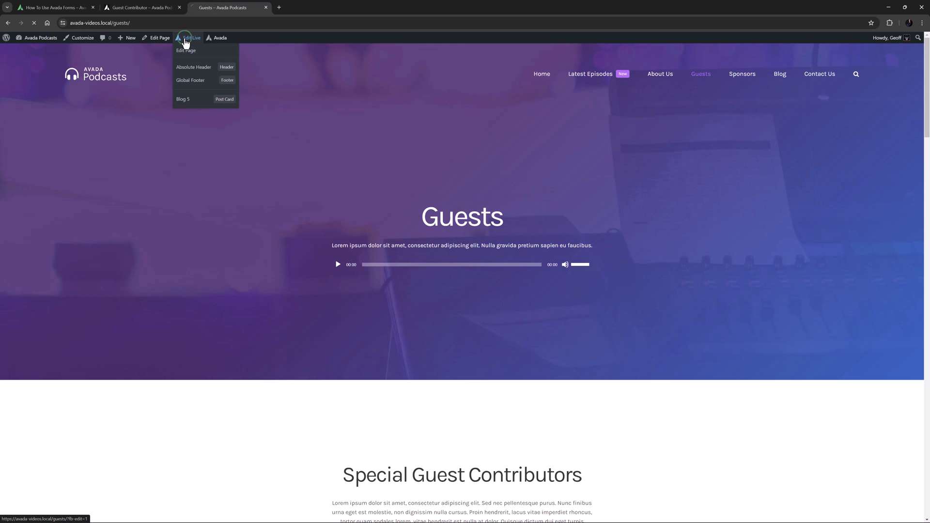
left_click(189, 38)
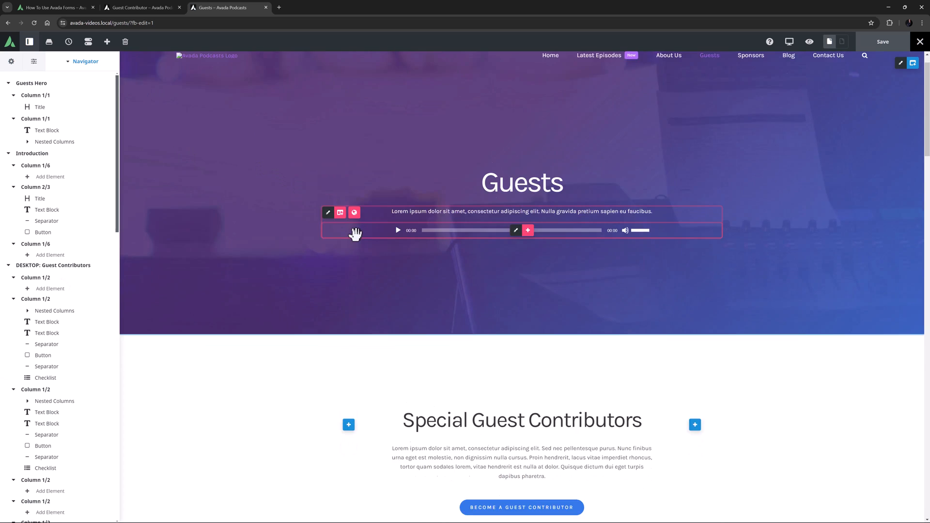
scroll("down", 3)
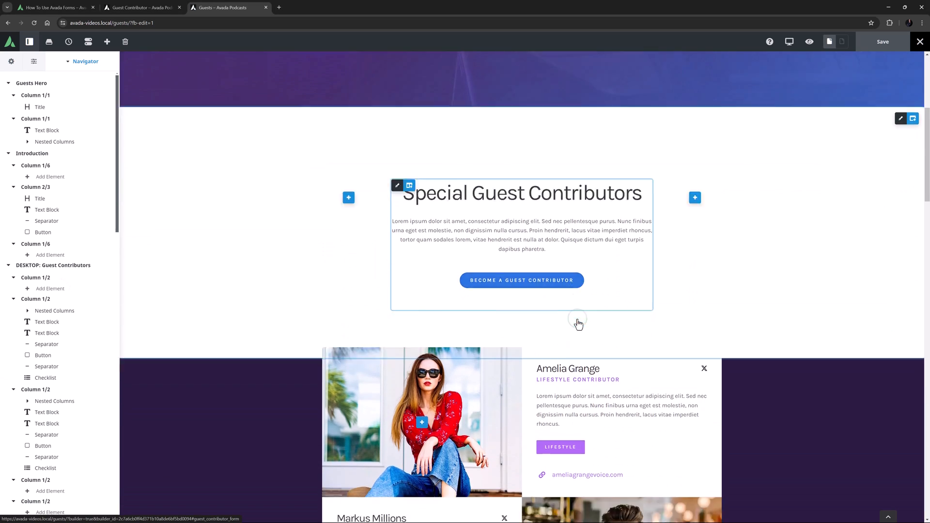
scroll("down", 3)
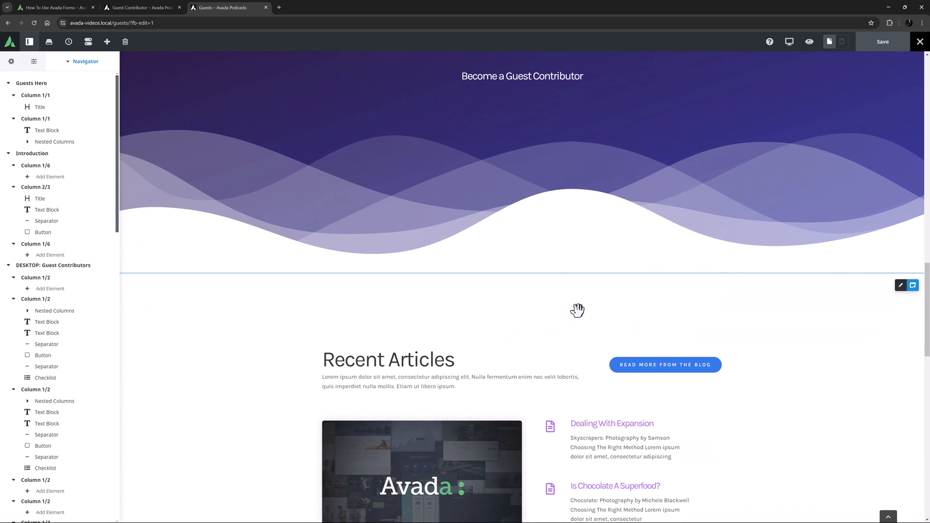
scroll("up", 3)
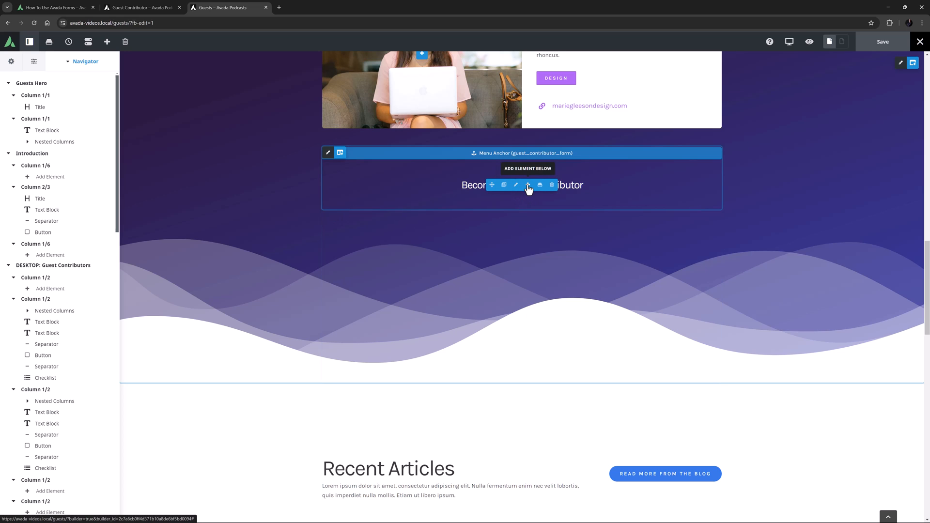
Insert an Avada Form element below the heading showing the Guest Contributor form.
left_click(527, 185)
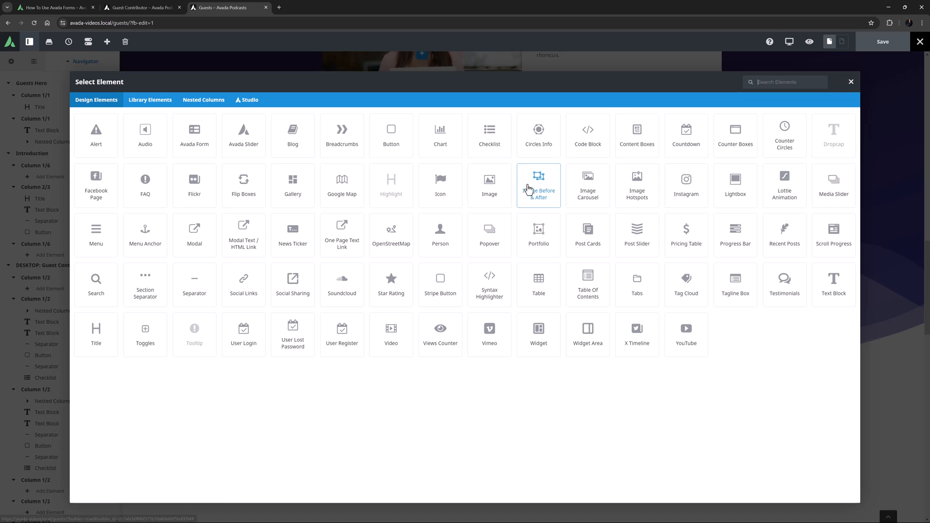
left_click(193, 136)
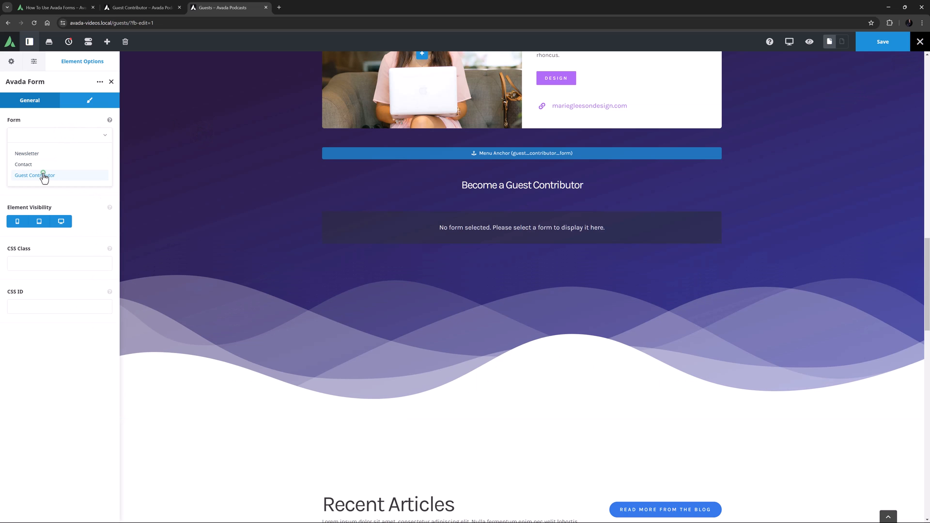
left_click(35, 176)
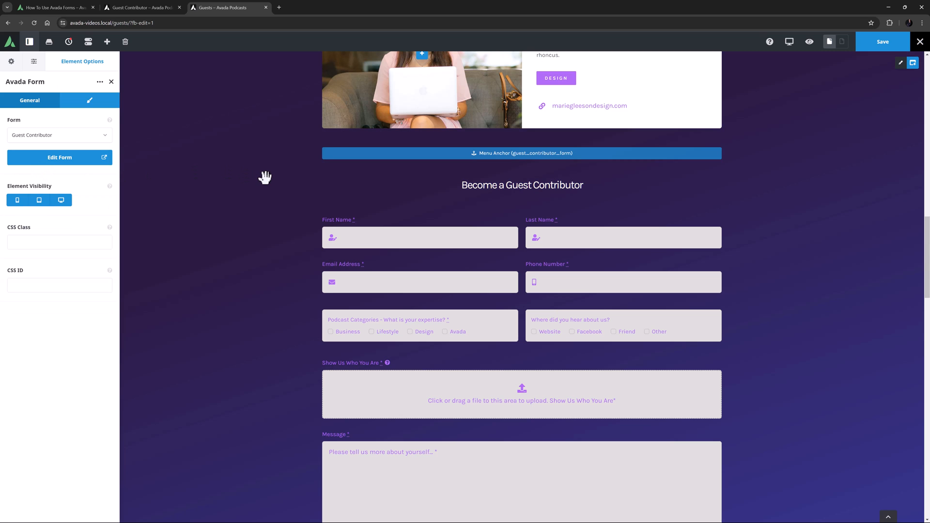
scroll("down", 3)
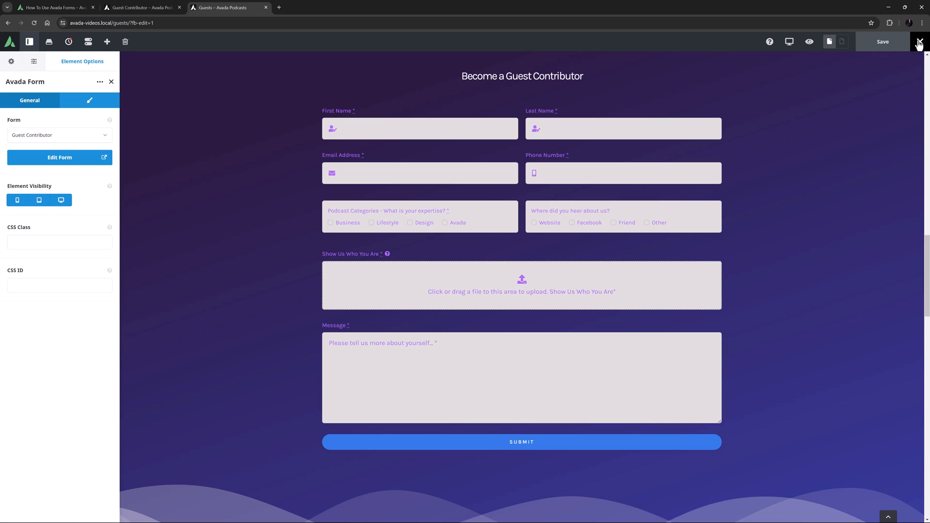
Exit the Live Builder and use the Become A Guest Contributor button to jump to the embedded form.
left_click(883, 42)
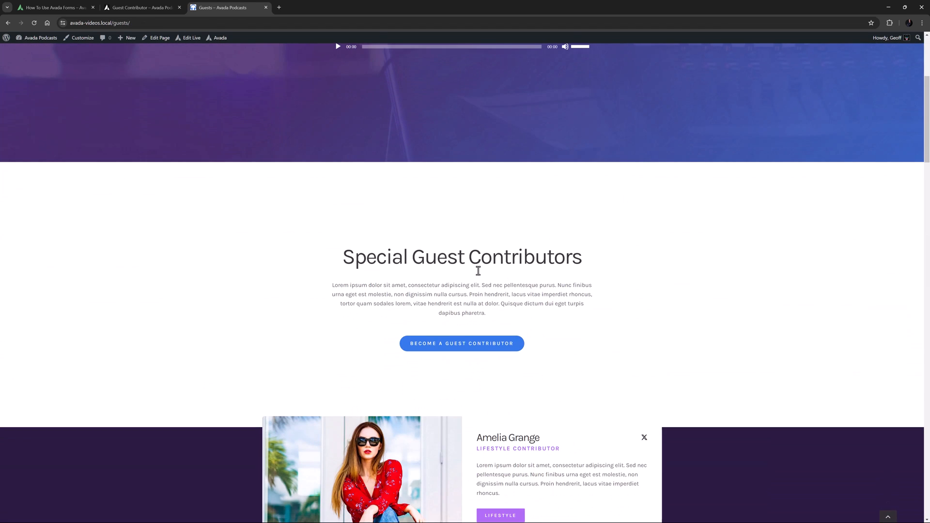
left_click(461, 343)
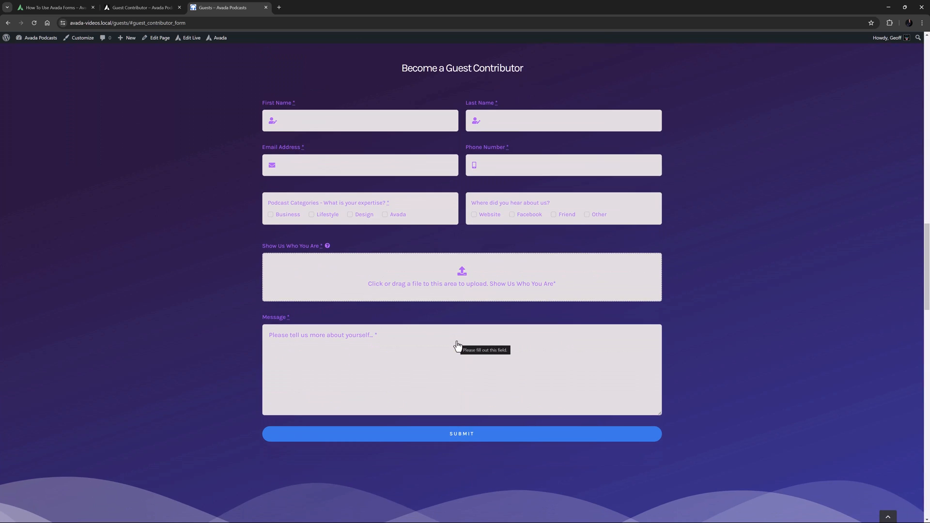
mouse_move(243, 345)
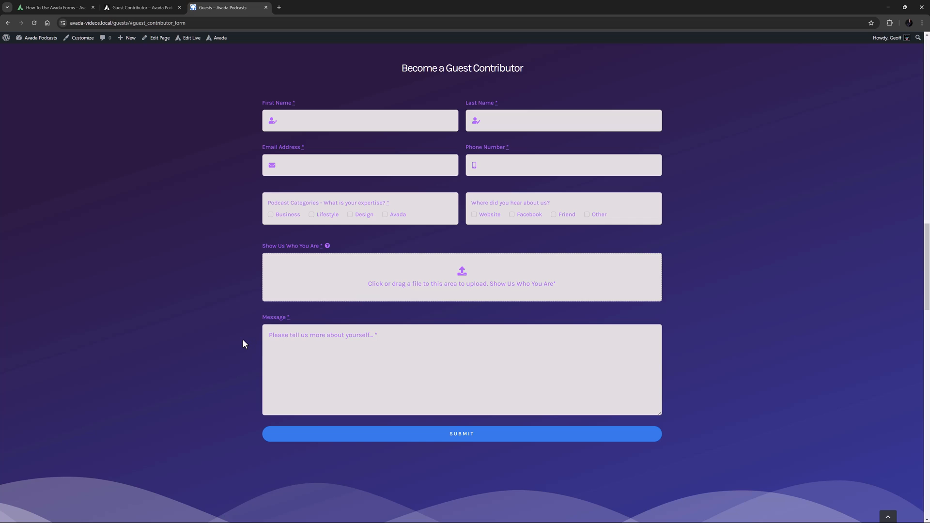